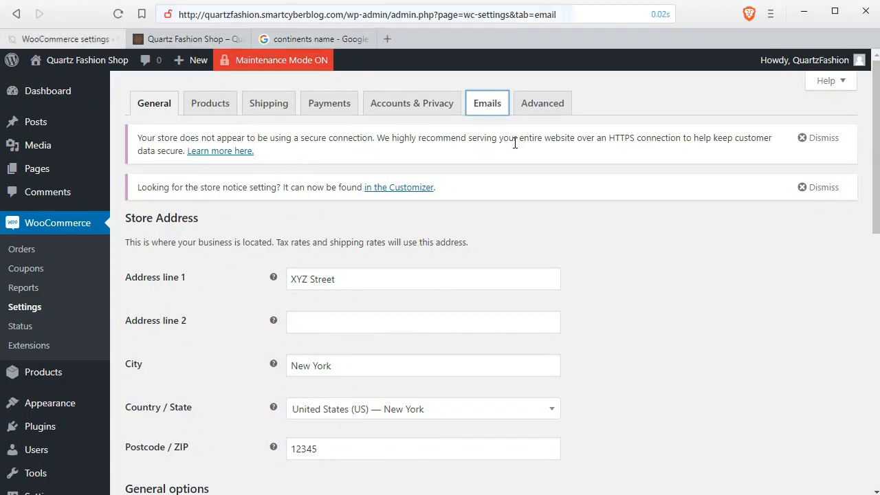
Review the Emails settings down to Email template and open the template preview in a new tab
left_click(487, 104)
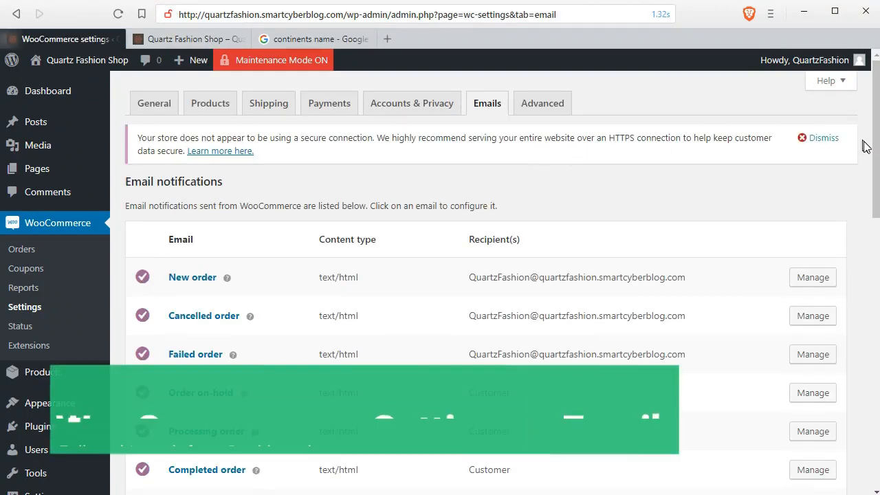
scroll("down", 3)
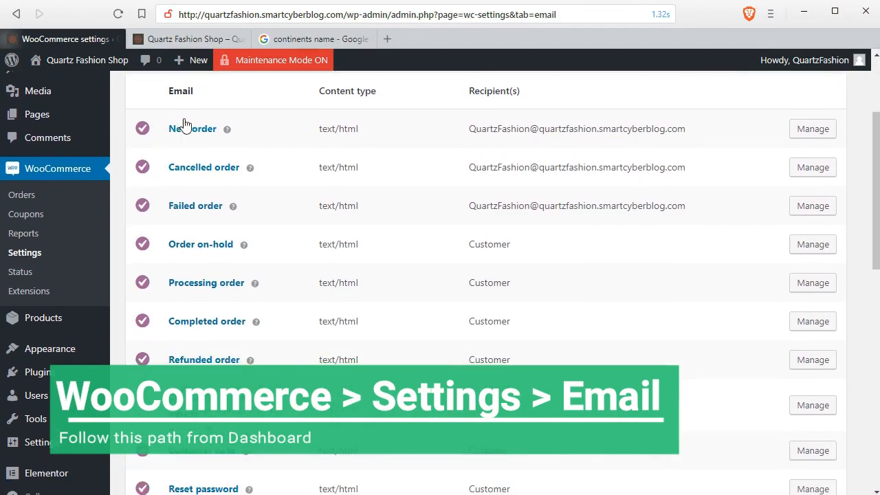
mouse_move(177, 214)
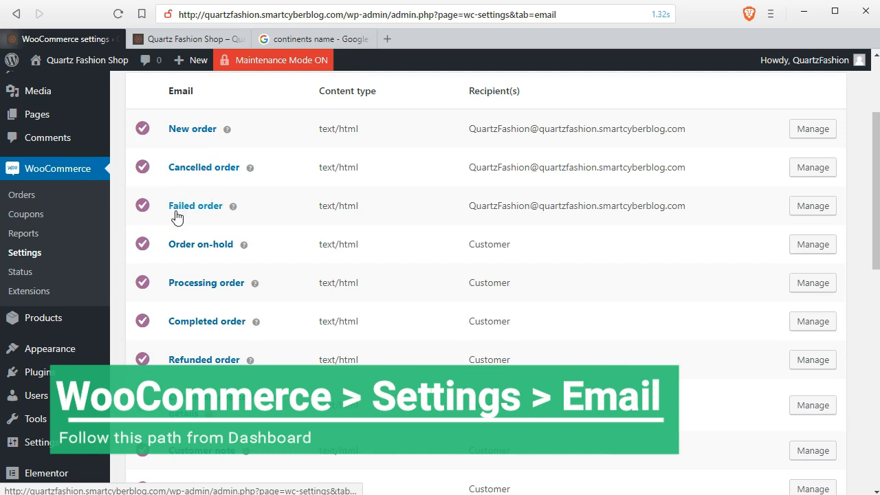
mouse_move(190, 325)
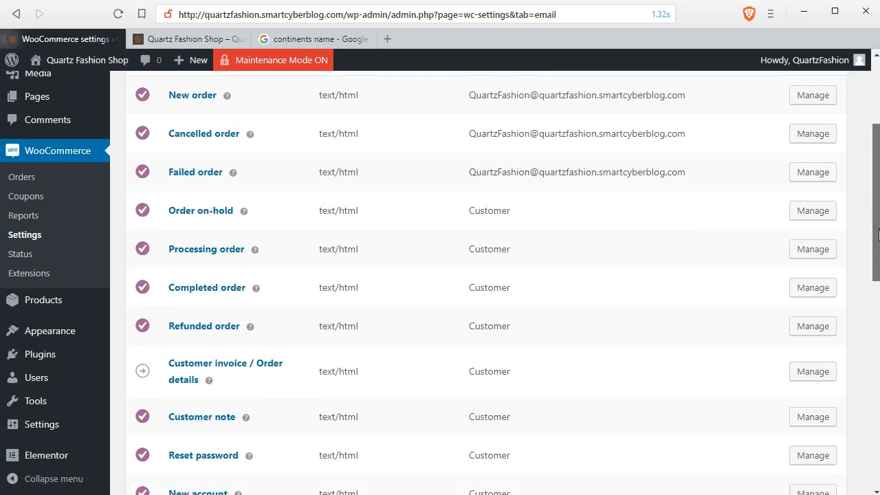
scroll("down", 3)
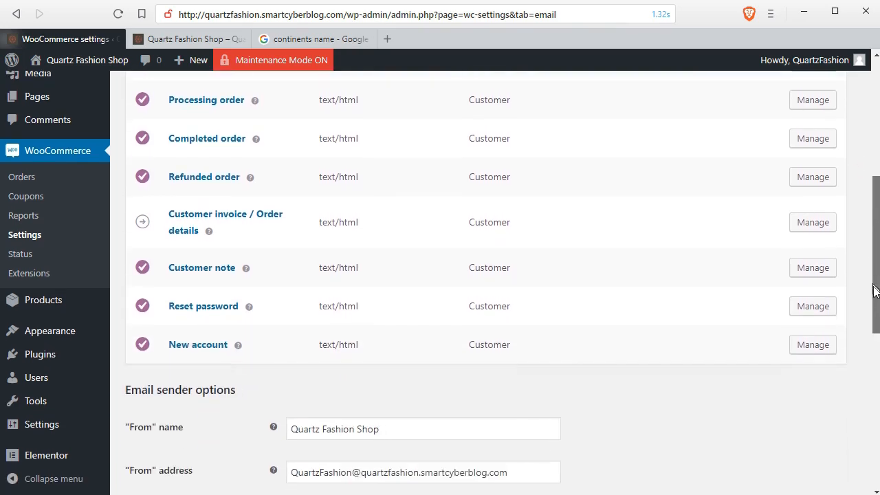
scroll("down", 3)
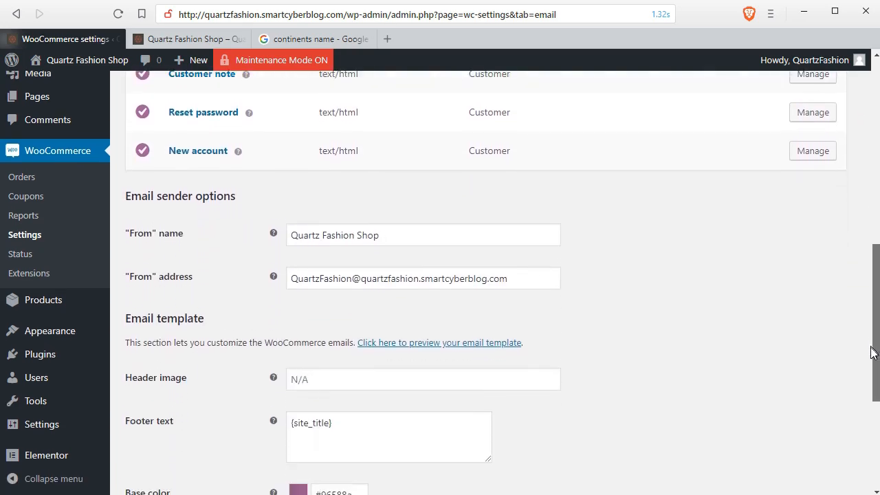
scroll("down", 3)
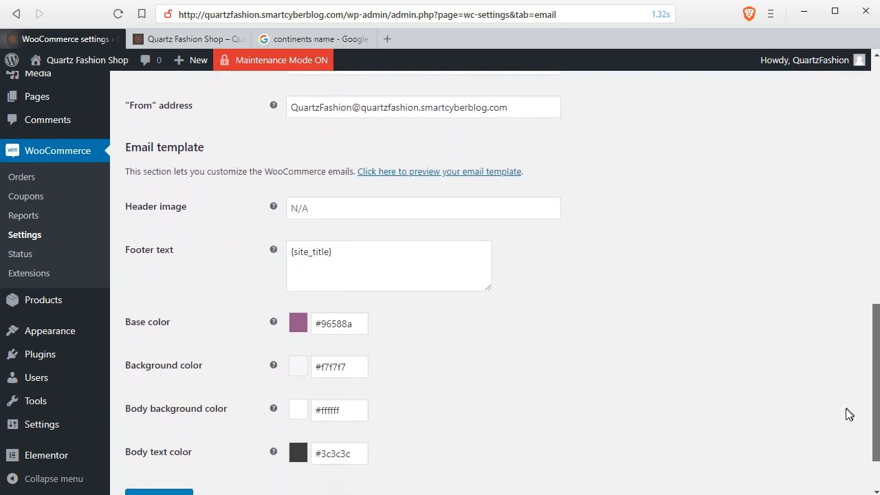
scroll("down", 3)
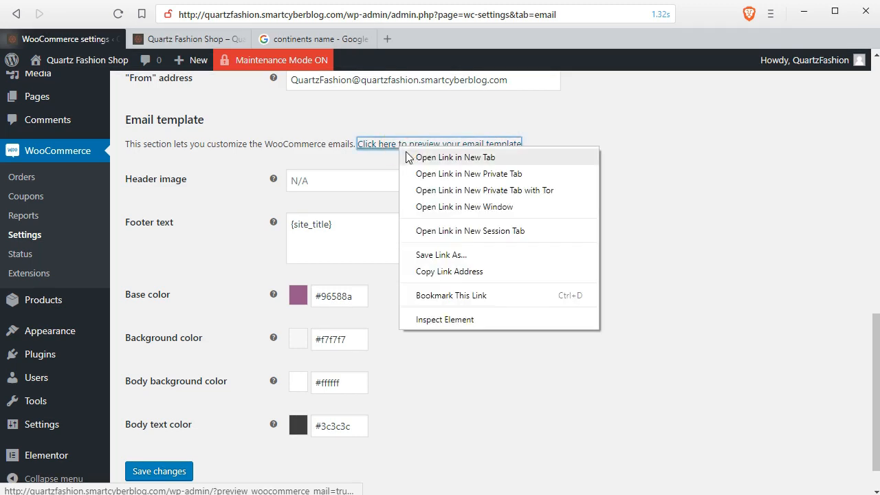
left_click(455, 157)
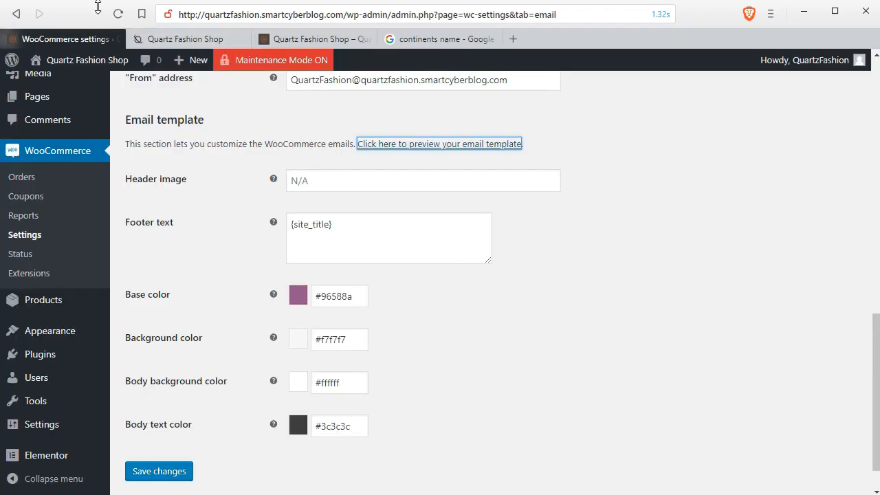
Close the email template preview tab, returning to the email settings
left_click(439, 144)
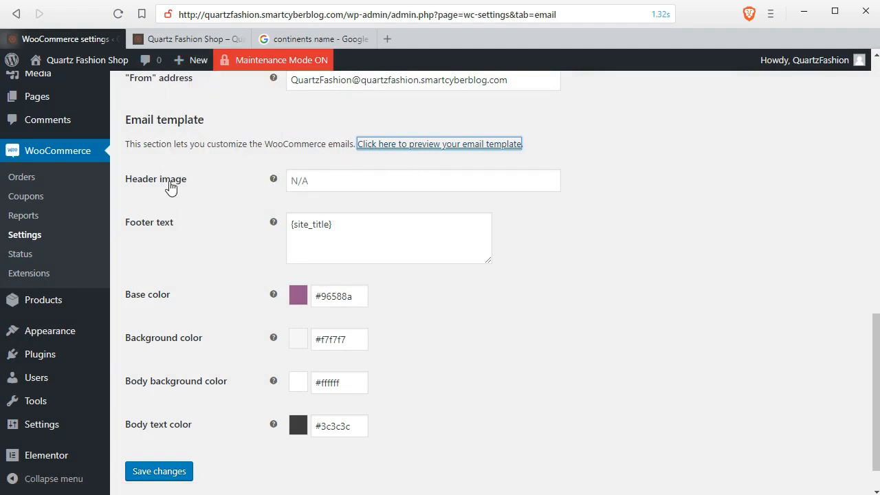
mouse_move(274, 180)
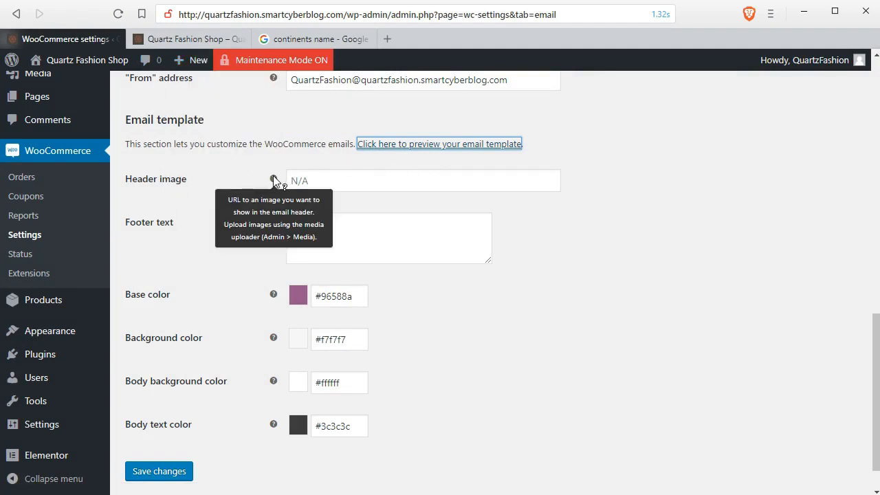
mouse_move(204, 229)
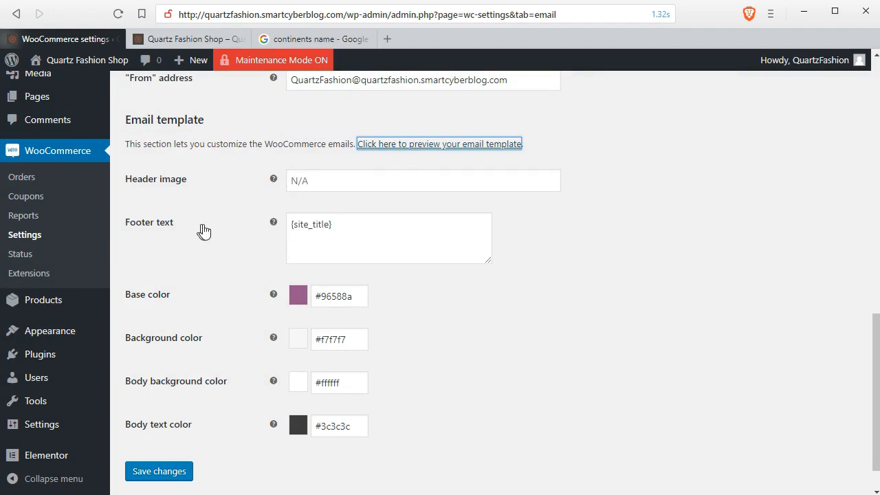
mouse_move(286, 299)
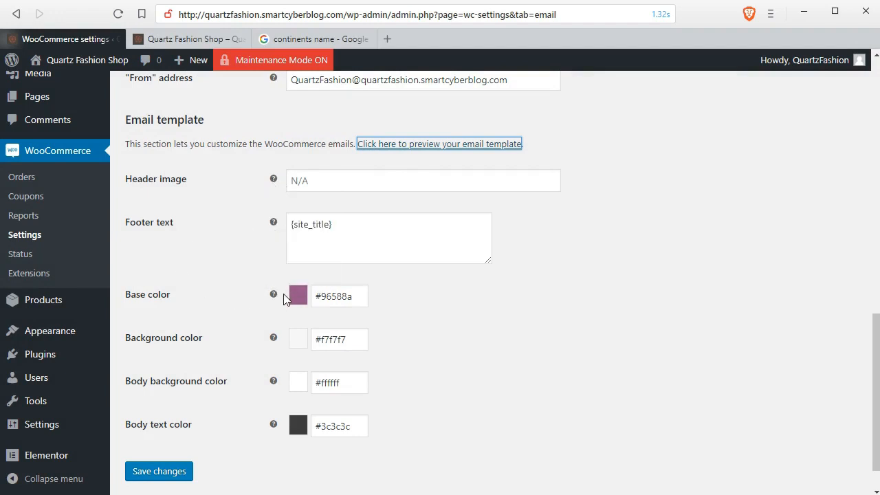
mouse_move(298, 358)
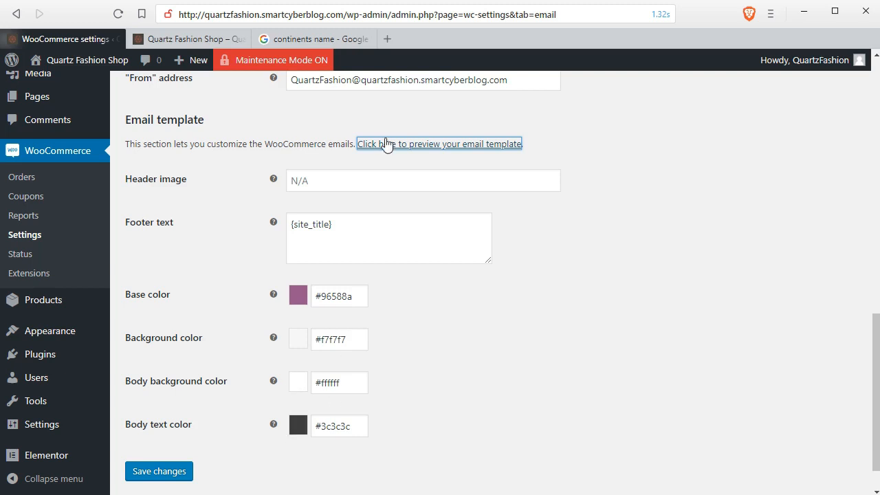
mouse_move(538, 235)
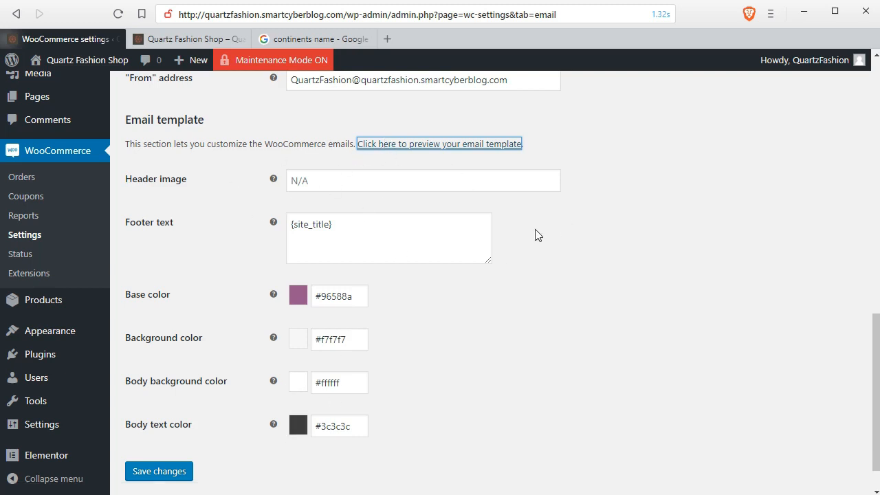
mouse_move(824, 323)
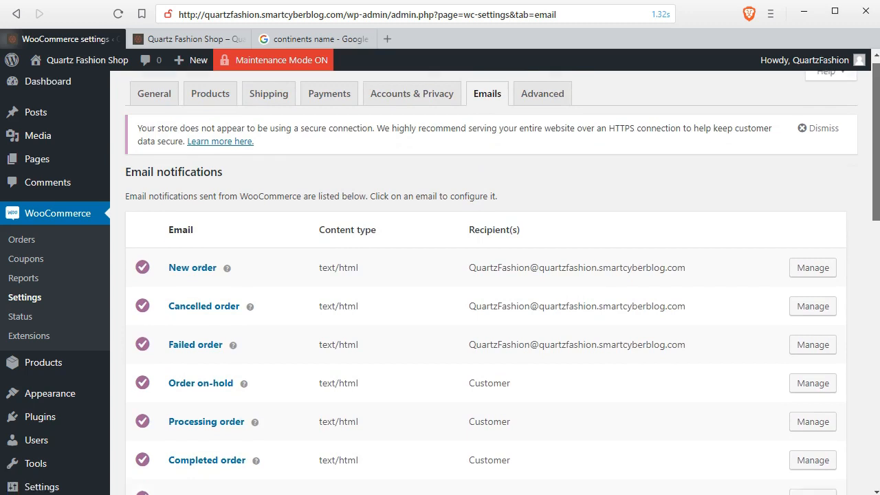
Scroll down the email settings page toward the dashboard sidebar links
scroll("down", 3)
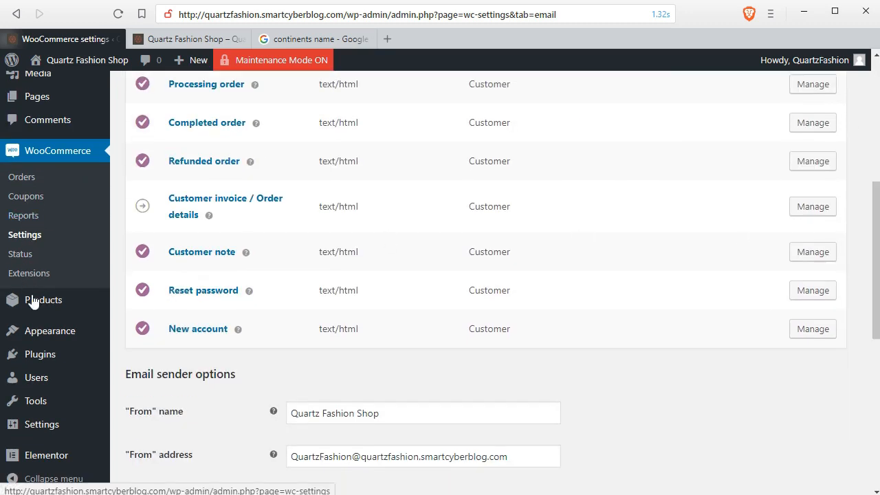
mouse_move(40, 355)
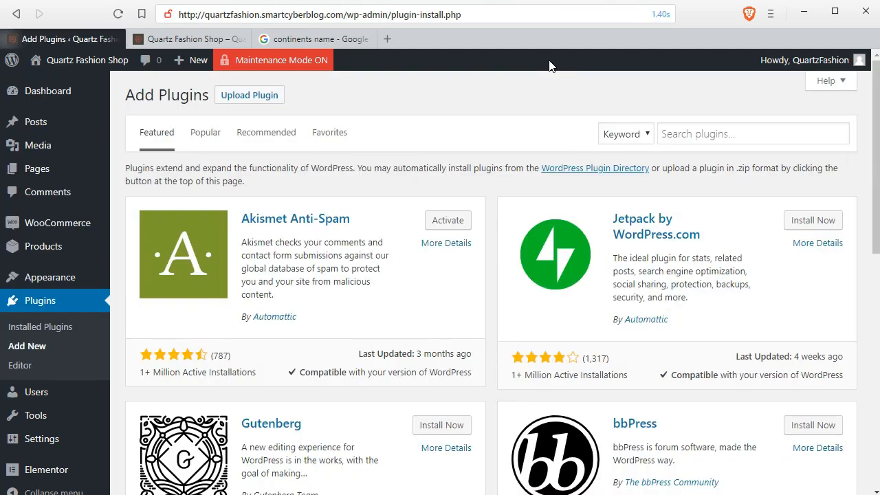
mouse_move(828, 5)
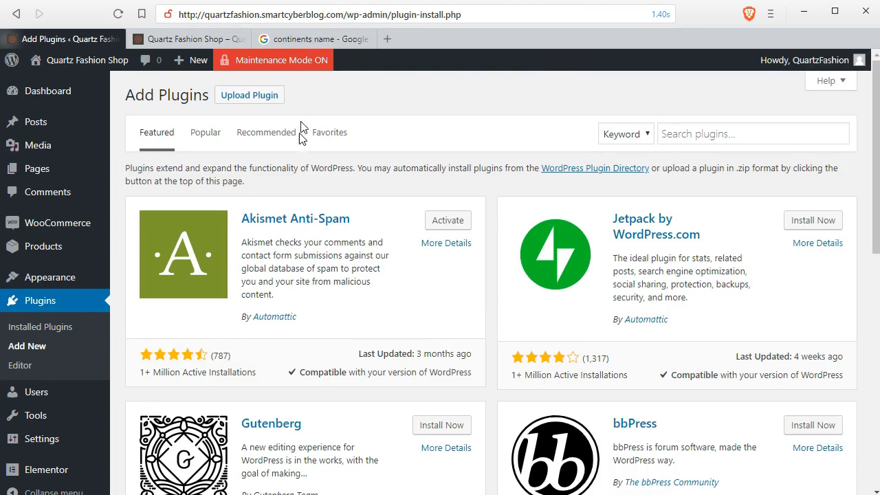
mouse_move(654, 93)
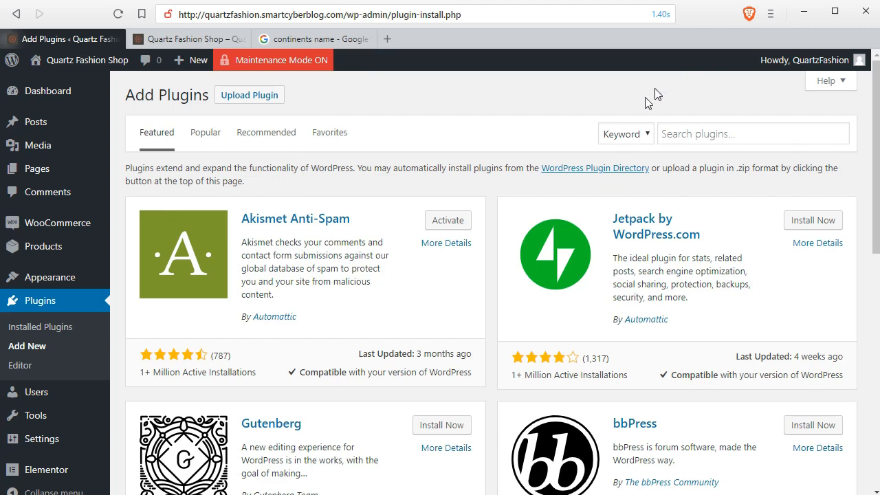
mouse_move(529, 171)
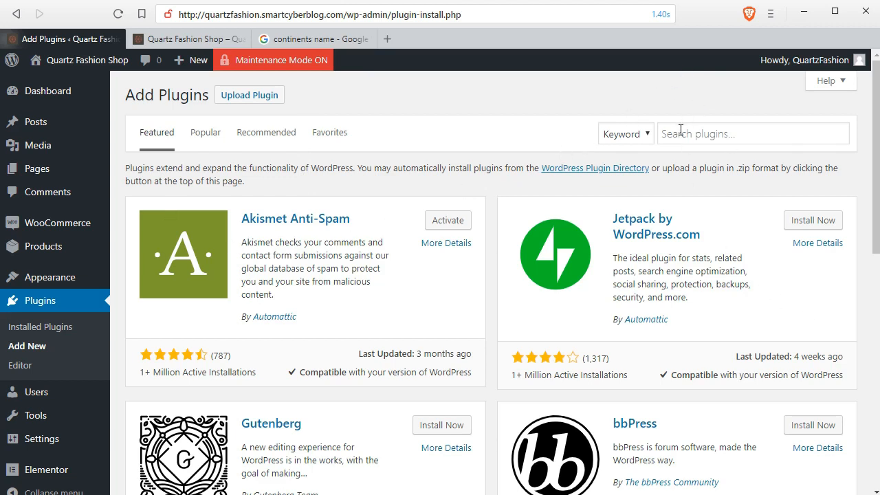
Search plugins for 'woocommerce email' and browse results including Kadence WooCommerce Email Designer
type("woocommerce email")
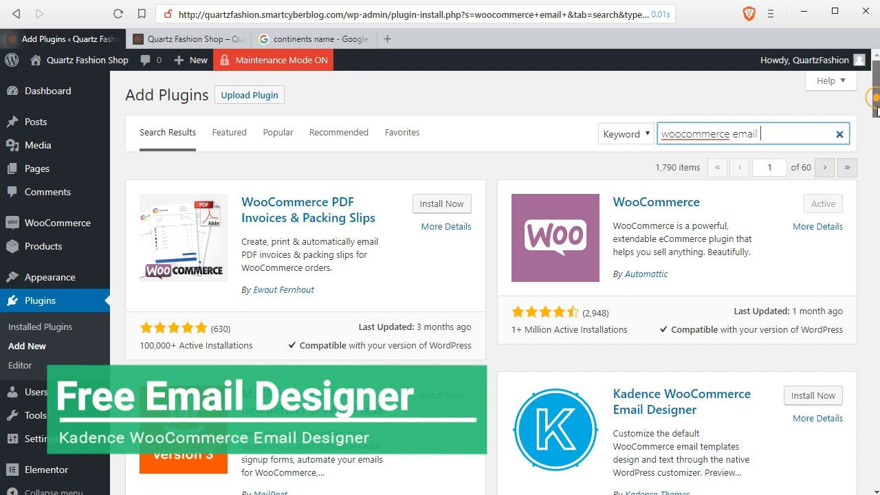
scroll("down", 3)
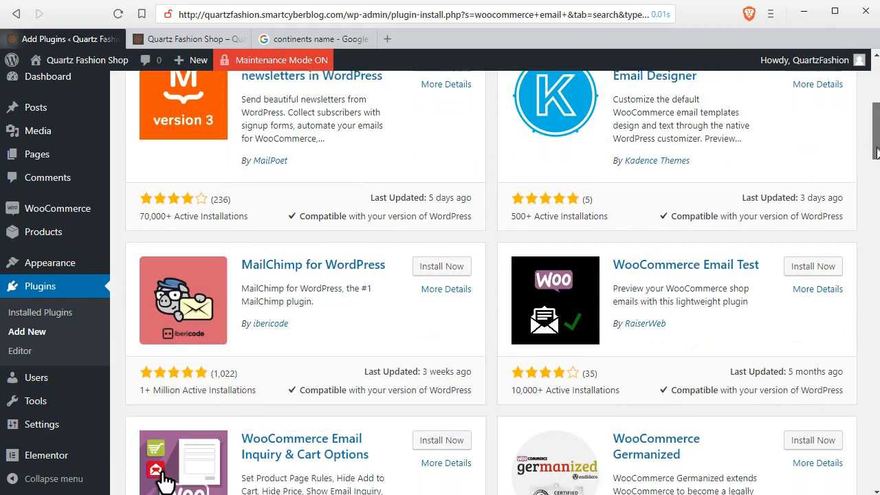
scroll("down", 3)
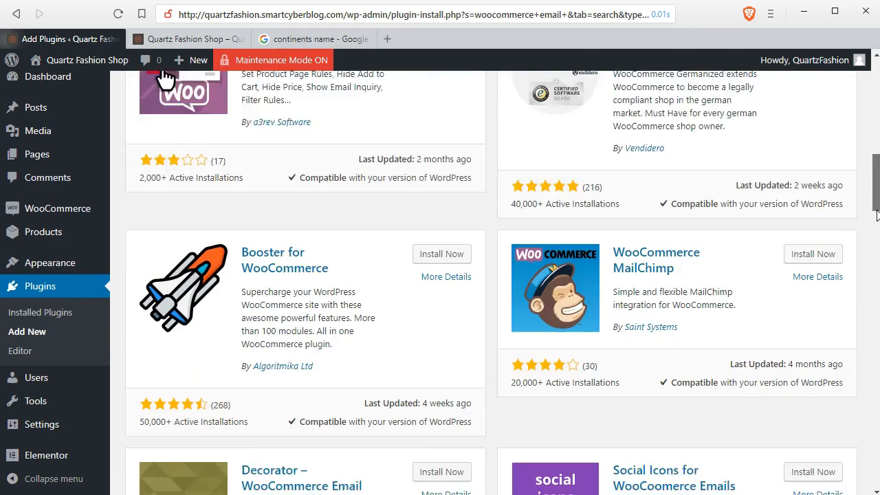
scroll("down", 3)
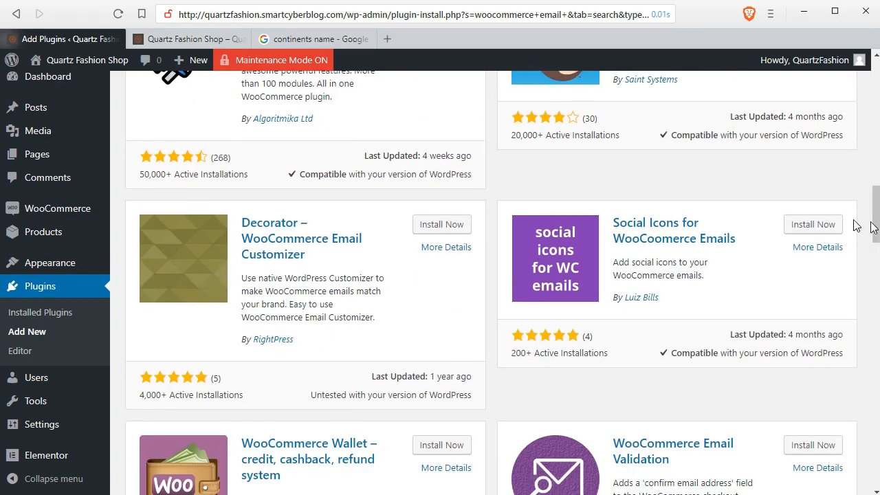
mouse_move(319, 237)
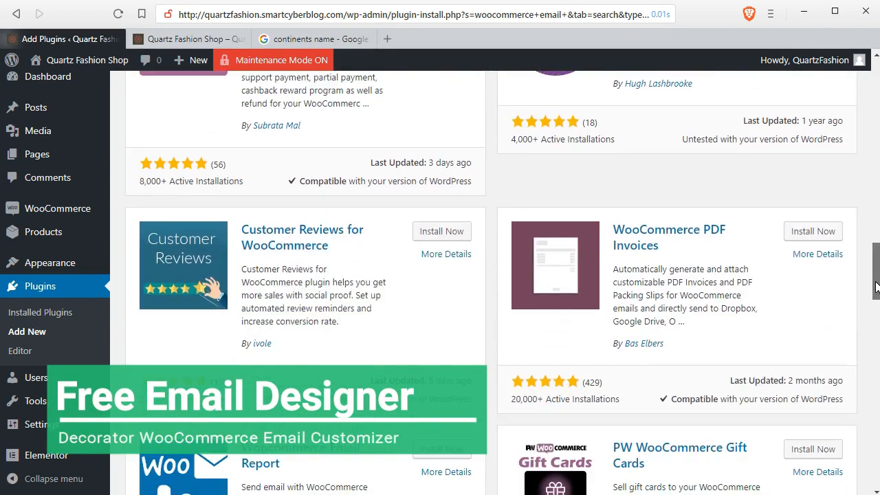
scroll("down", 3)
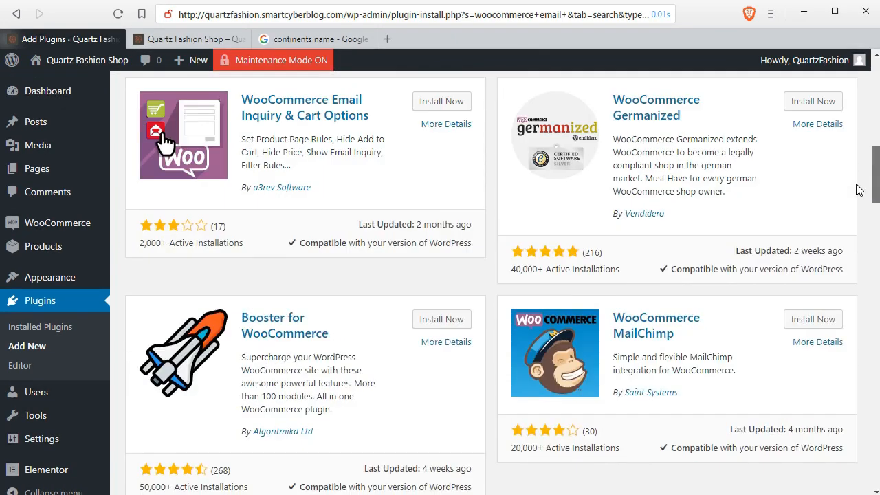
scroll("down", 3)
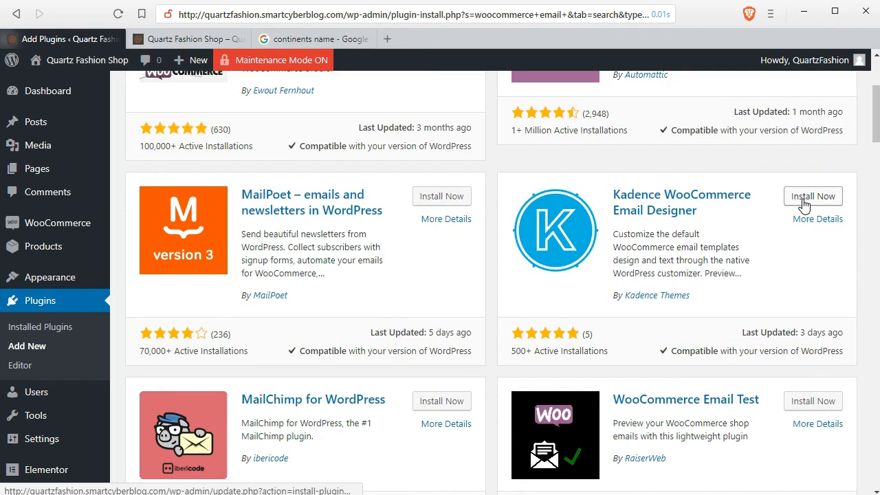
mouse_move(803, 200)
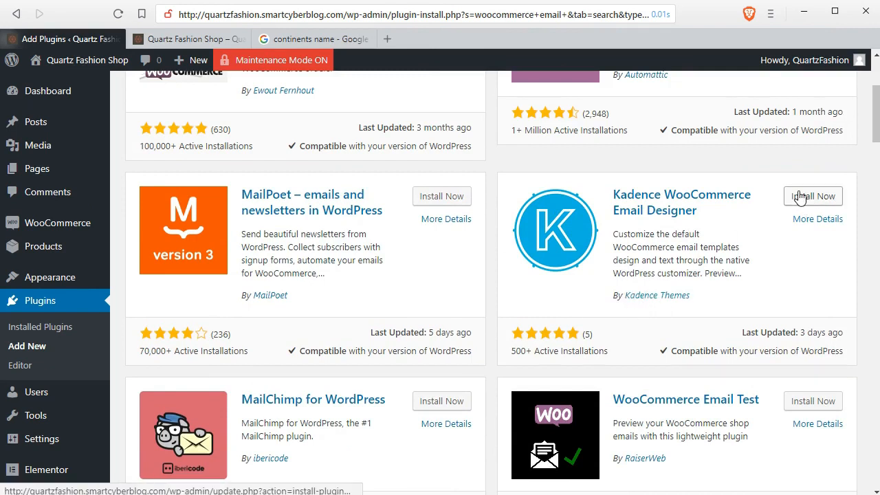
Install and activate Kadence WooCommerce Email Designer, dismissing the 'Plugin activated' notice
left_click(813, 195)
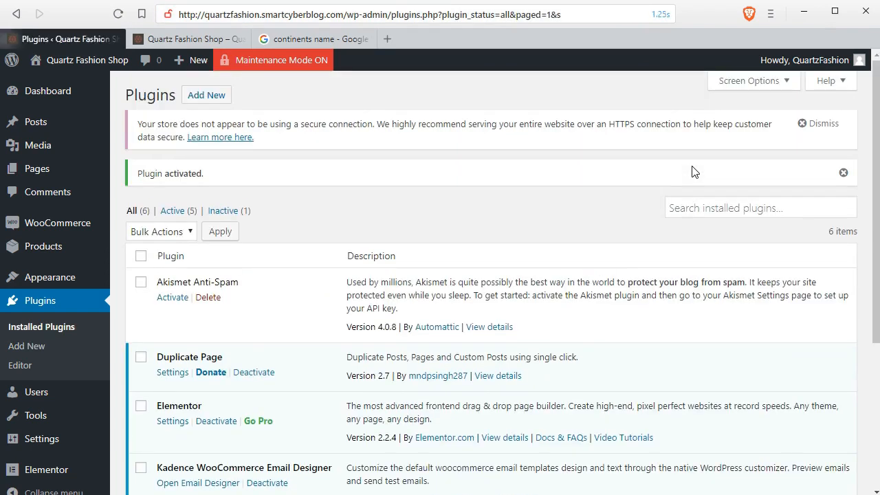
mouse_move(851, 140)
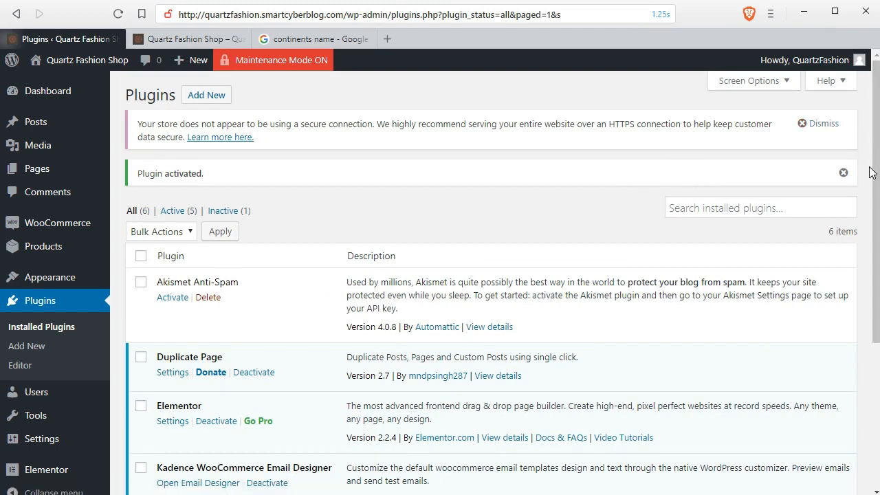
mouse_move(162, 177)
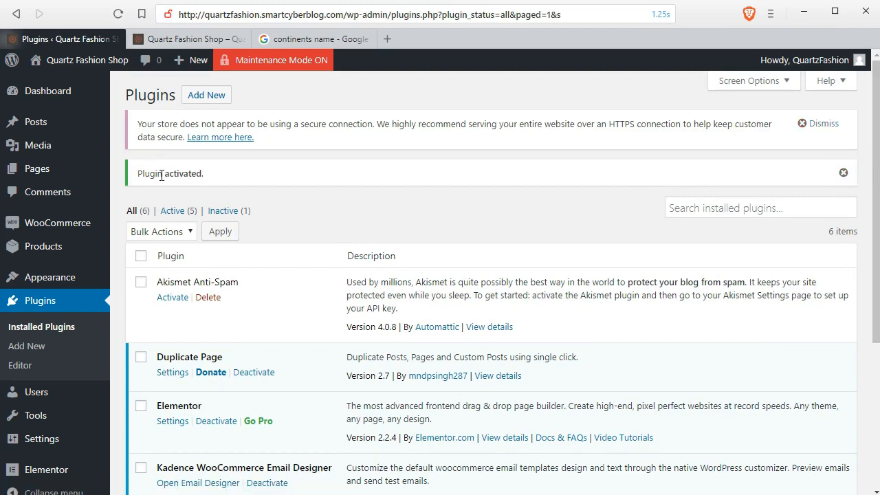
left_click(844, 173)
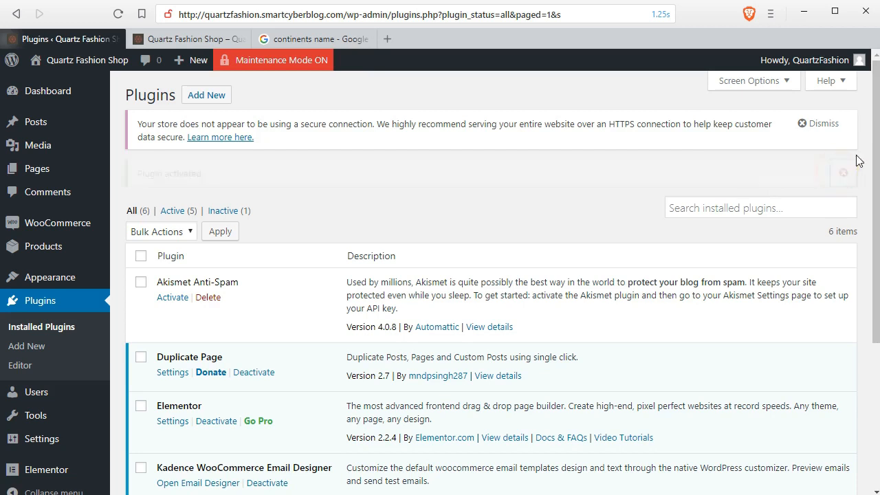
scroll("down", 3)
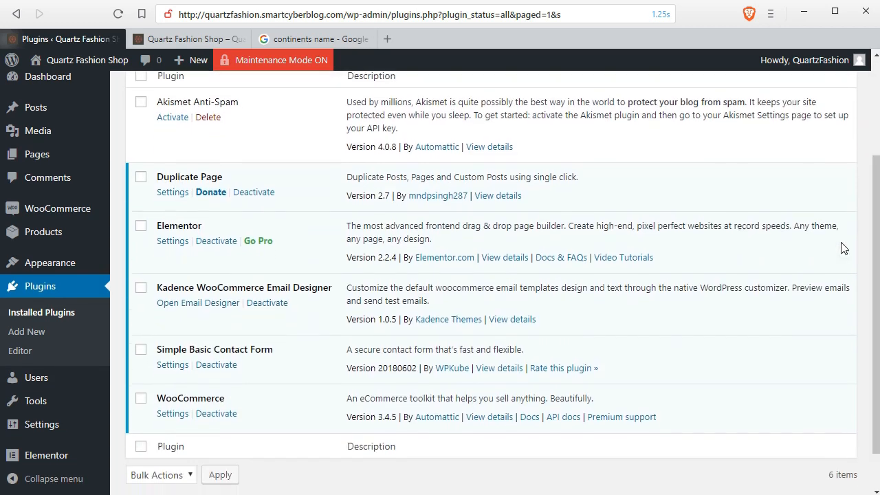
Launch the Kadence Email Designer customizer previewing the New customer order email
left_click(198, 302)
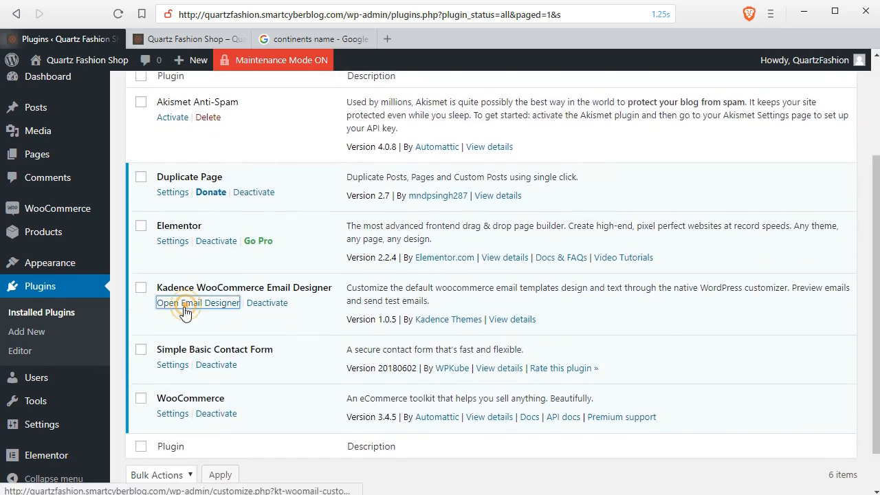
left_click(198, 302)
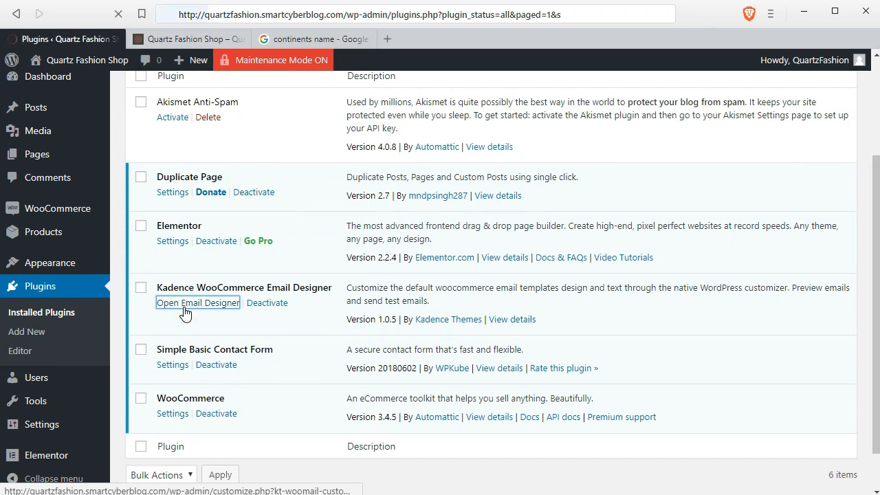
left_click(198, 303)
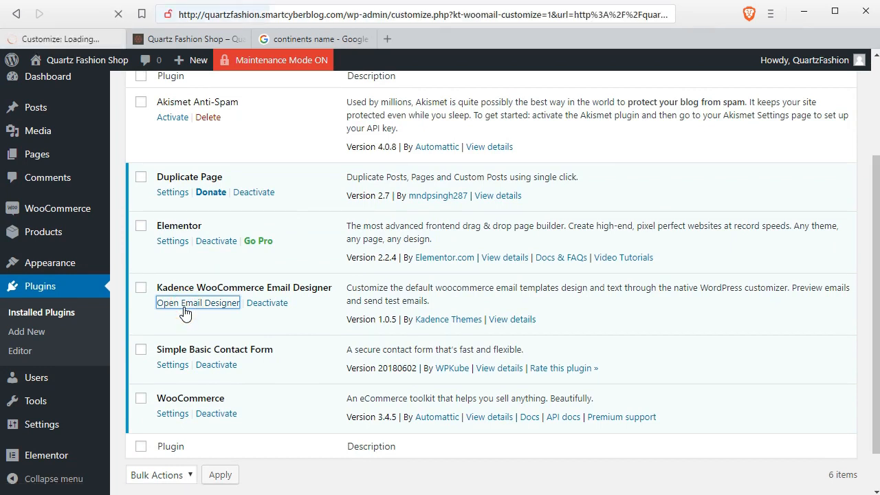
left_click(198, 302)
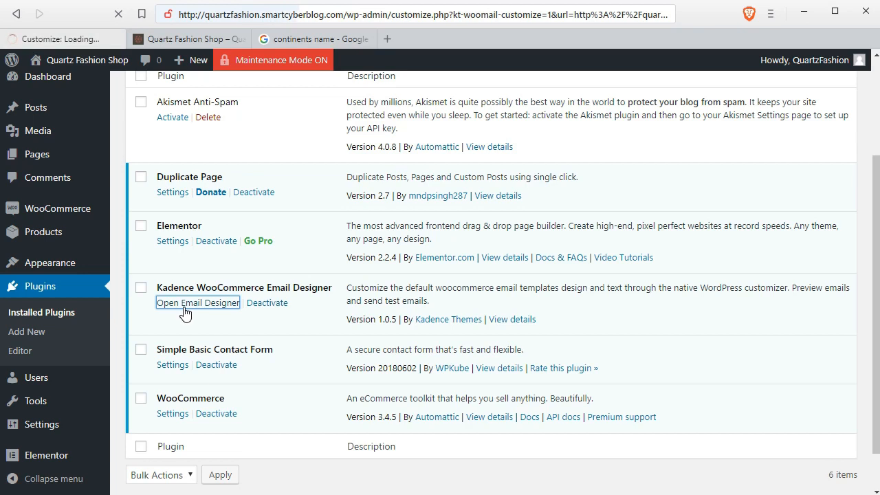
left_click(198, 302)
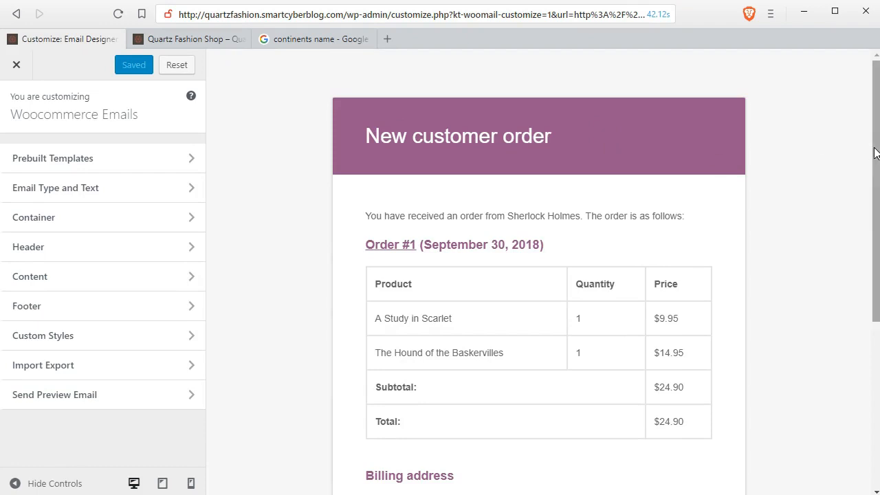
scroll("down", 3)
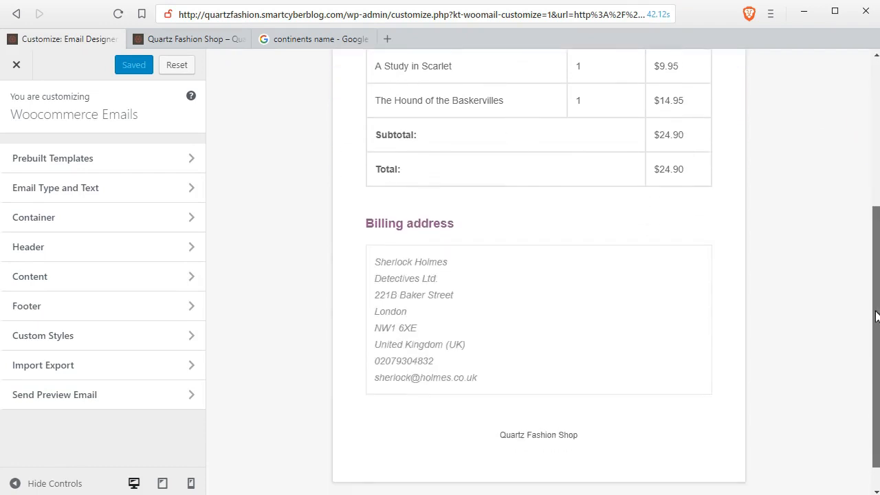
scroll("up", 3)
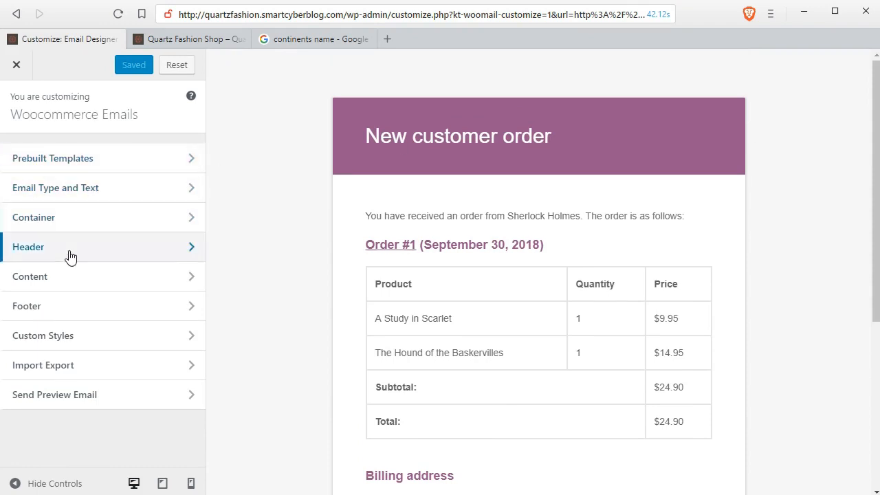
Browse the Prebuilt Templates gallery of email designs
left_click(43, 366)
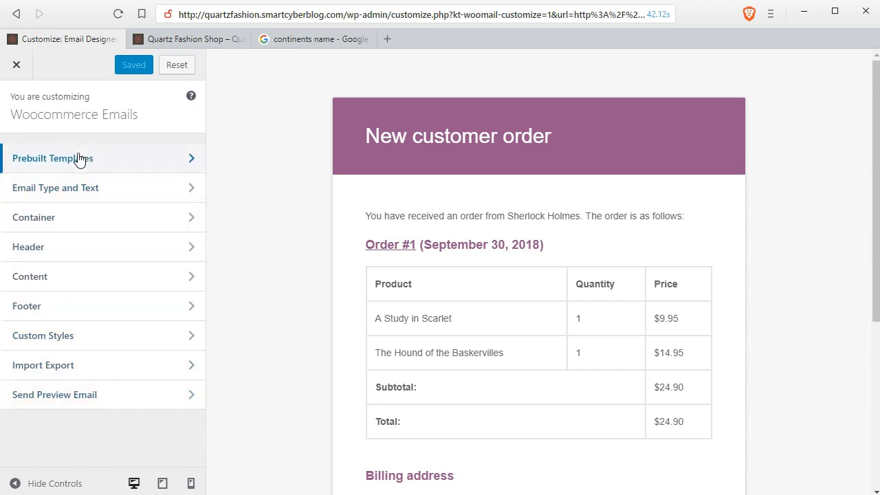
left_click(52, 159)
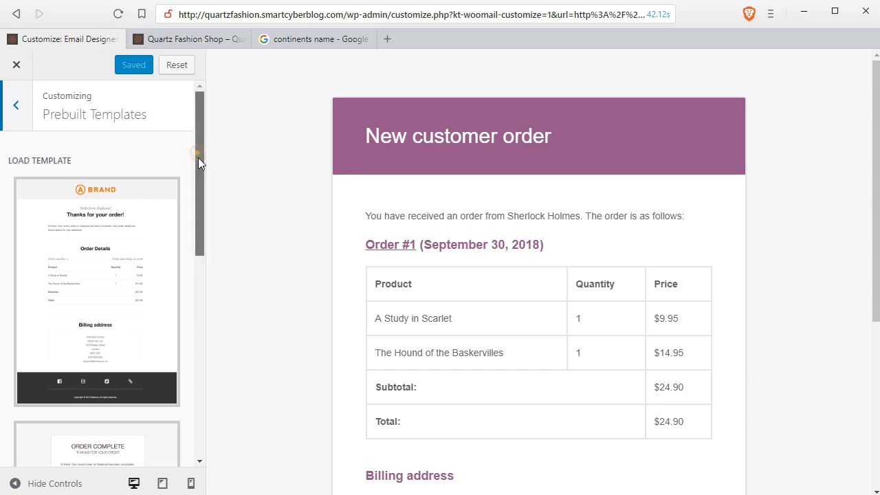
scroll("down", 3)
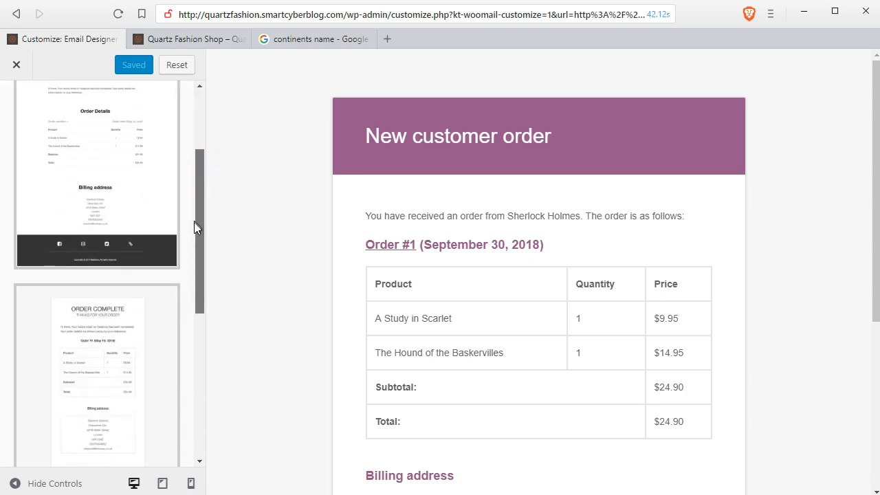
scroll("down", 3)
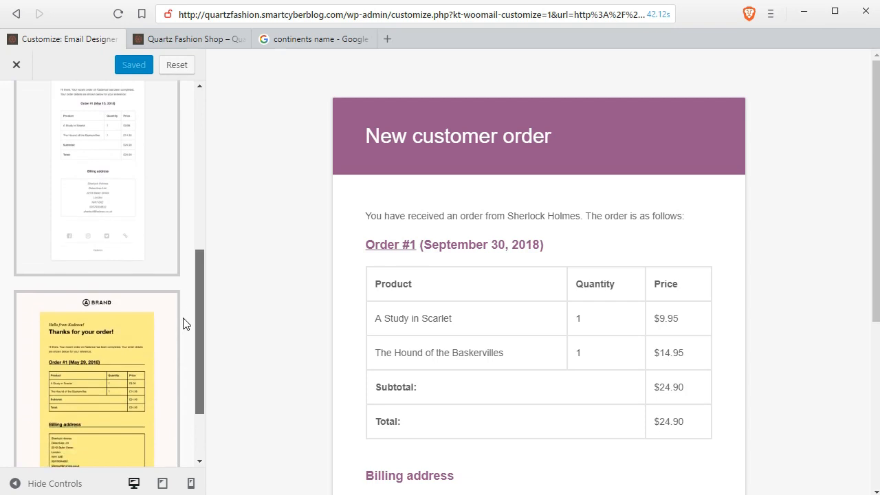
scroll("down", 3)
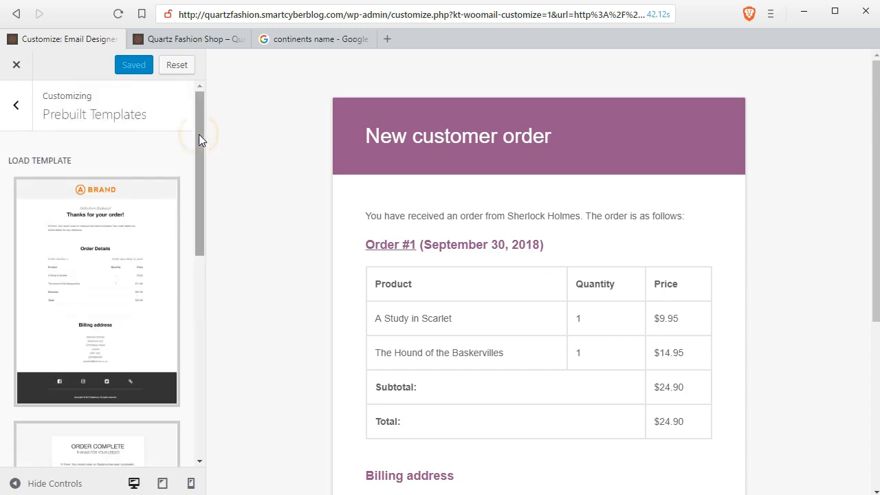
Start loading the yellow template, then cancel at the override warning to keep the current design
left_click(96, 292)
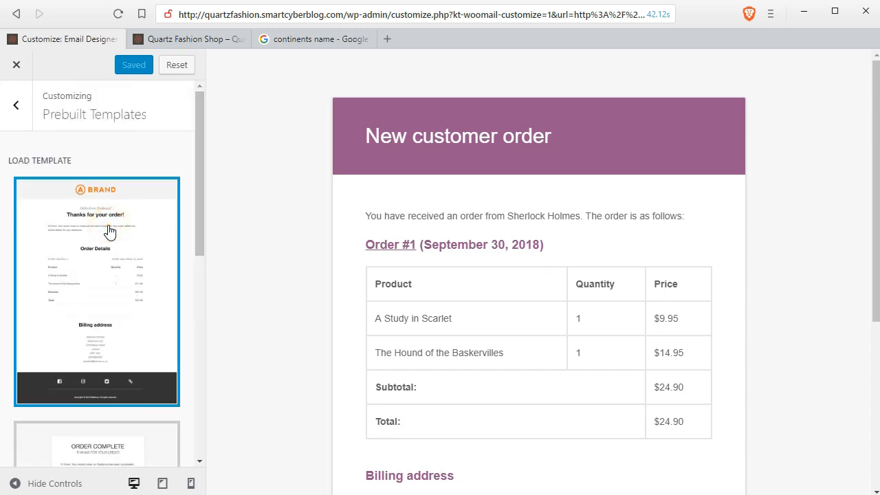
scroll("down", 3)
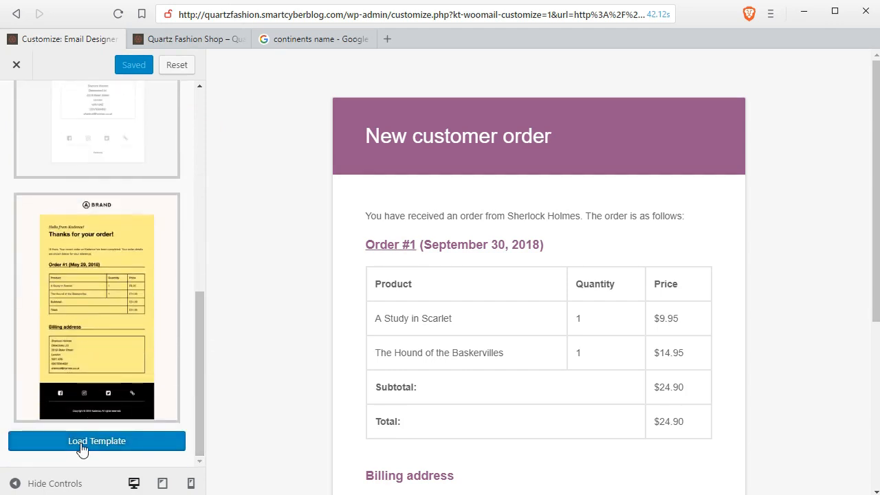
left_click(96, 440)
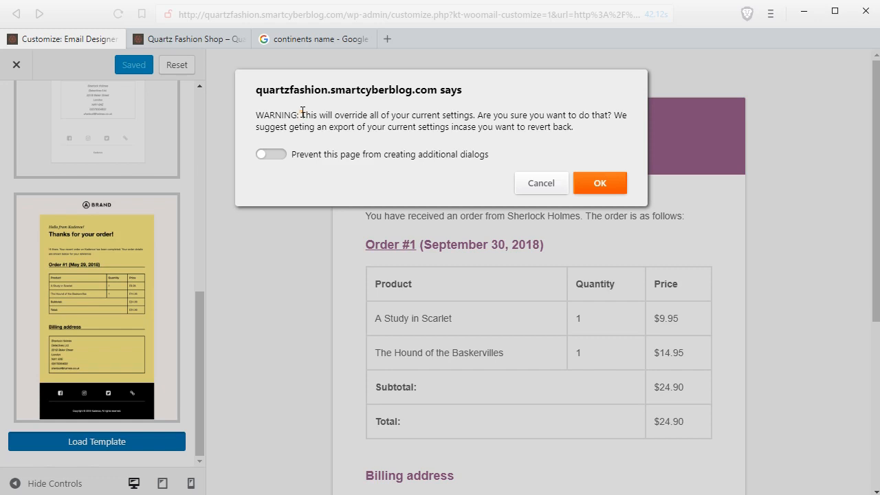
left_click_drag(301, 116, 583, 127)
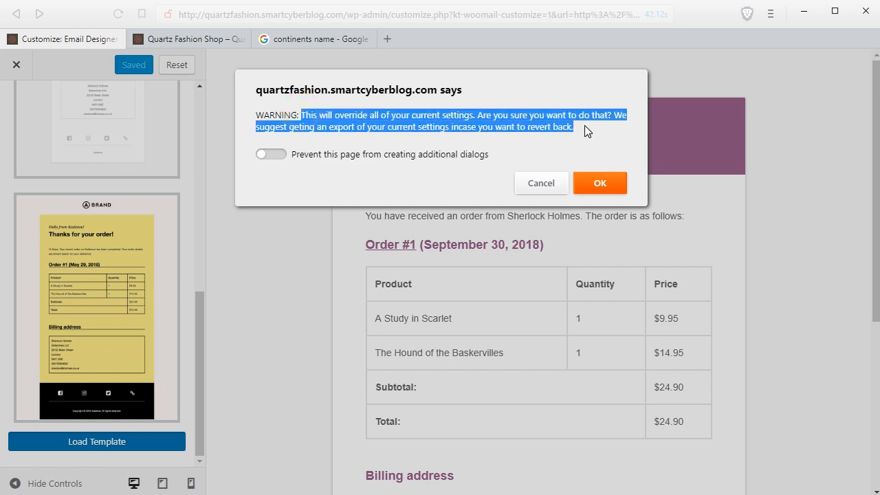
mouse_move(593, 170)
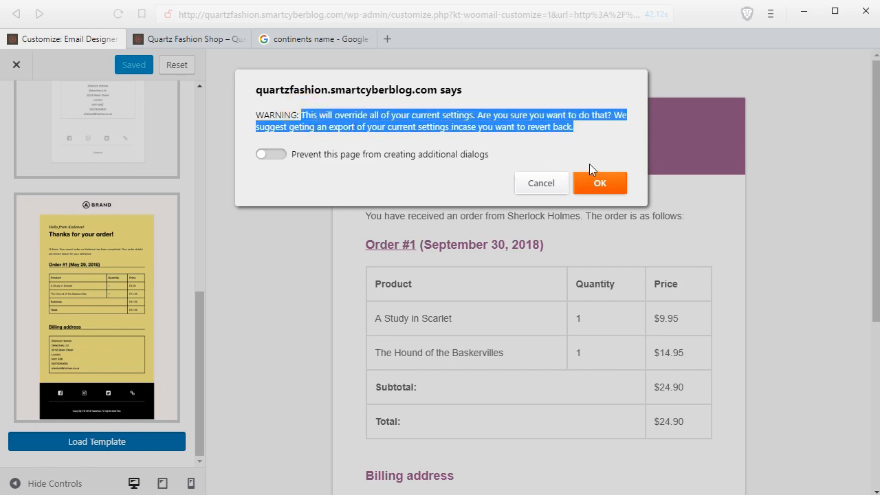
mouse_move(581, 158)
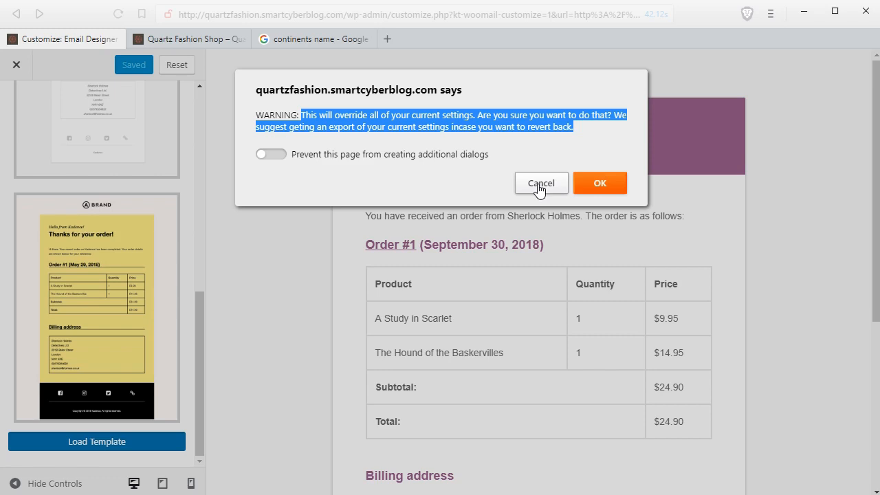
mouse_move(471, 170)
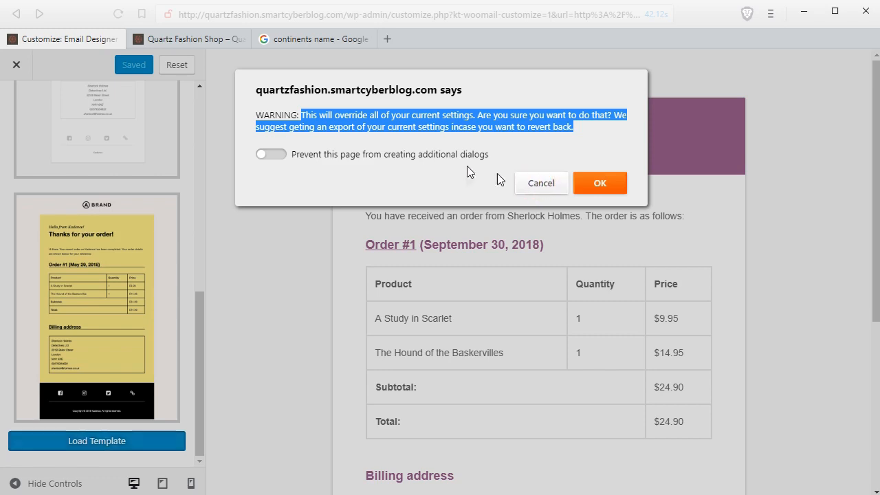
left_click(600, 183)
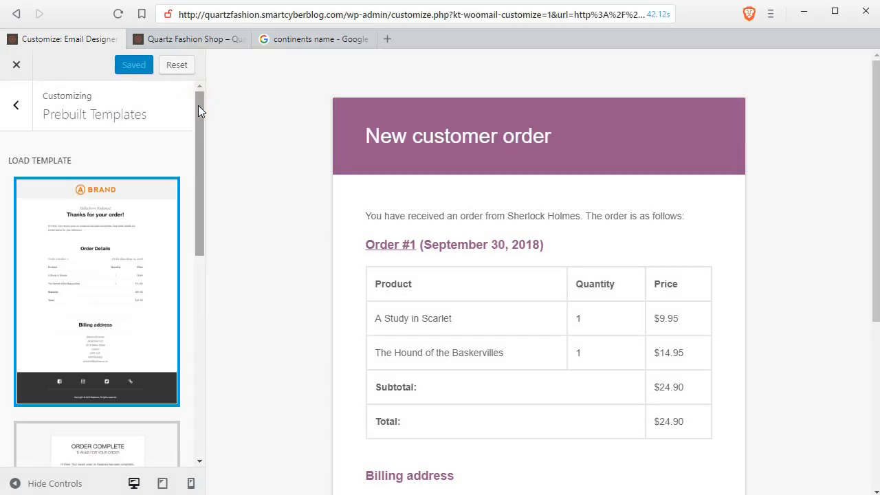
Go back to the main settings list and enter the Import Export panel
left_click(15, 105)
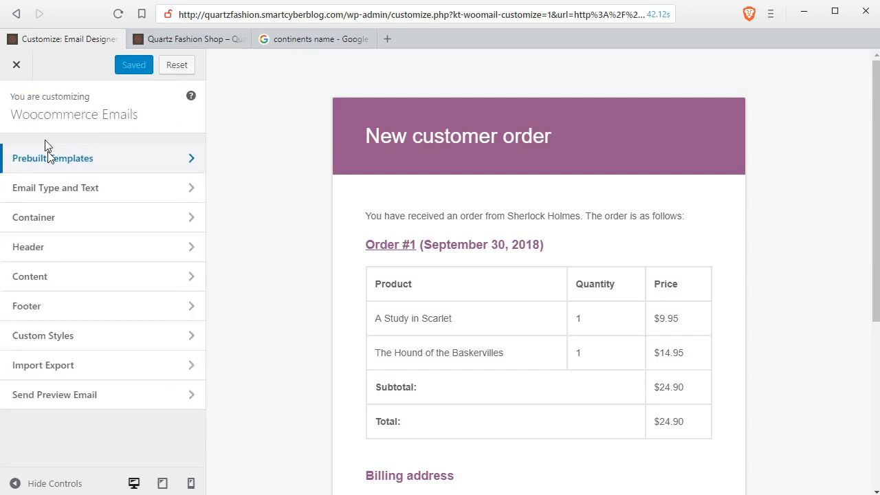
left_click(43, 366)
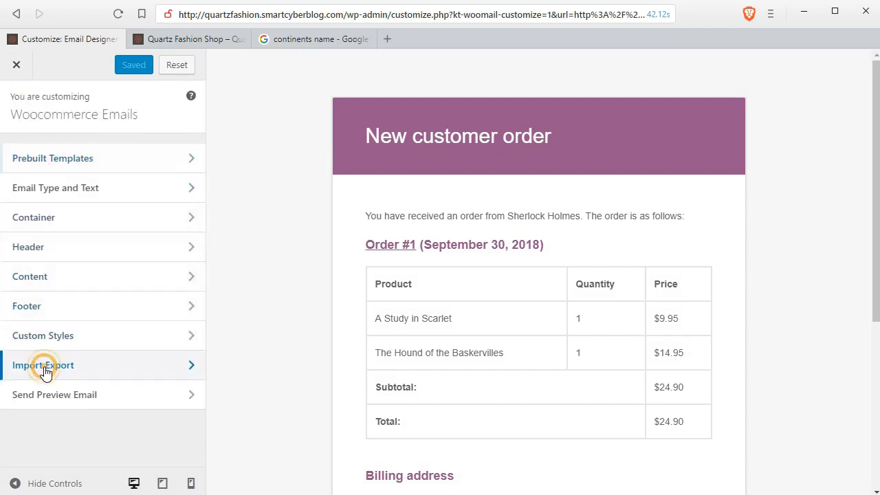
left_click(44, 366)
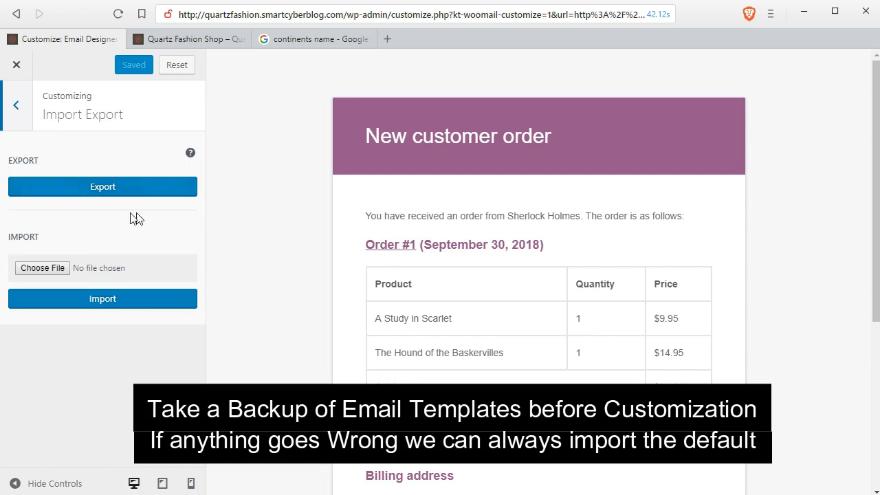
Export the designer settings as kadence-woomail-designer-export.dat to the Desktop
left_click(102, 187)
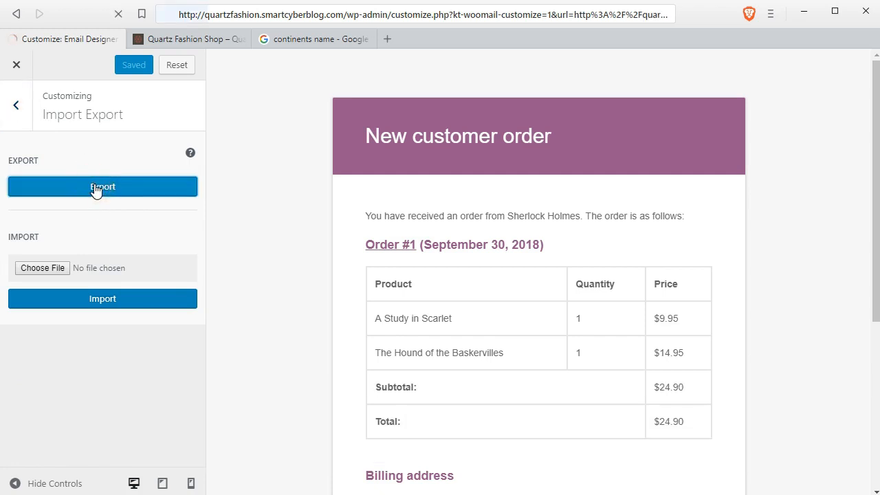
left_click(101, 187)
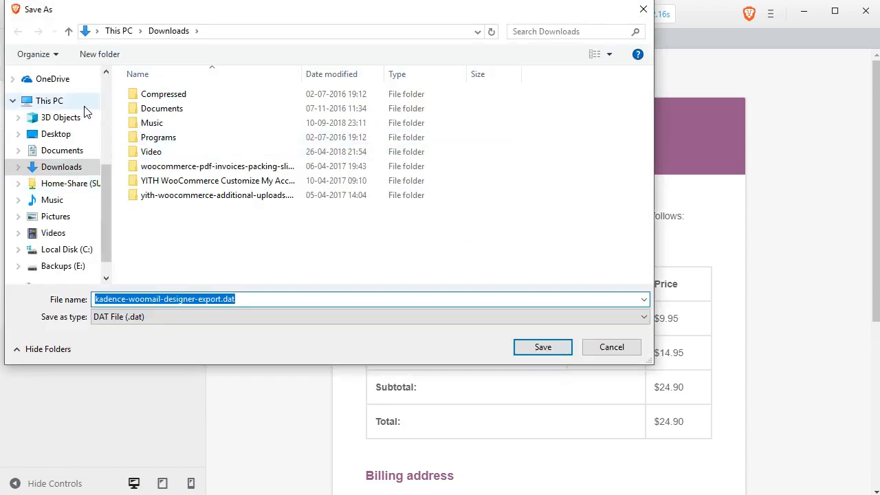
left_click(55, 133)
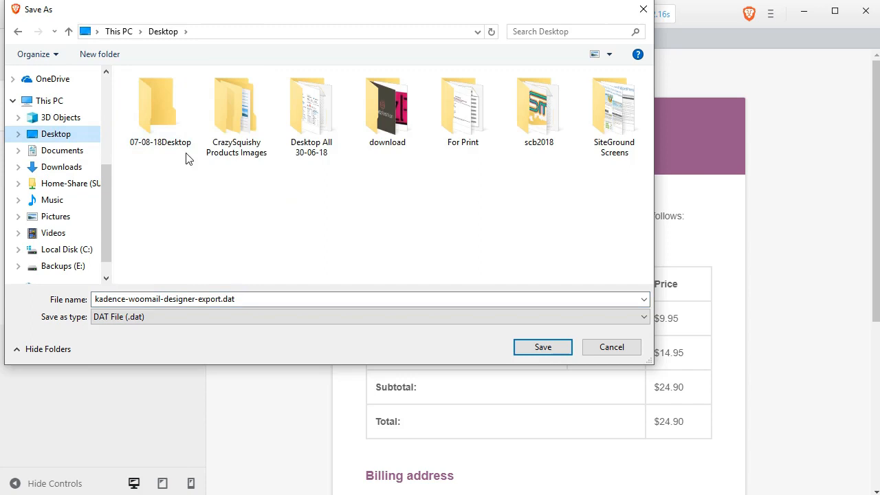
double_click(388, 107)
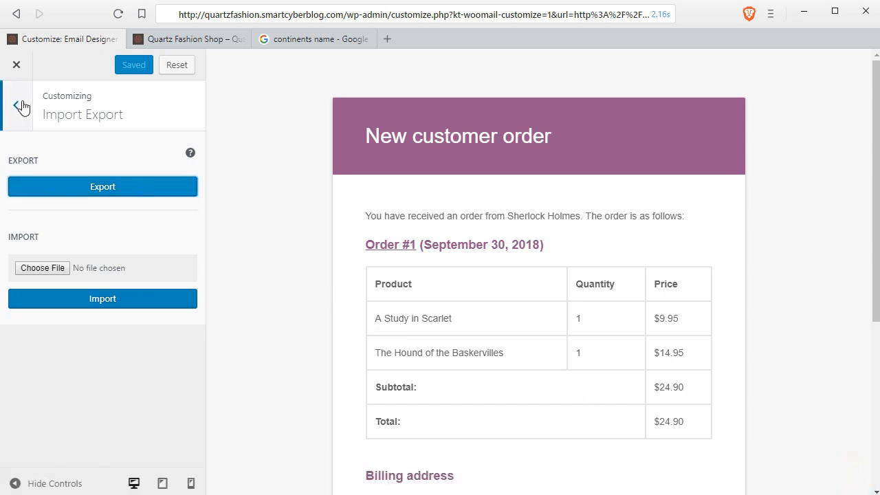
Load a prebuilt branded template from the gallery, confirming the override of current settings
left_click(17, 105)
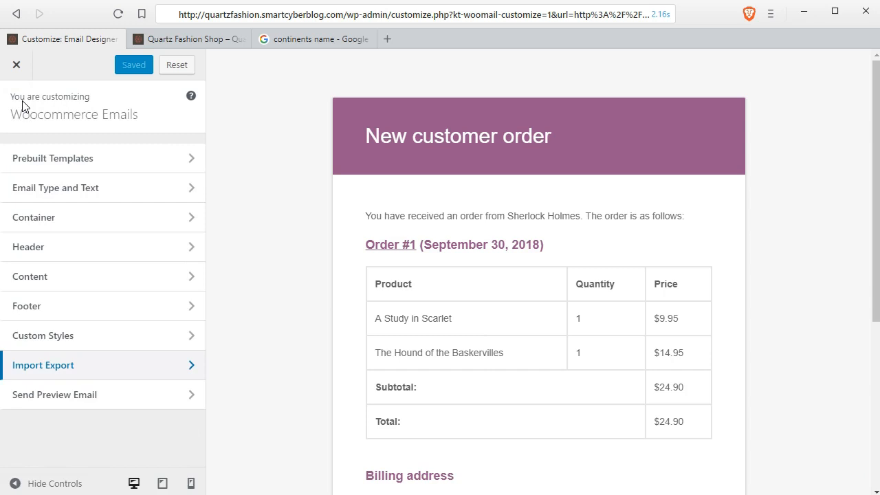
left_click(52, 157)
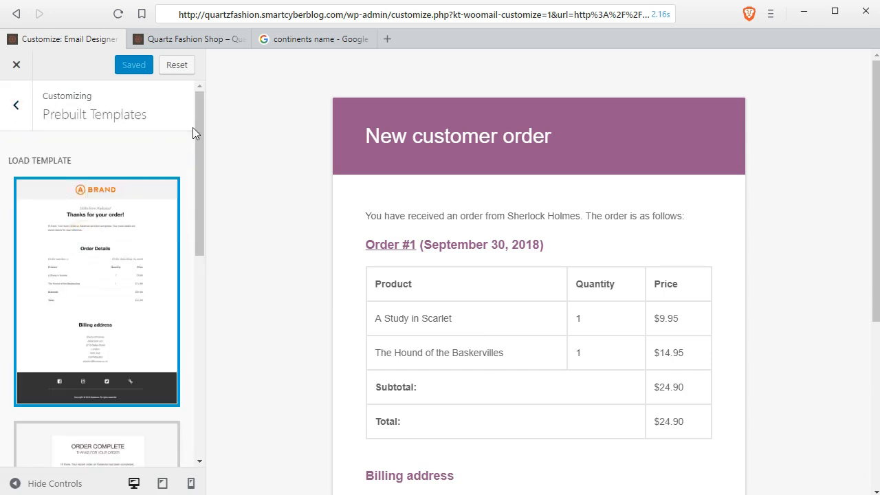
scroll("down", 3)
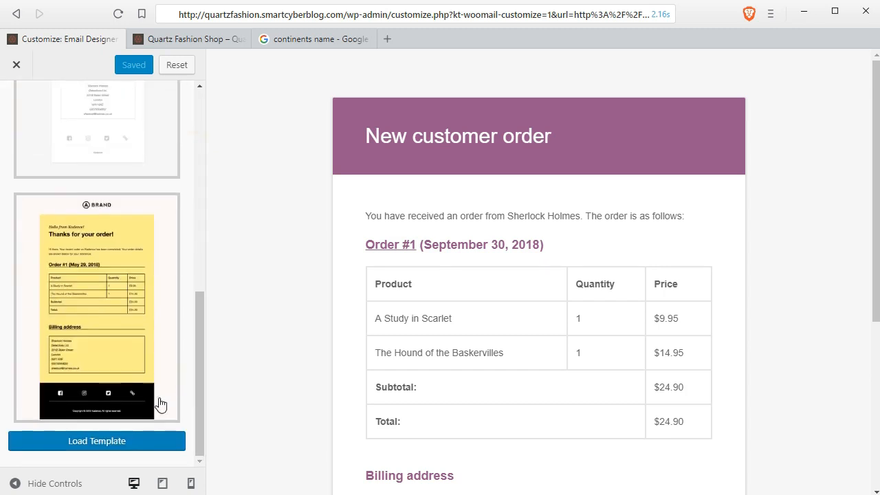
left_click(97, 440)
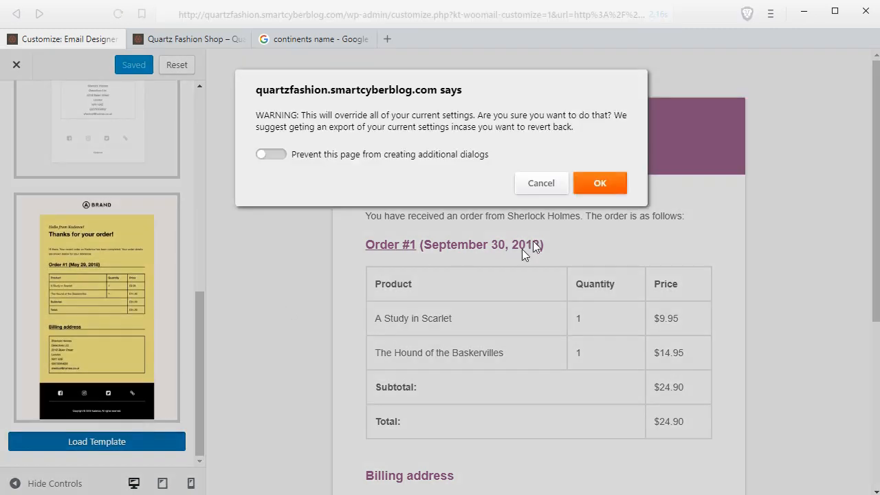
left_click(600, 182)
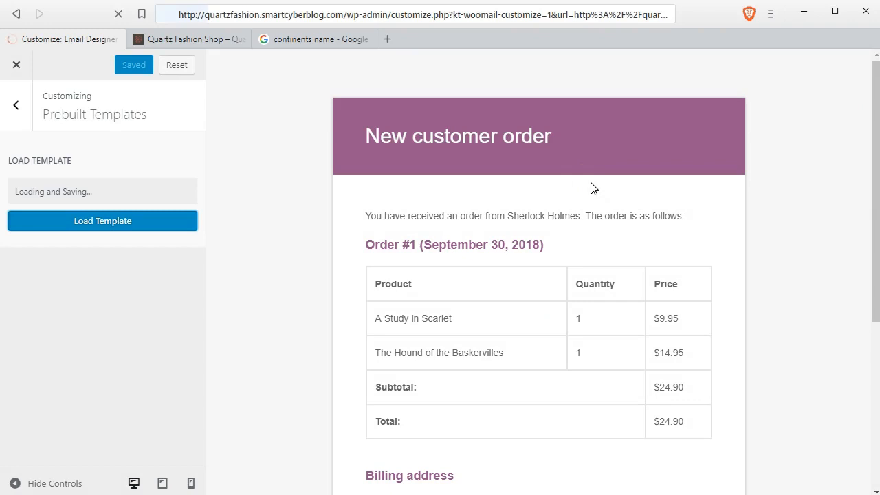
Return to the main settings list and look over the loaded 'Thanks for your order!' preview
left_click(102, 220)
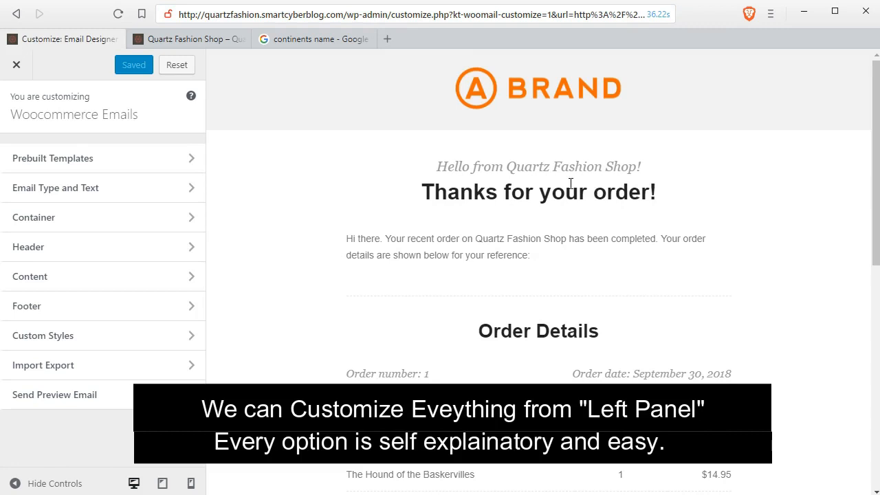
mouse_move(460, 173)
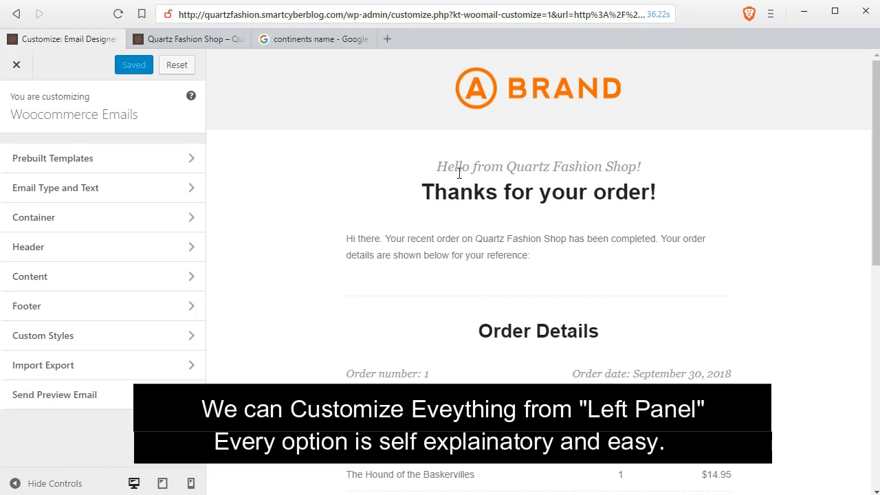
mouse_move(374, 247)
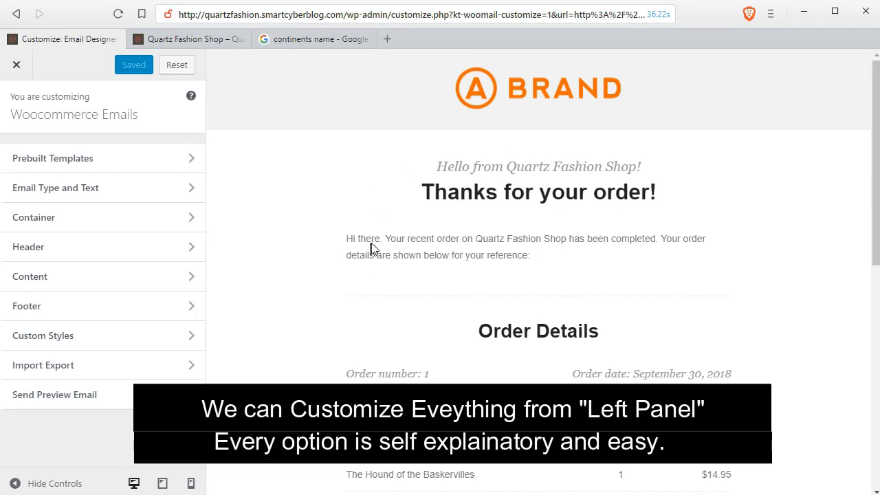
mouse_move(542, 241)
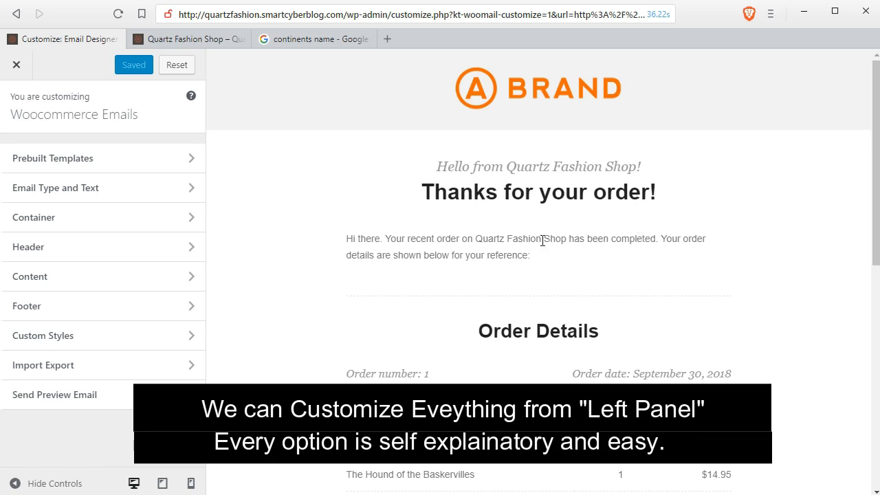
scroll("down", 3)
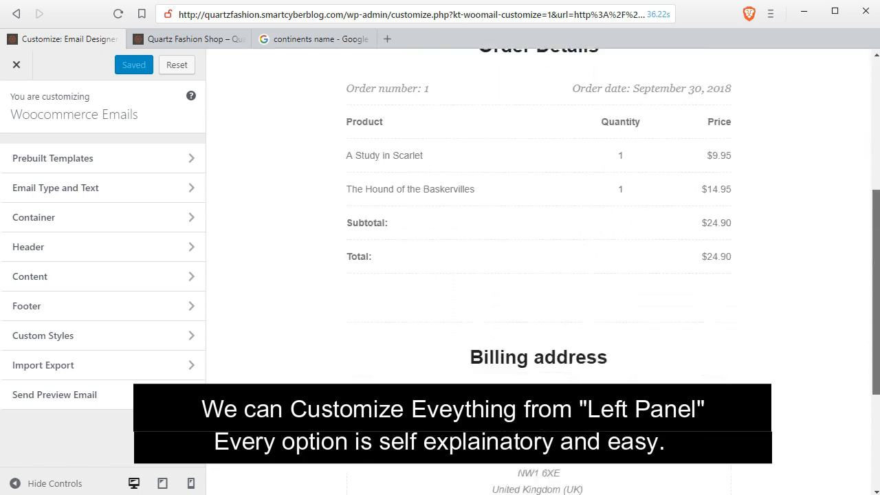
scroll("down", 3)
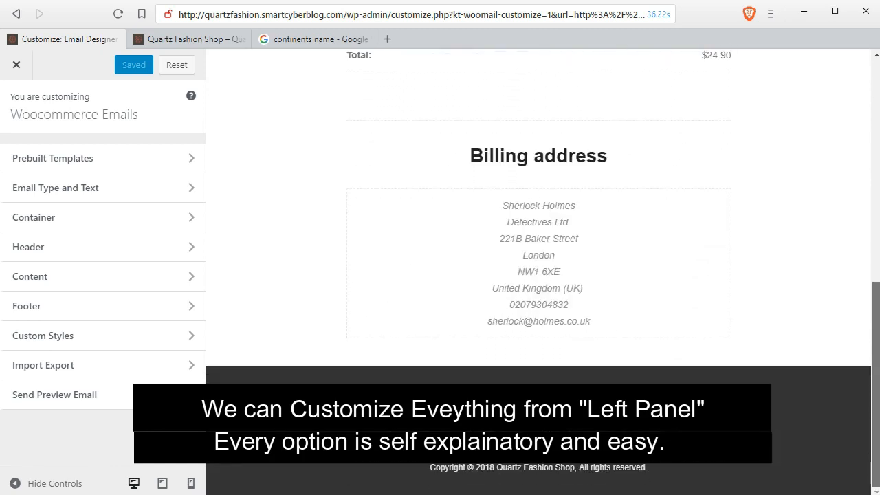
scroll("up", 3)
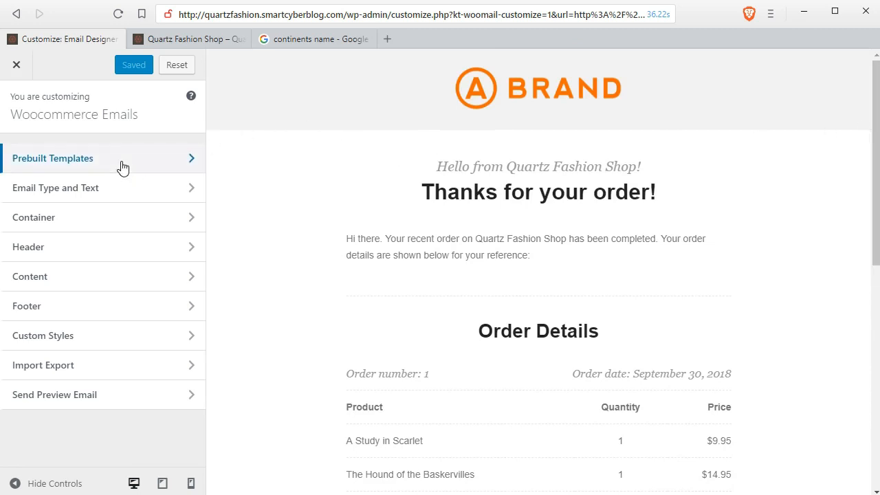
Set the quartz-fashion logo as the header image on a pink header background
left_click(55, 187)
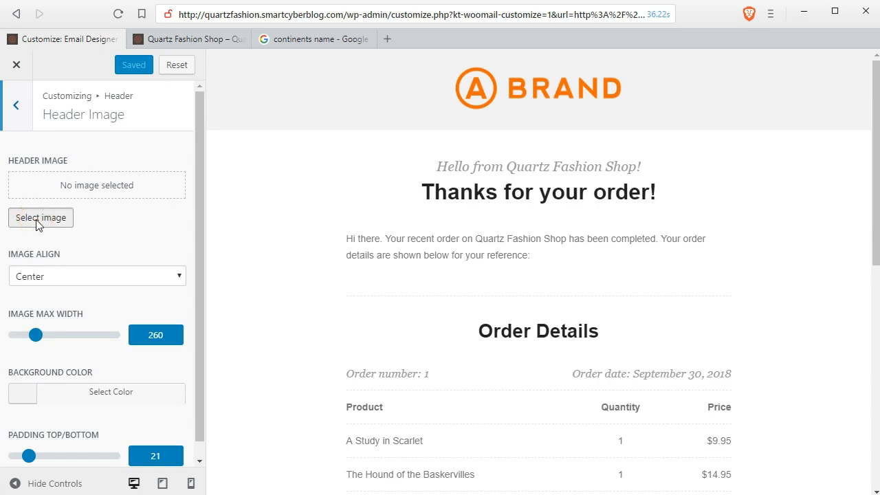
left_click(42, 217)
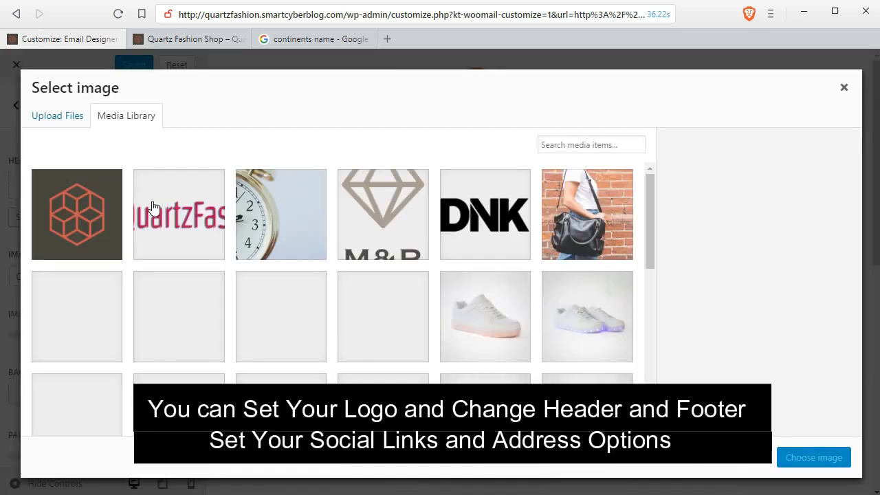
left_click(179, 215)
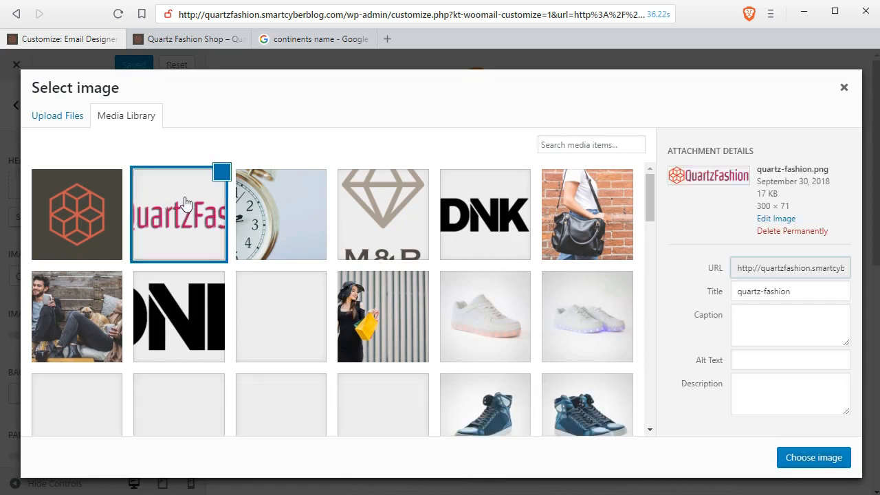
left_click(179, 215)
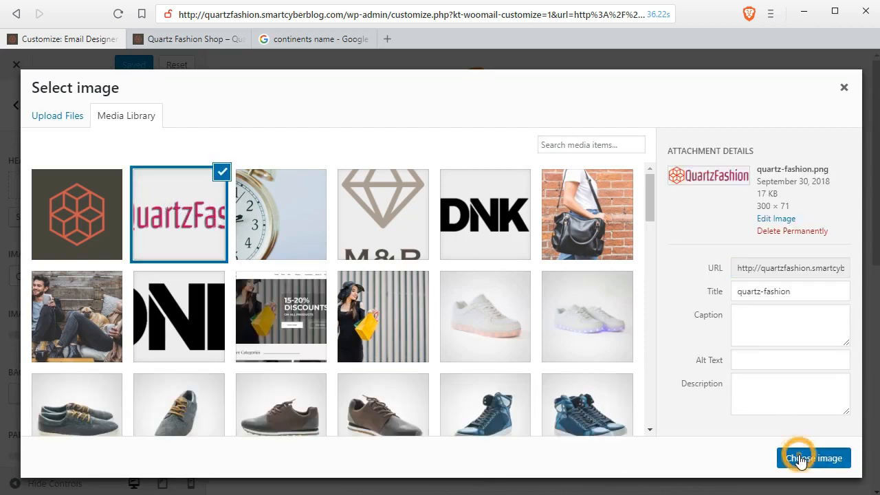
left_click(814, 458)
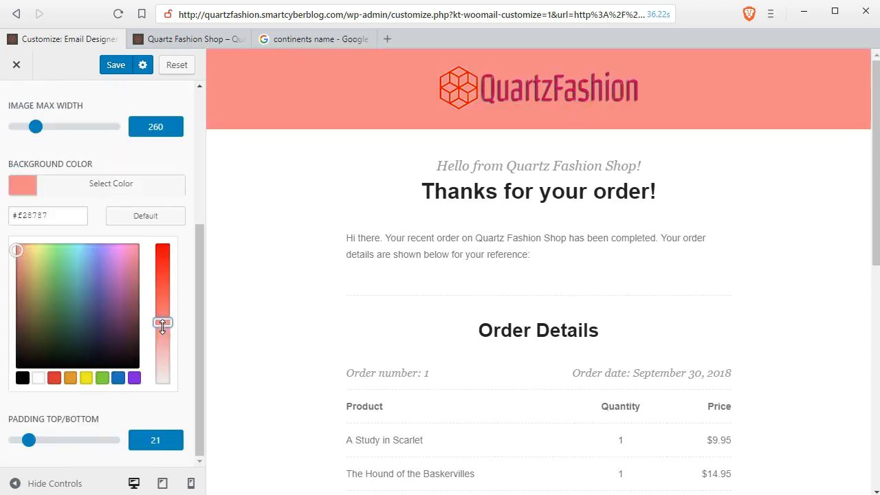
left_click(16, 105)
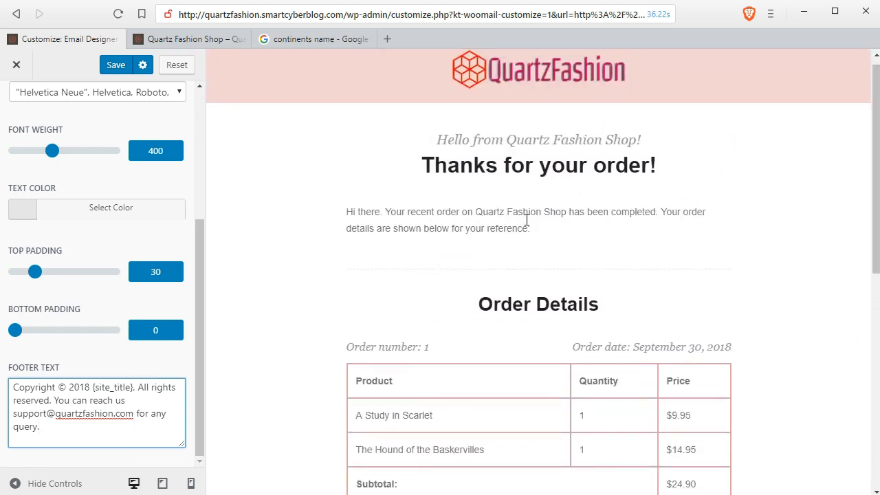
mouse_move(199, 234)
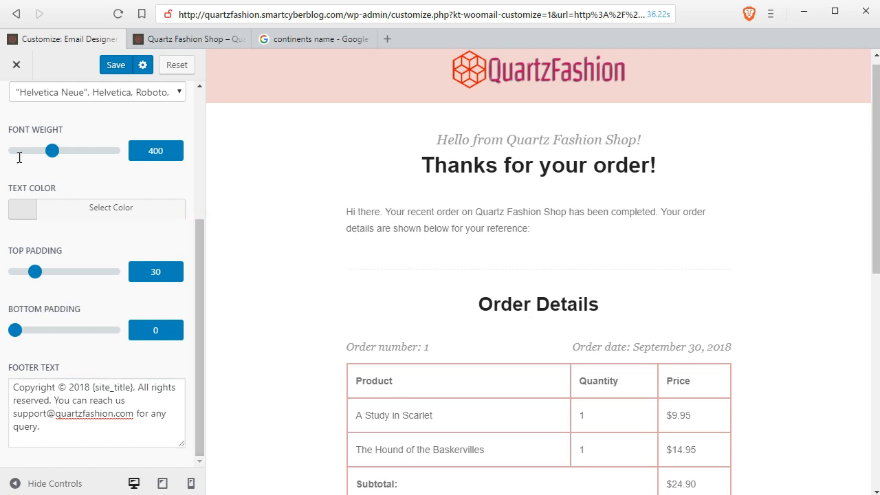
mouse_move(19, 221)
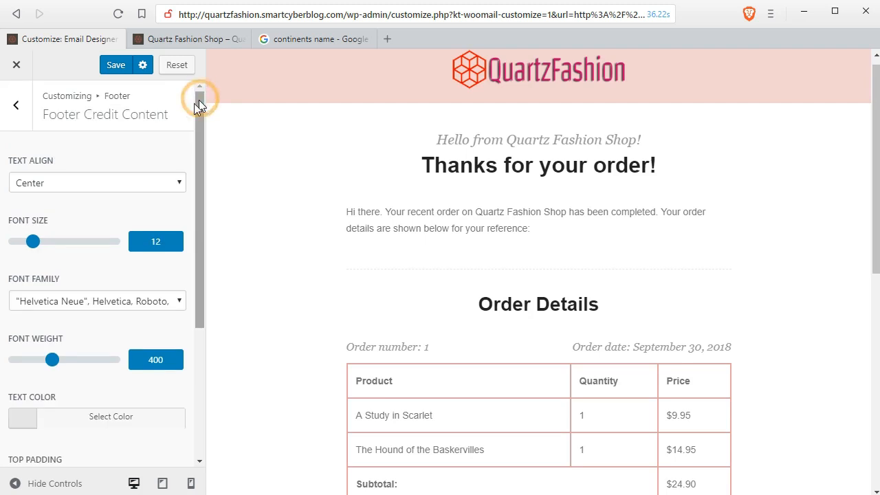
Save the customised email design with the QuartzFashion header and footer changes
left_click(16, 104)
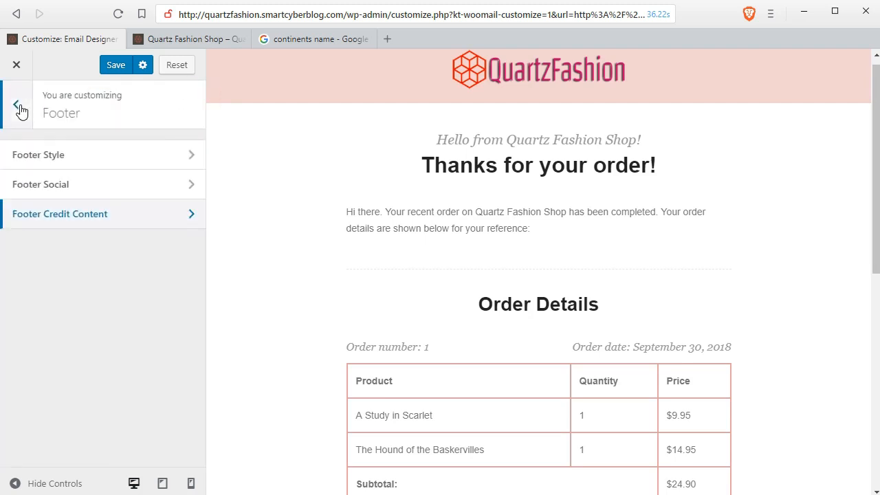
scroll("down", 3)
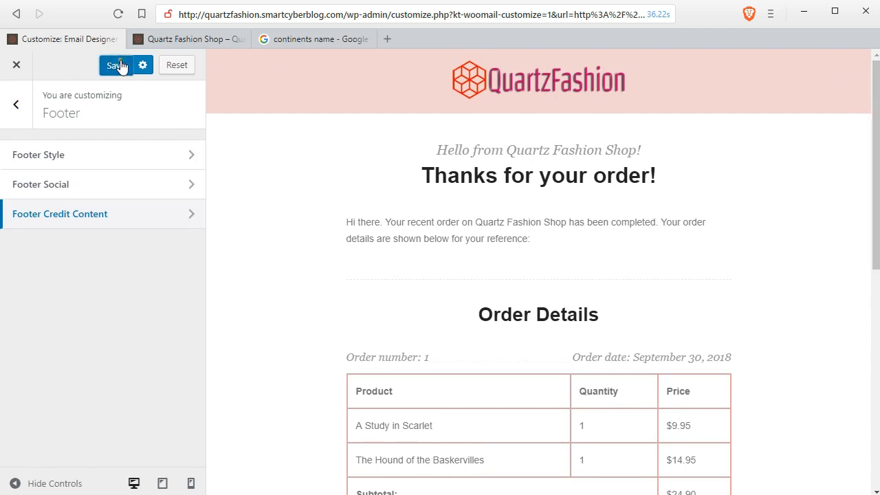
left_click(116, 64)
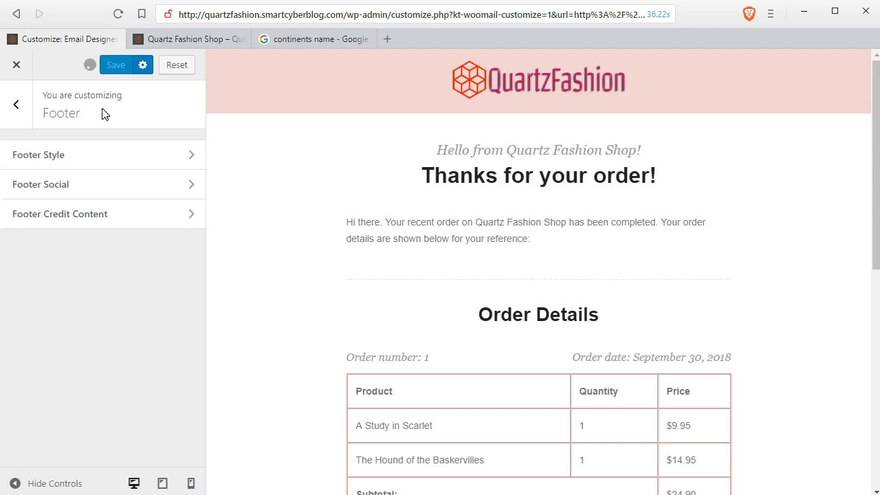
mouse_move(83, 110)
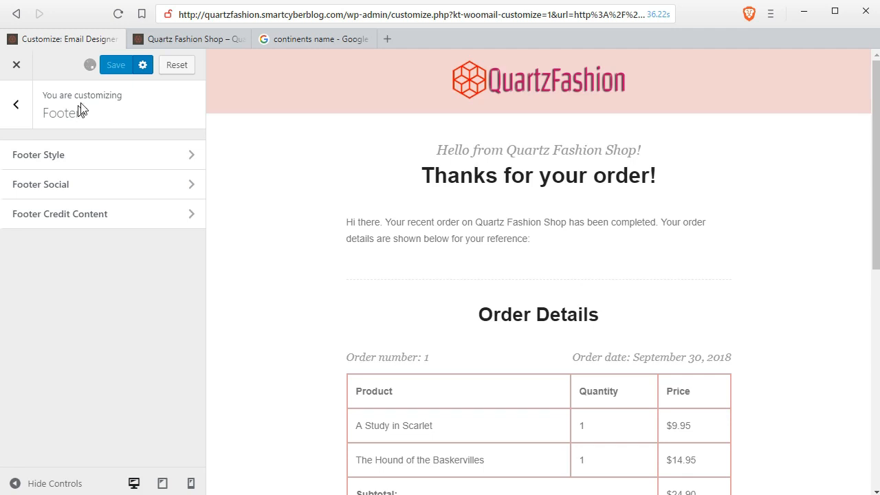
left_click(115, 65)
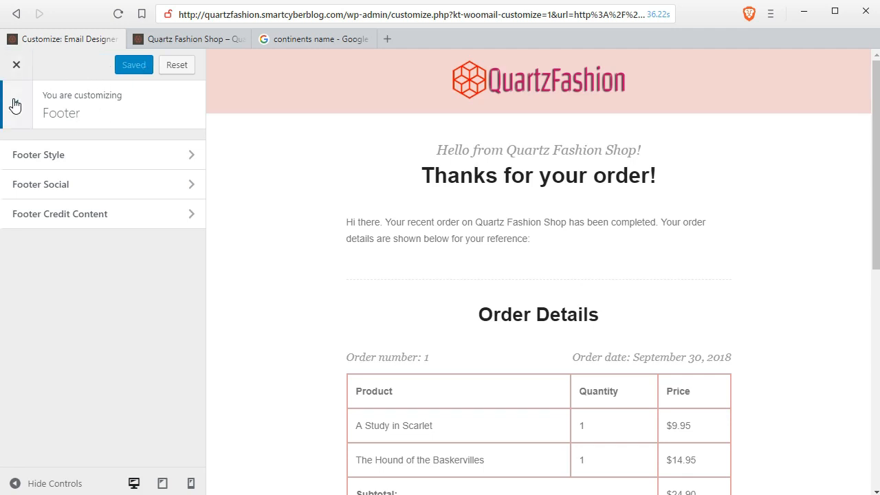
Close the email customiser and return to the WooCommerce email settings list
left_click(16, 65)
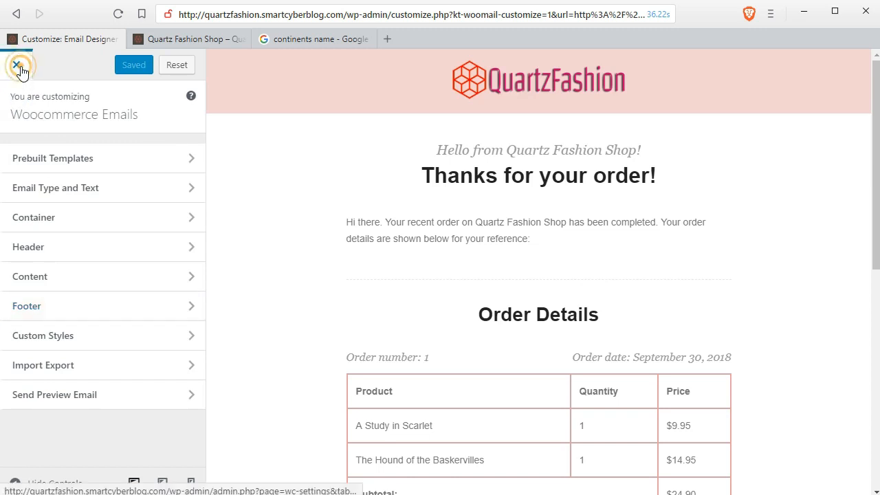
left_click(17, 65)
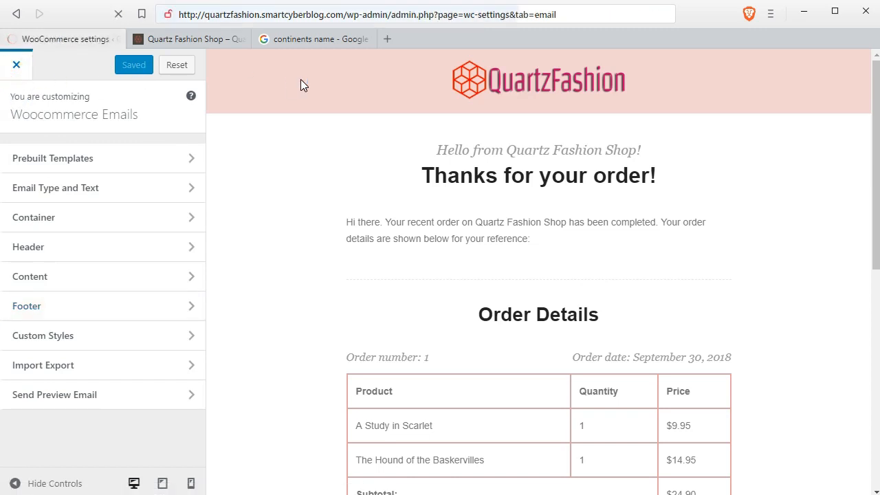
Navigate to smartcyberblog.com/try/woo-email-customize/, redirecting to the CodeCanyon product page
left_click(16, 64)
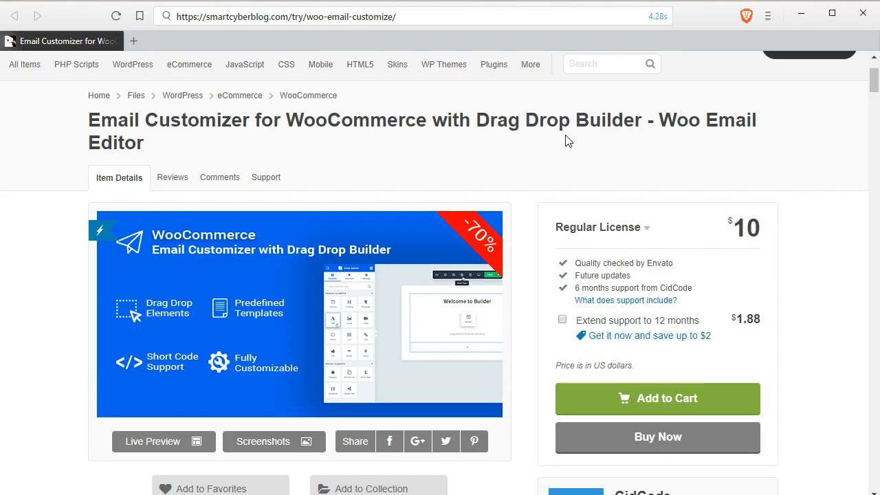
mouse_move(399, 149)
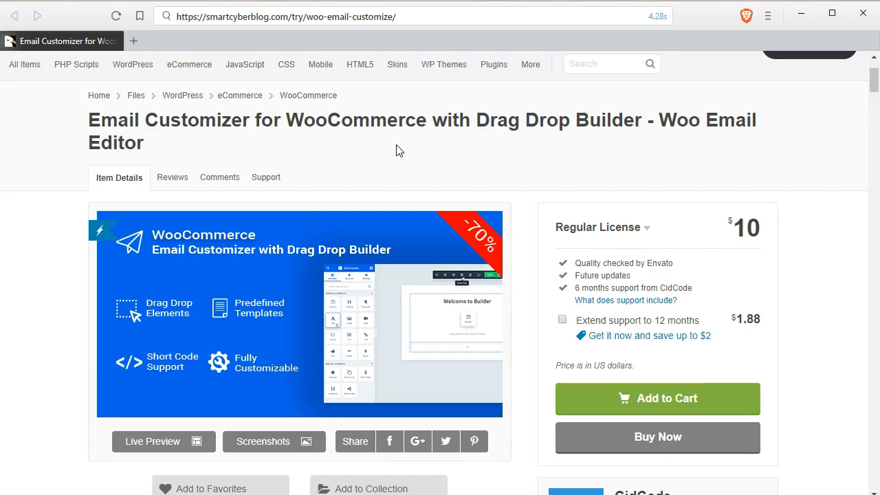
mouse_move(445, 150)
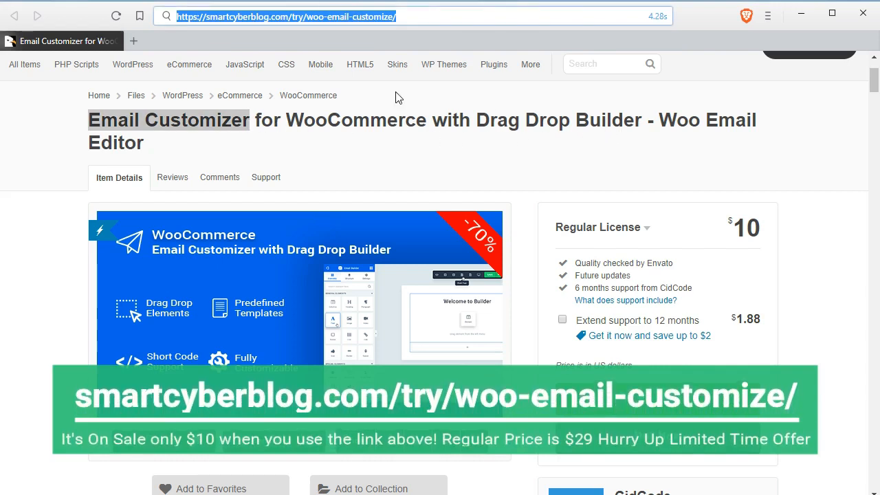
left_click(297, 17)
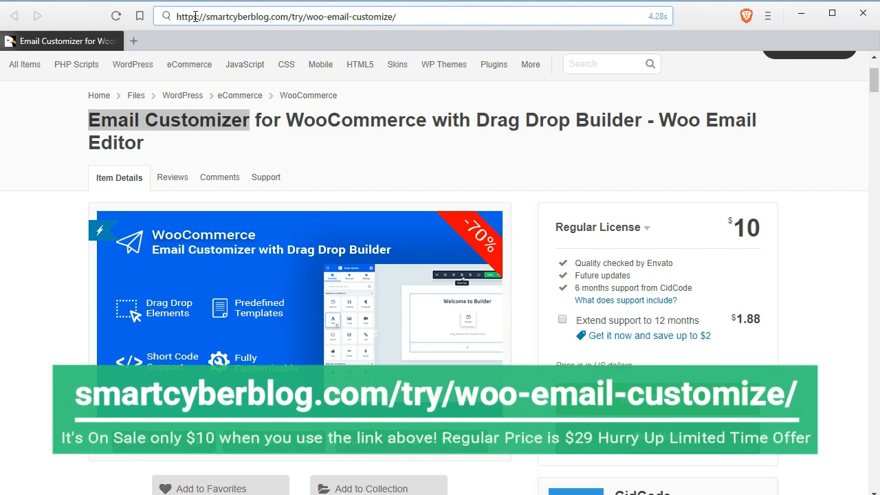
double_click(255, 16)
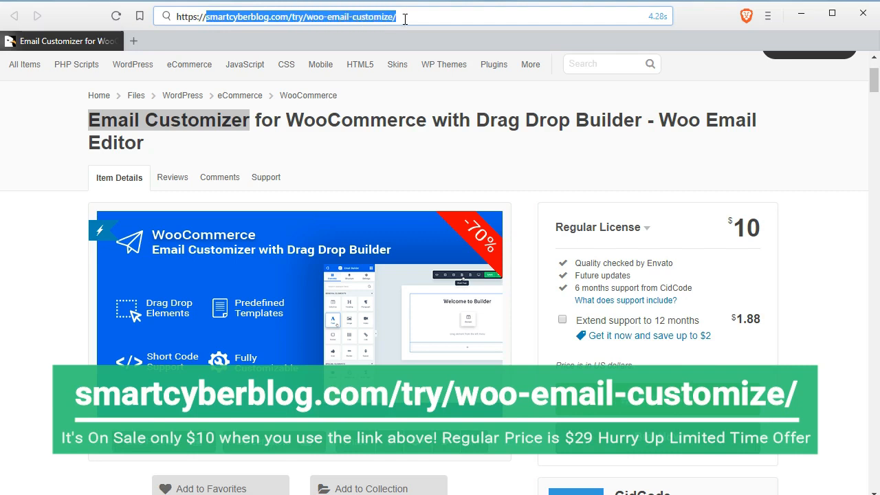
left_click(410, 17)
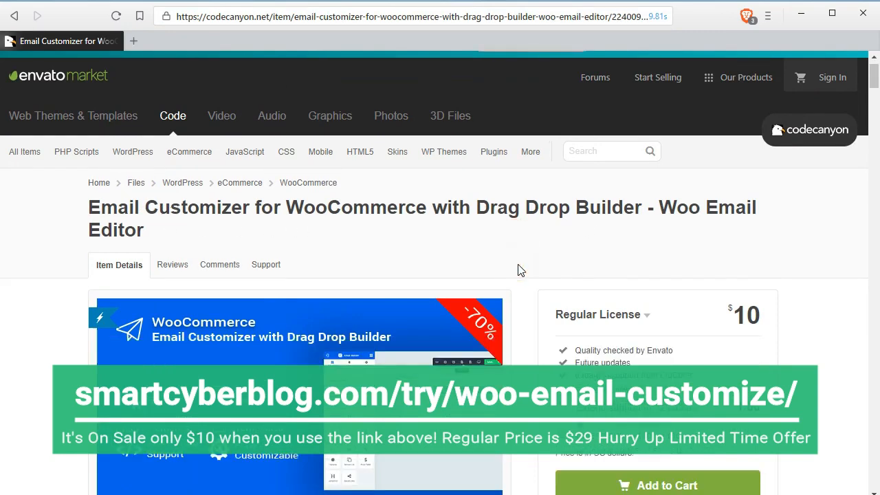
Scroll through the $10 Email Customizer item's description, compatibility and WordPress version details
scroll("down", 3)
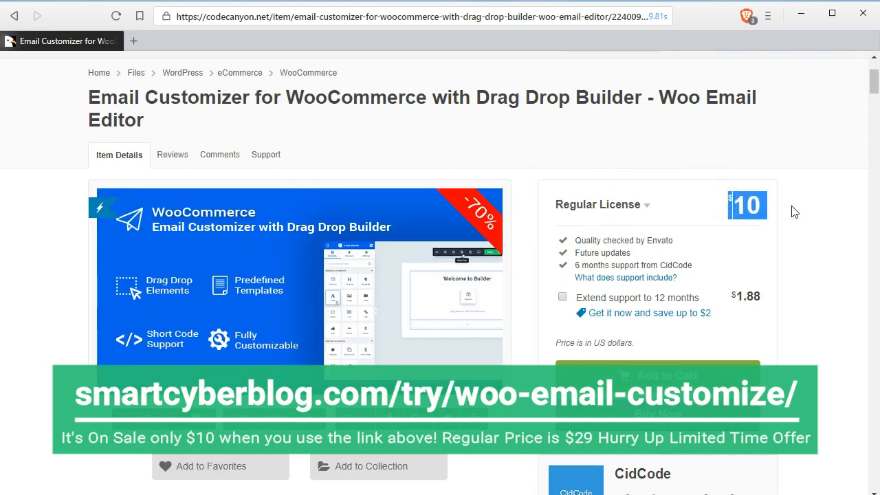
scroll("down", 3)
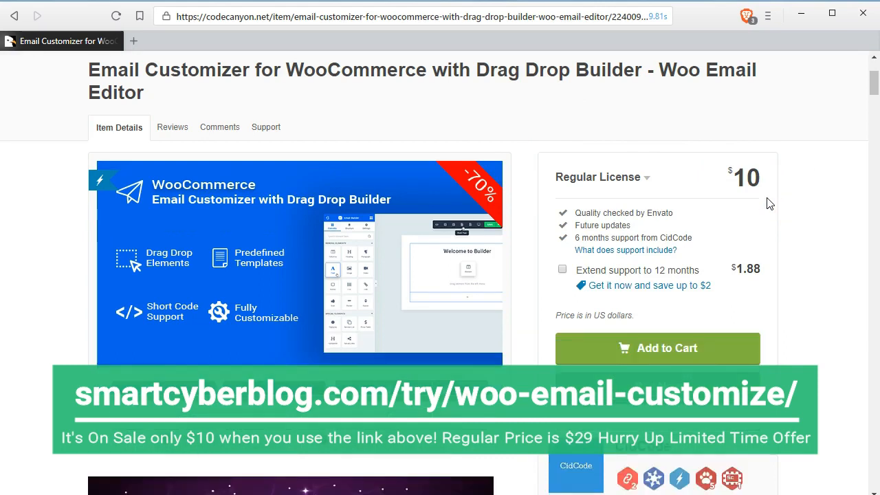
scroll("down", 3)
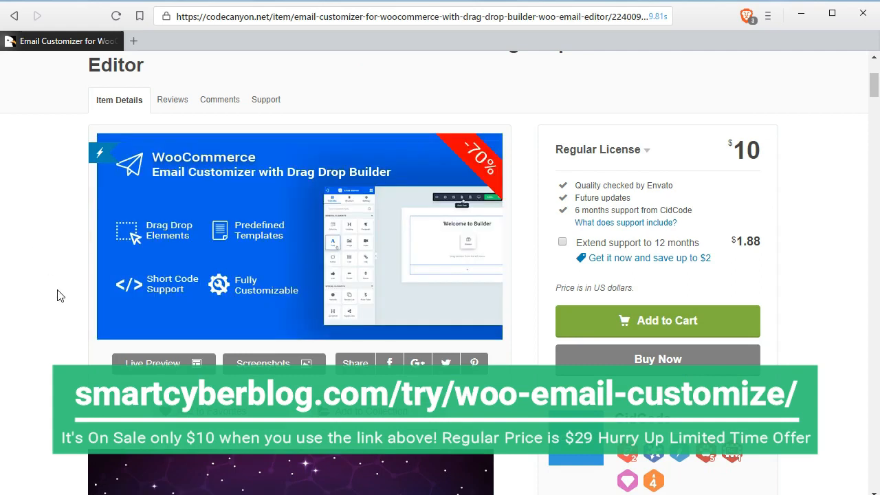
scroll("down", 3)
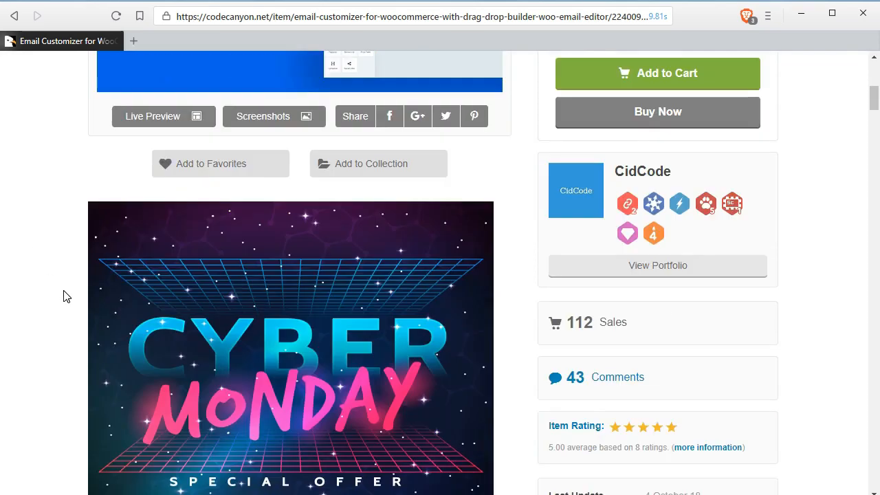
scroll("down", 3)
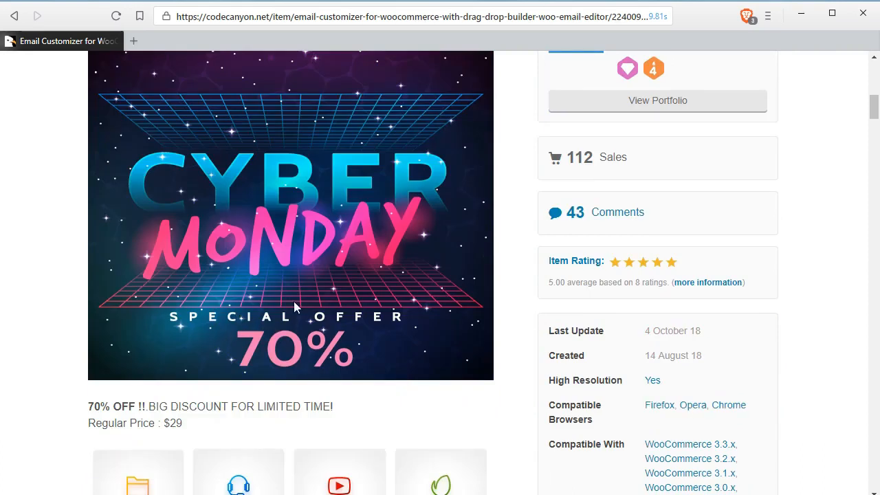
scroll("down", 3)
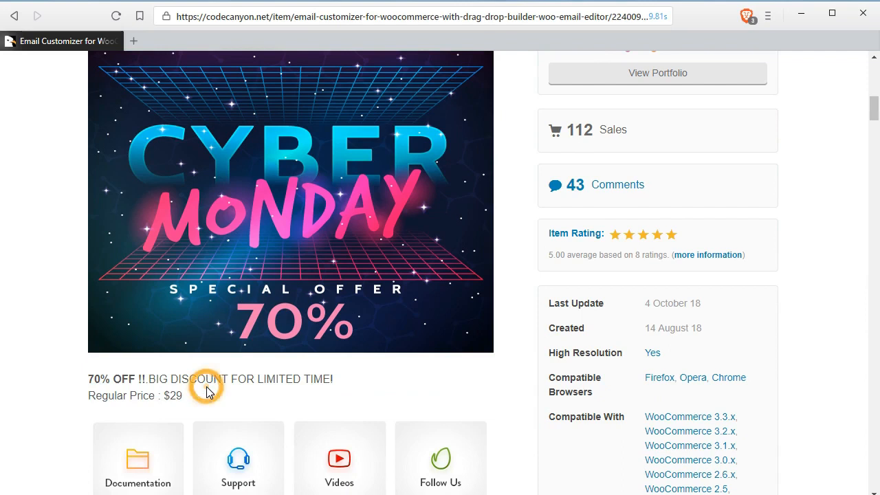
scroll("down", 3)
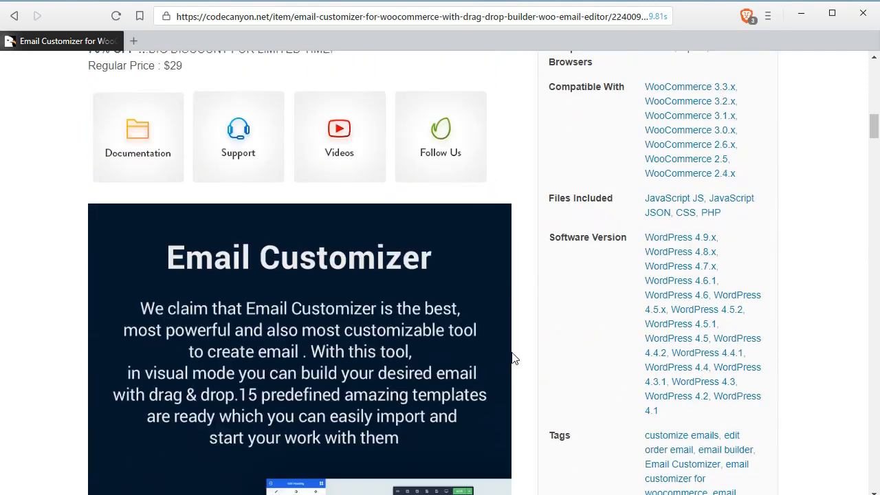
scroll("down", 3)
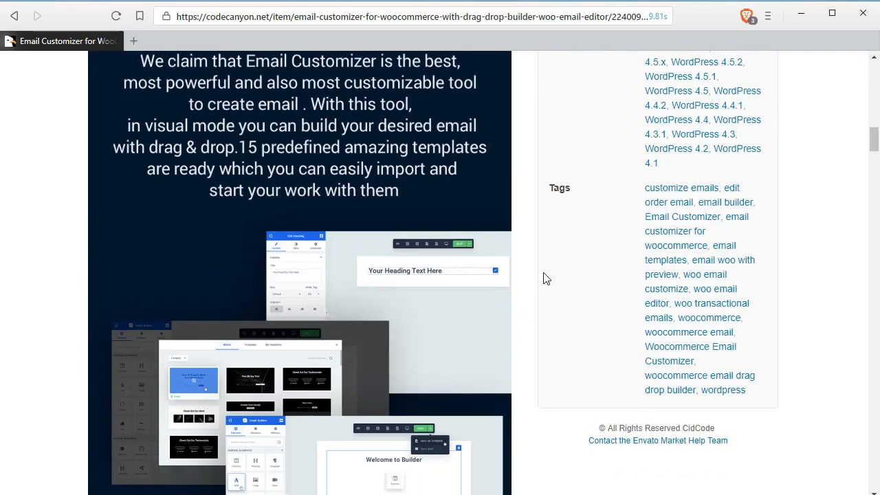
scroll("down", 3)
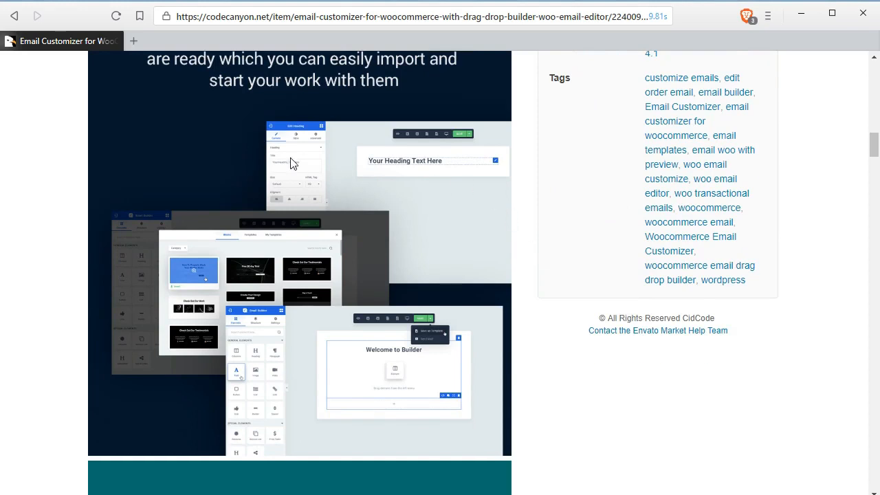
mouse_move(270, 392)
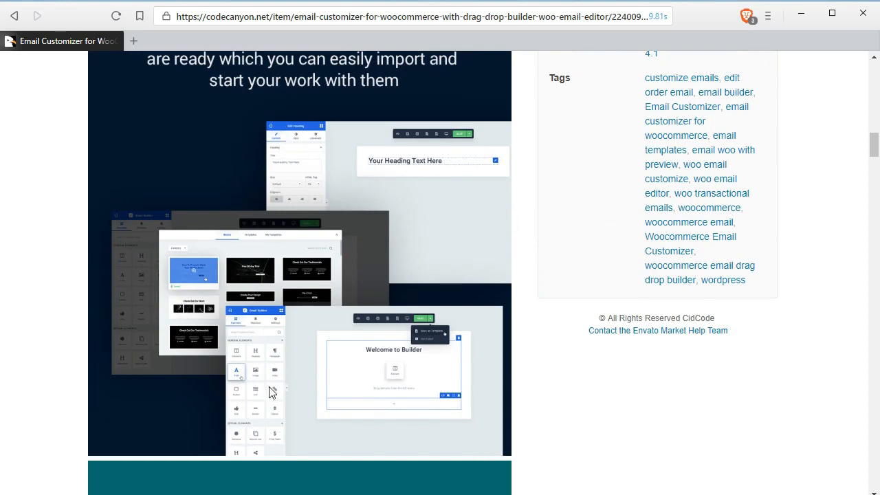
mouse_move(466, 193)
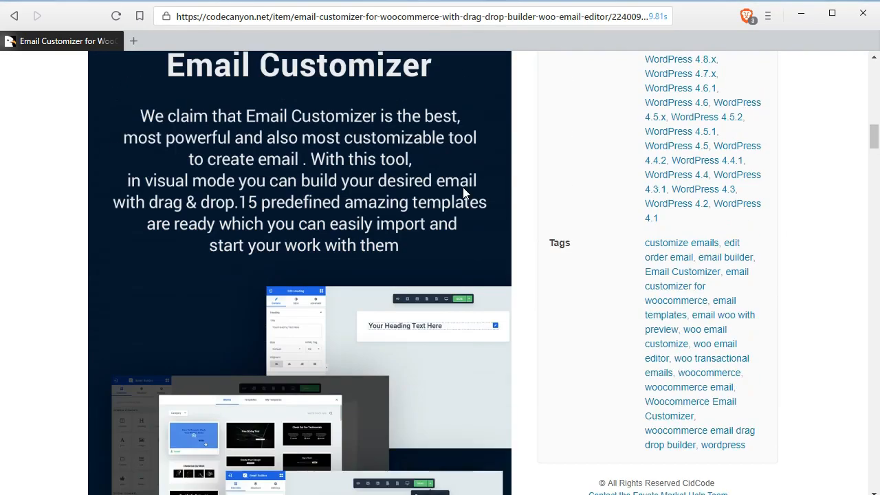
scroll("up", 3)
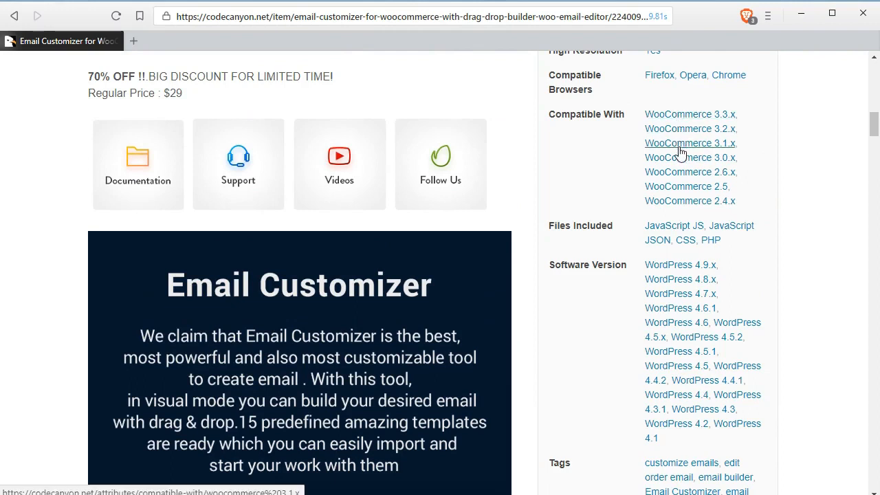
scroll("down", 3)
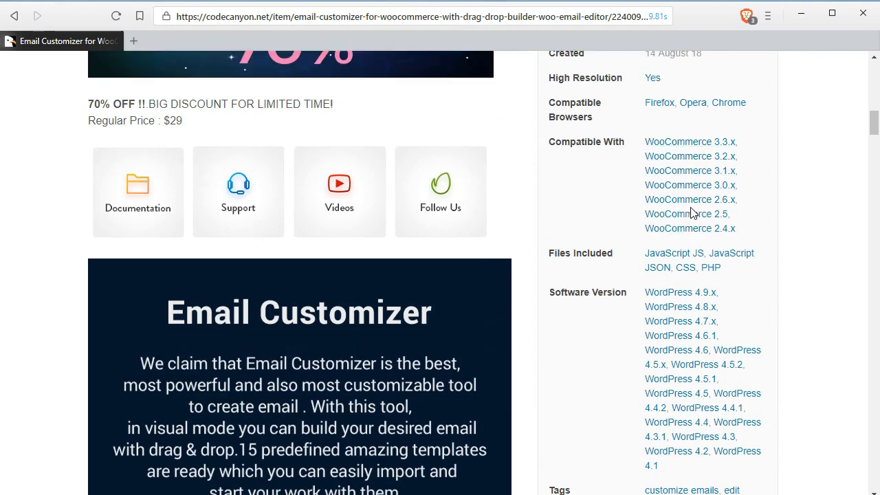
scroll("up", 3)
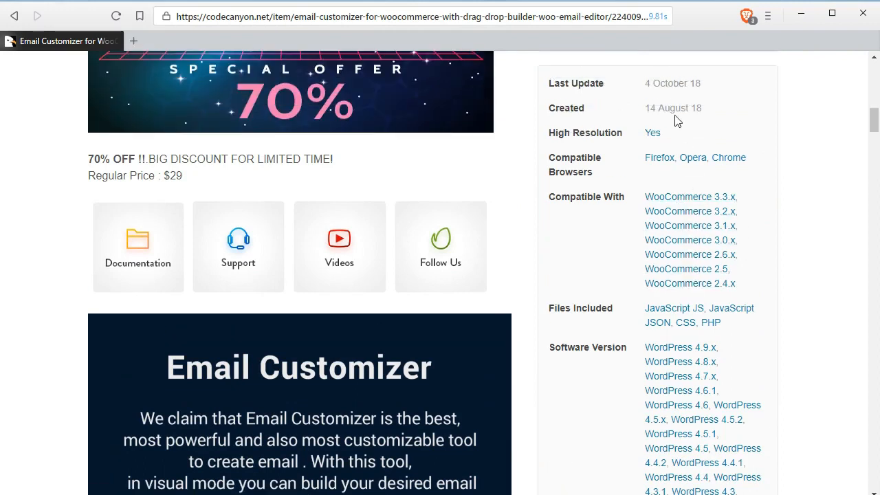
mouse_move(709, 113)
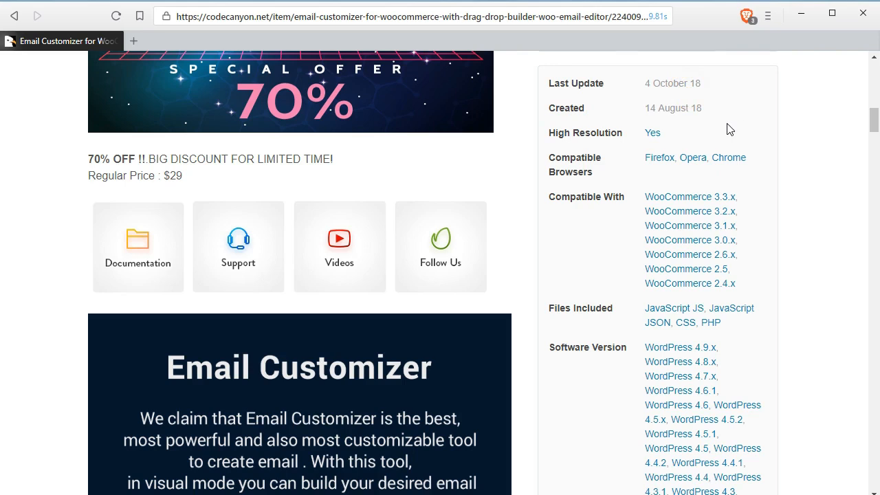
Scroll down to the supported email cases list and highlight the New order email case
scroll("down", 3)
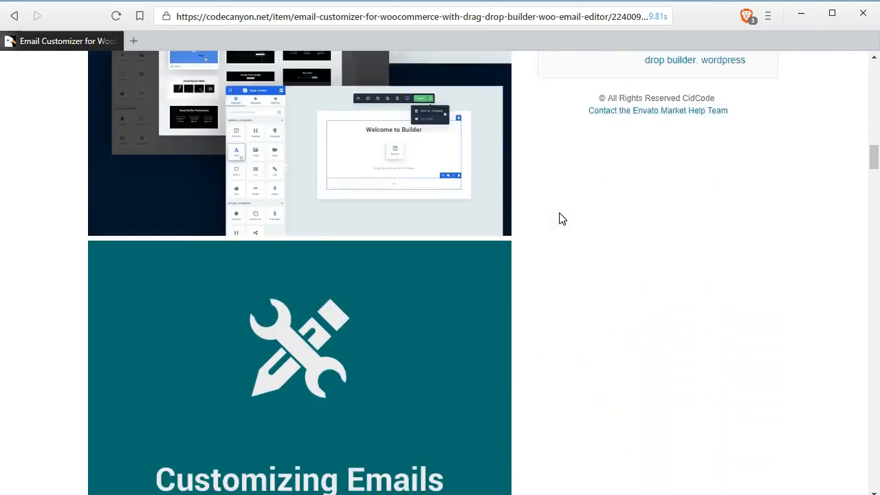
scroll("down", 3)
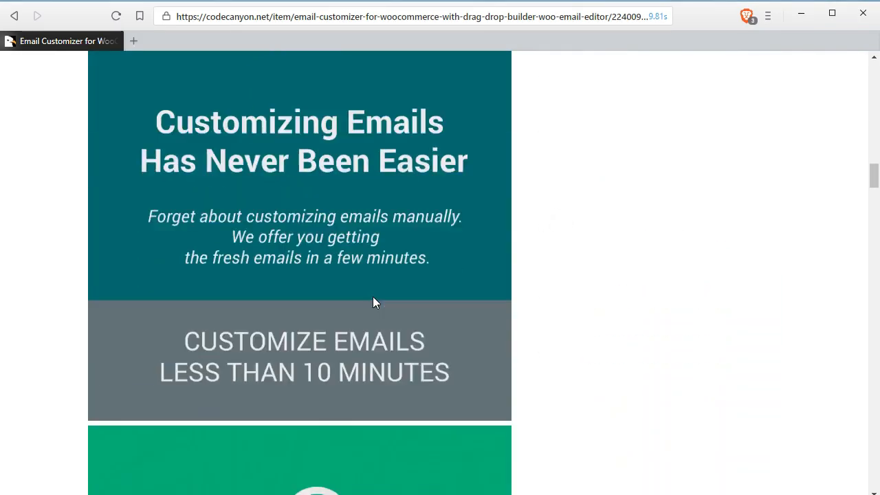
scroll("down", 3)
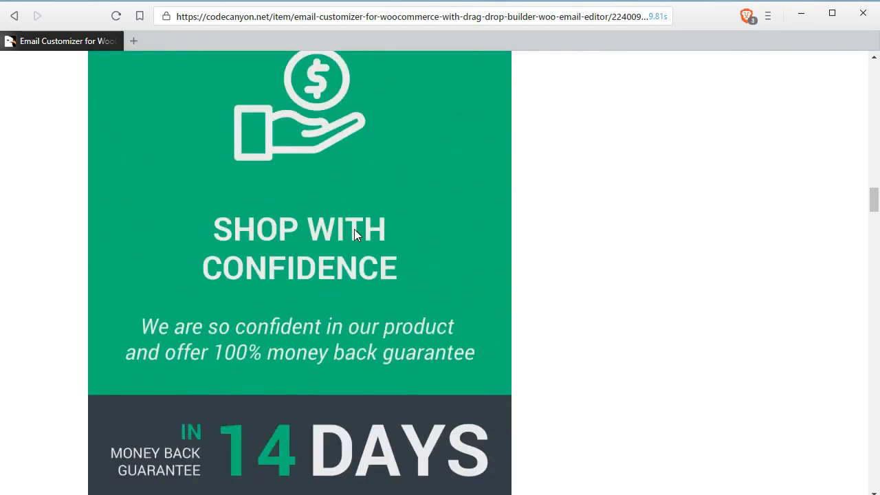
scroll("down", 3)
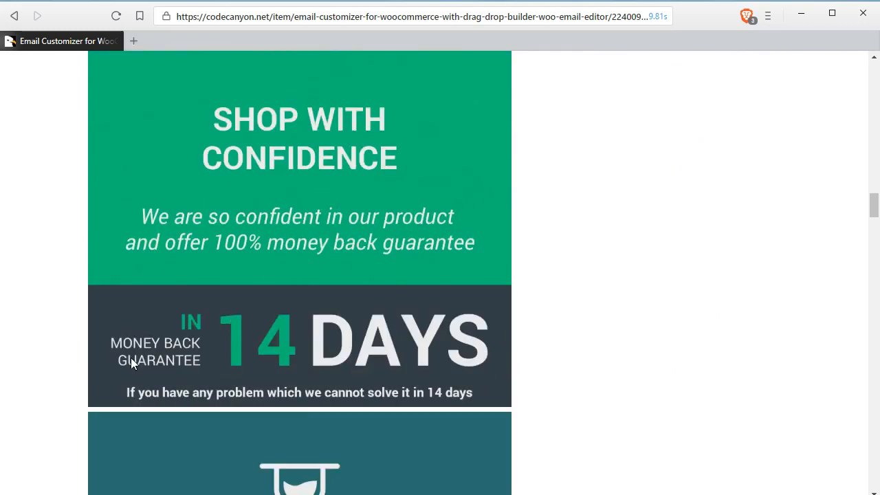
mouse_move(333, 324)
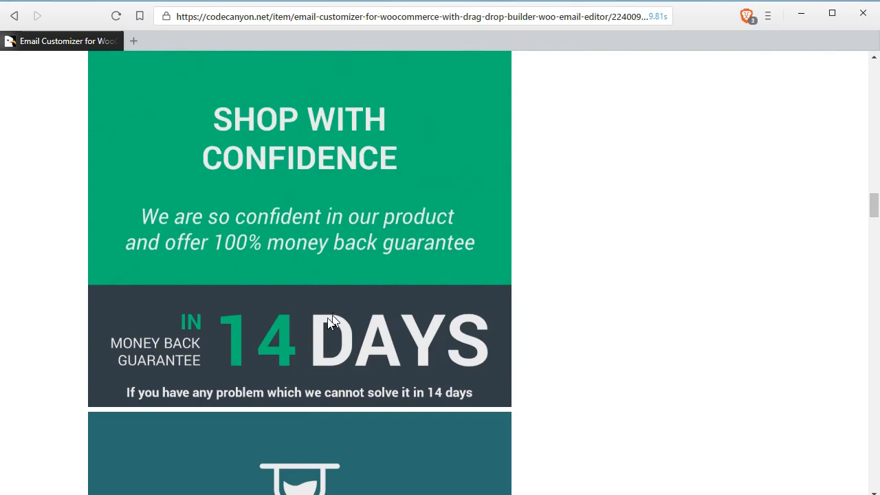
mouse_move(121, 371)
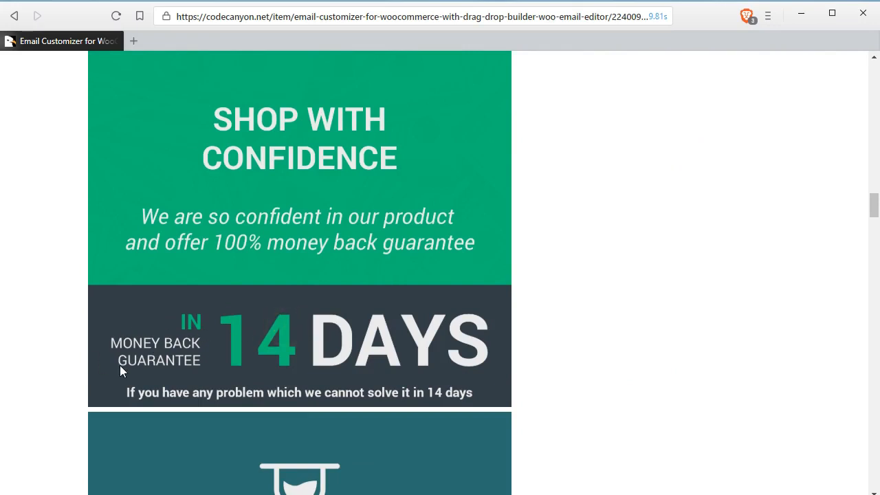
mouse_move(426, 382)
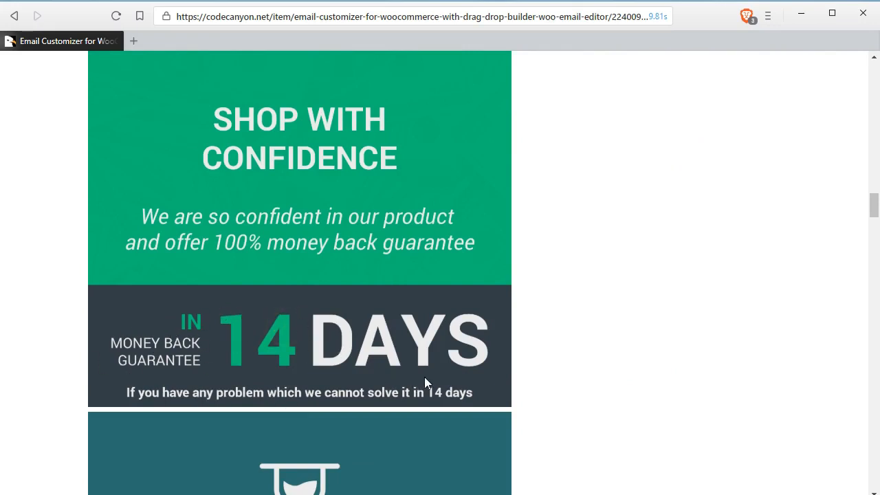
scroll("down", 3)
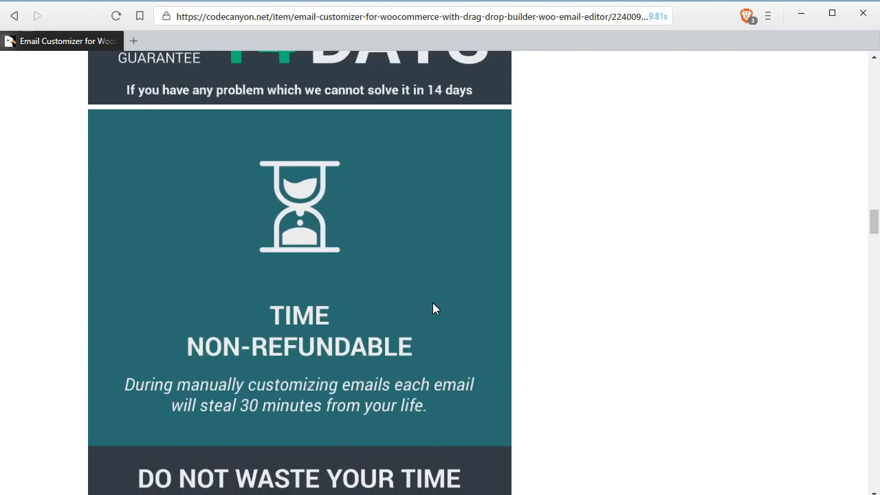
mouse_move(221, 394)
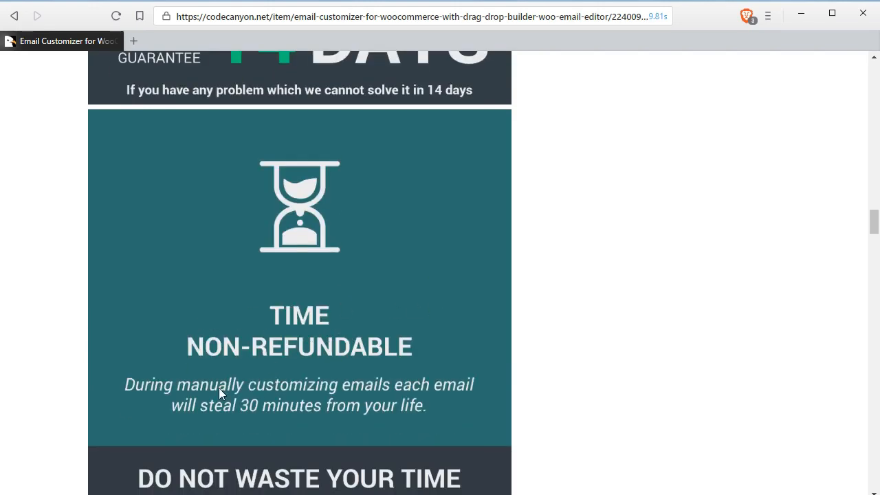
scroll("down", 3)
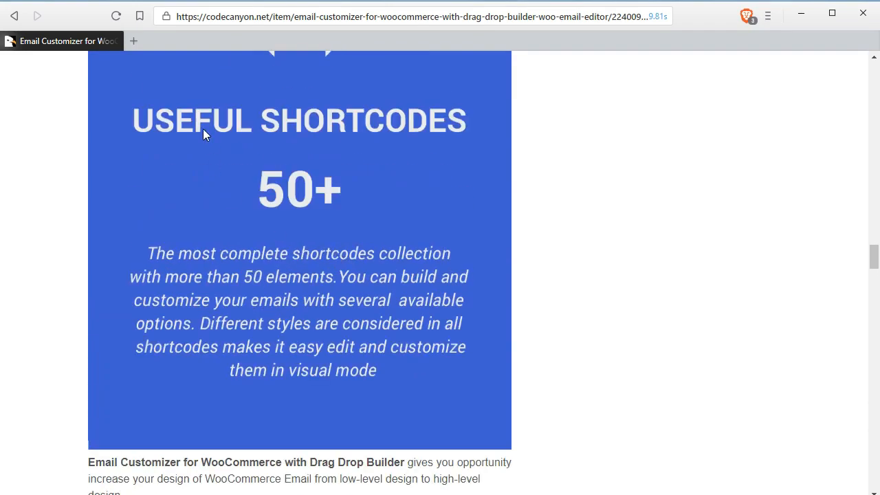
mouse_move(239, 297)
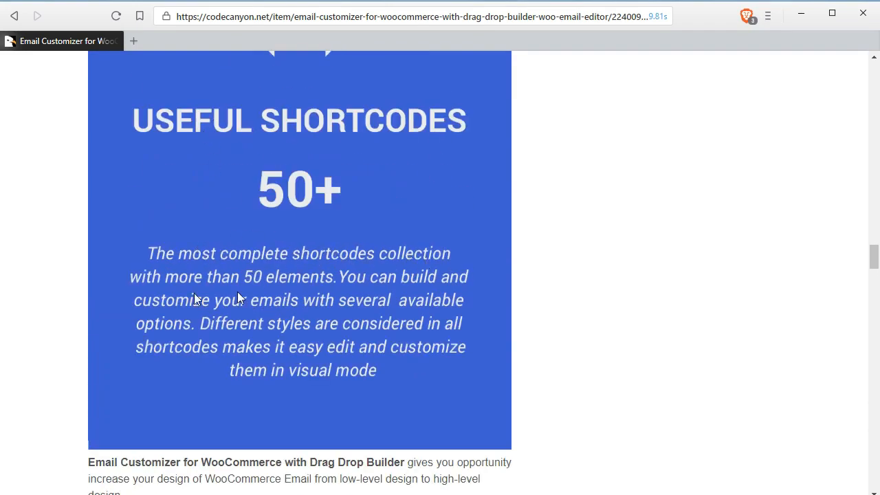
mouse_move(343, 358)
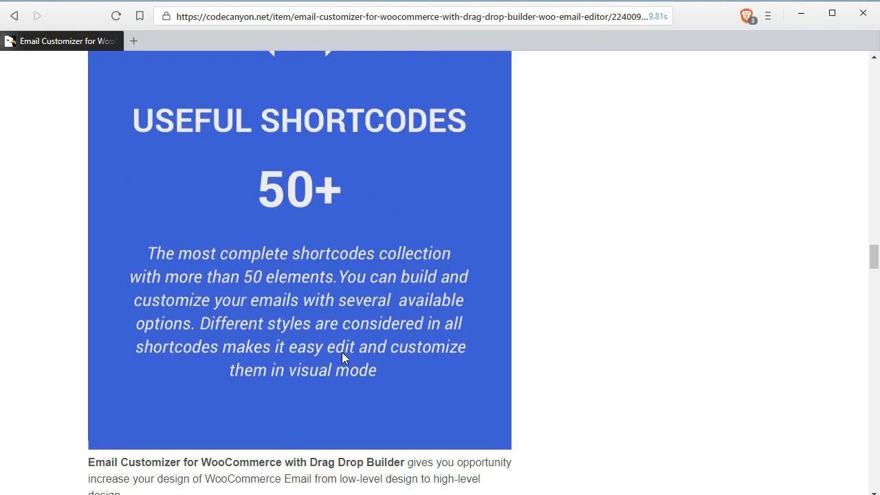
scroll("down", 3)
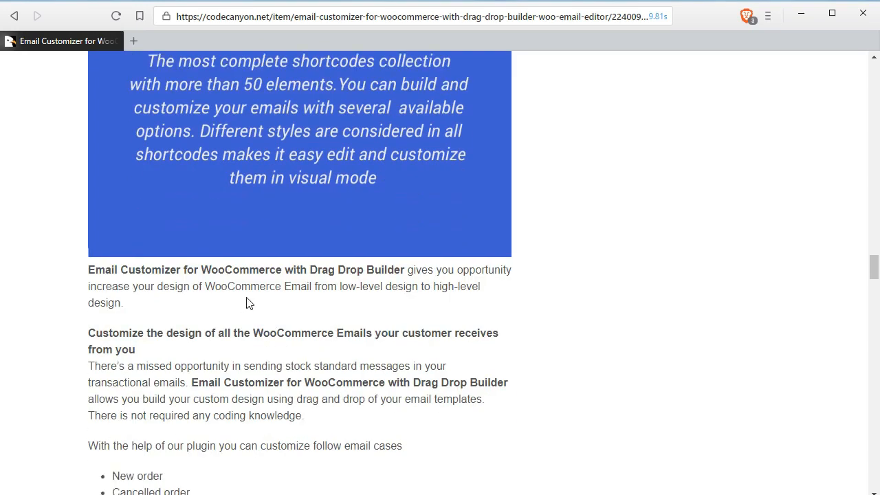
scroll("down", 3)
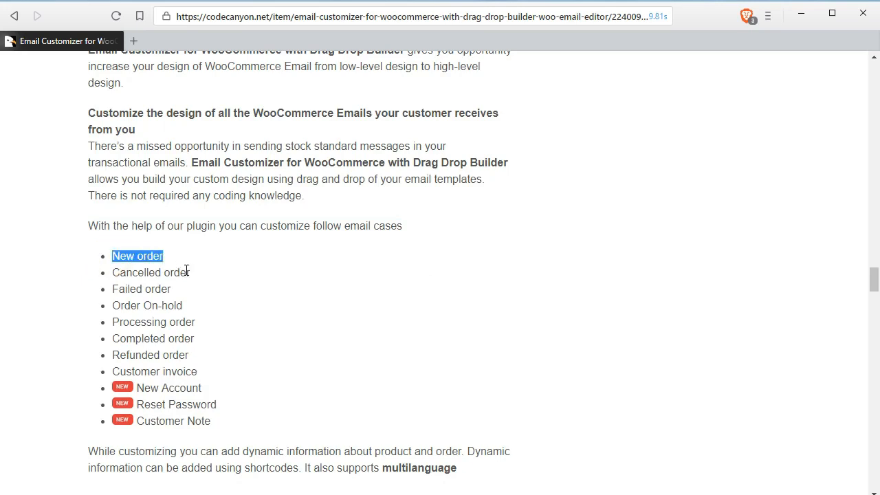
left_click_drag(138, 256, 195, 322)
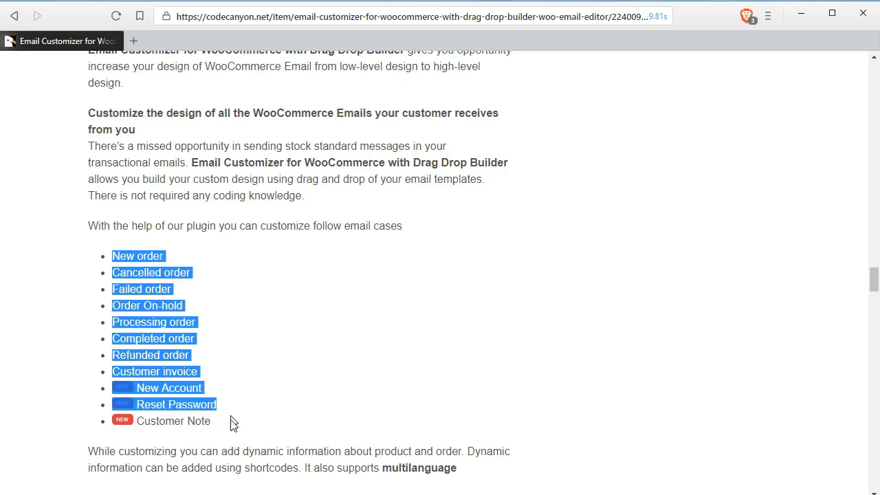
Scroll on to the Live Demo section with the demo link and login credentials
scroll("down", 3)
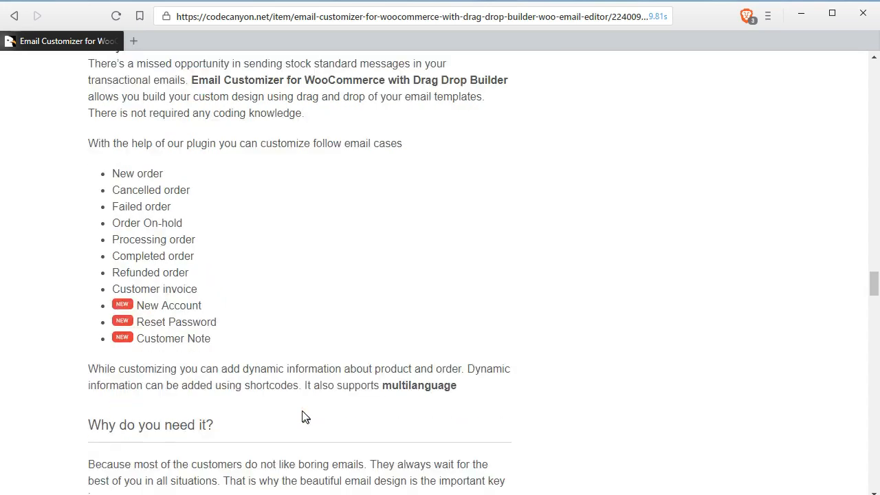
scroll("down", 3)
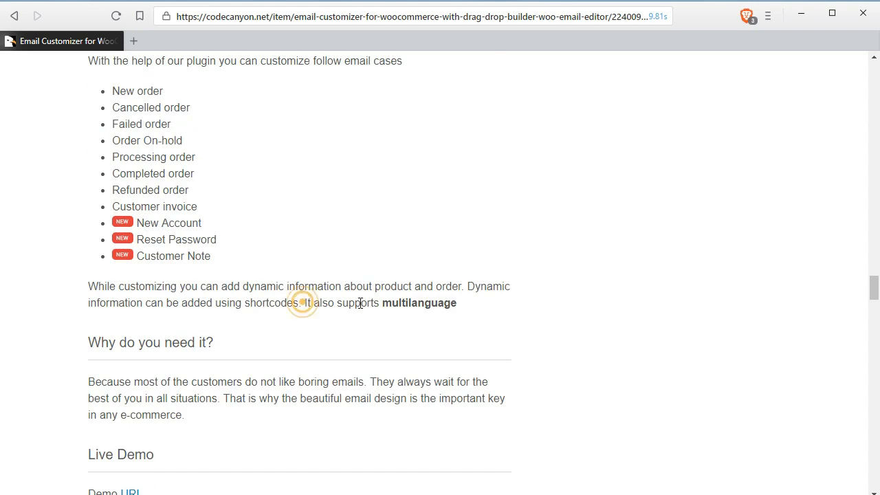
scroll("down", 3)
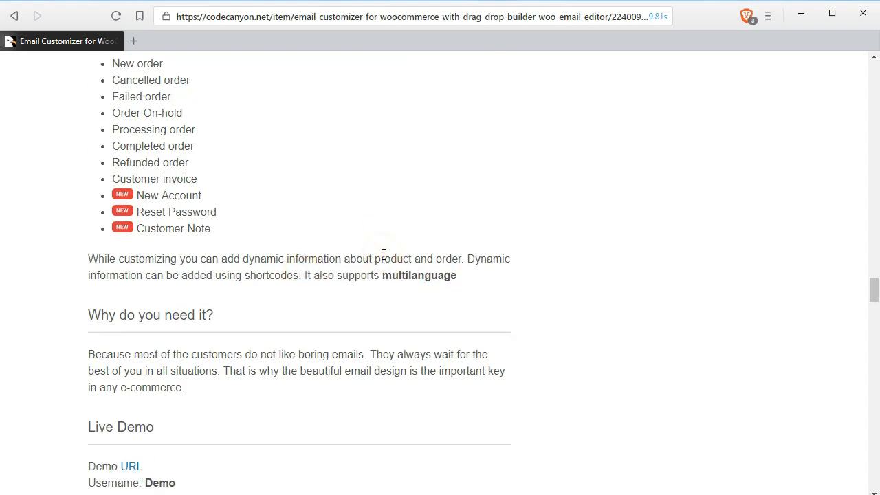
scroll("down", 3)
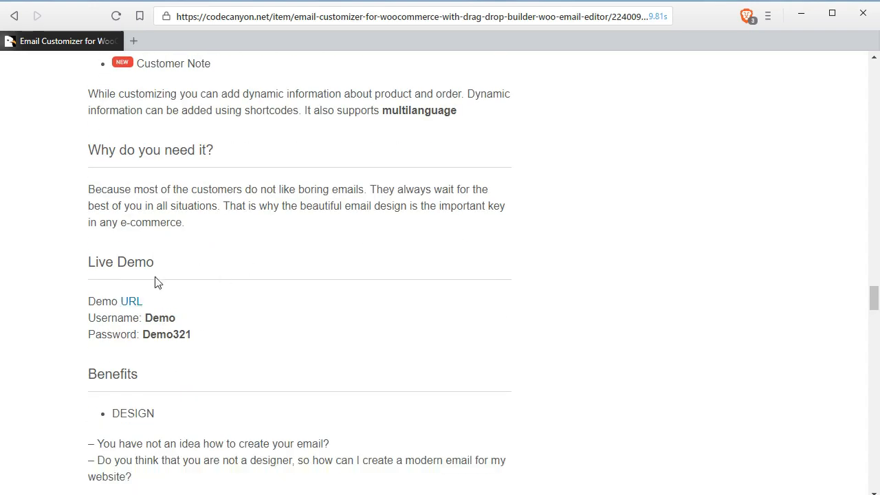
scroll("down", 3)
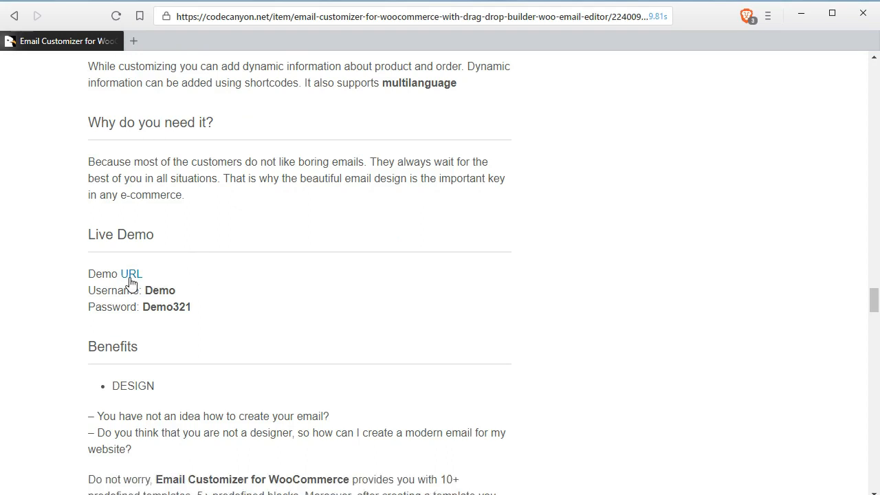
Open the Live Demo link in a new tab and copy the username Demo
right_click(130, 273)
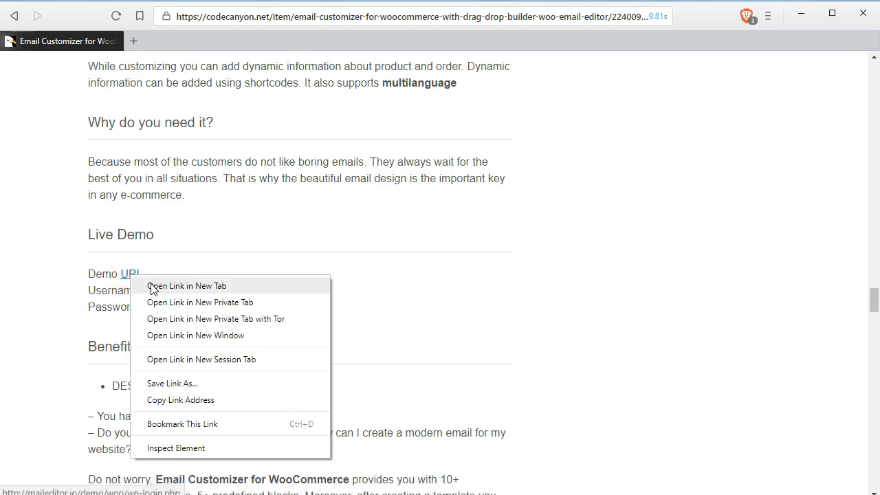
left_click(187, 285)
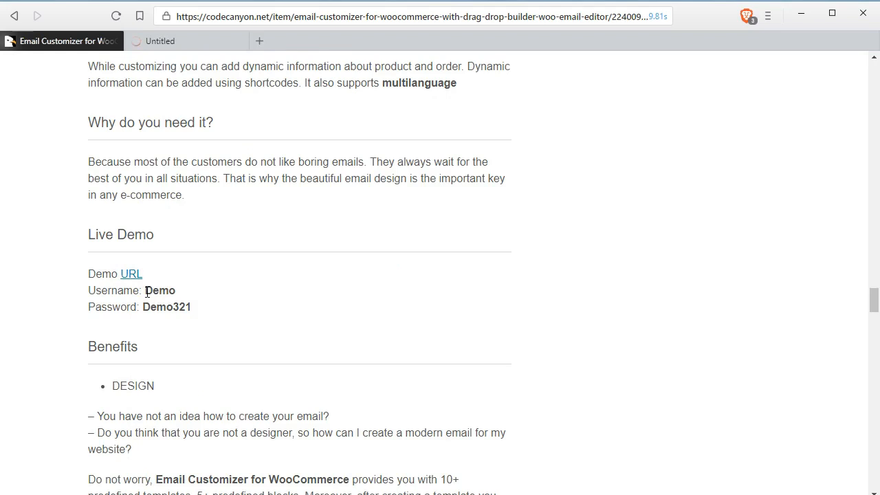
double_click(160, 290)
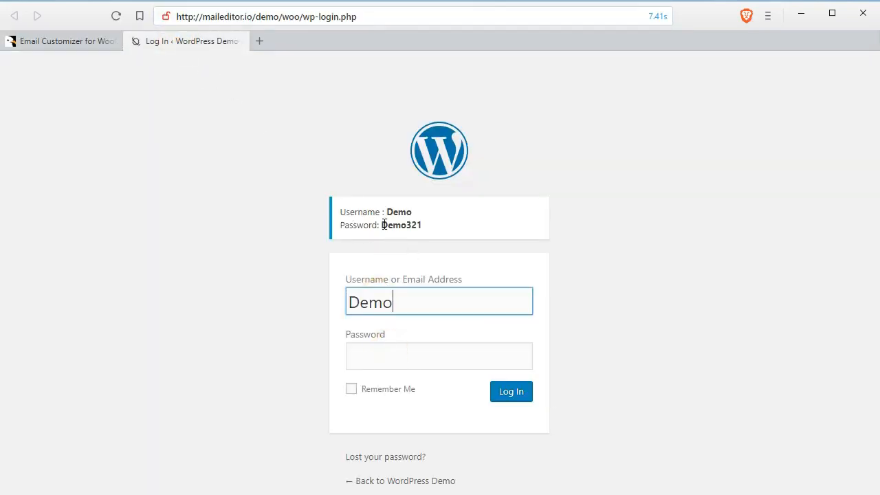
right_click(401, 225)
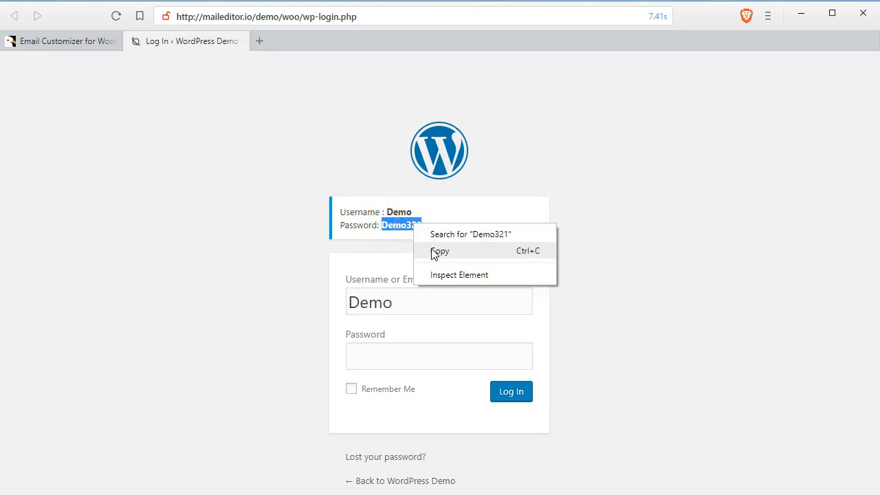
right_click(439, 354)
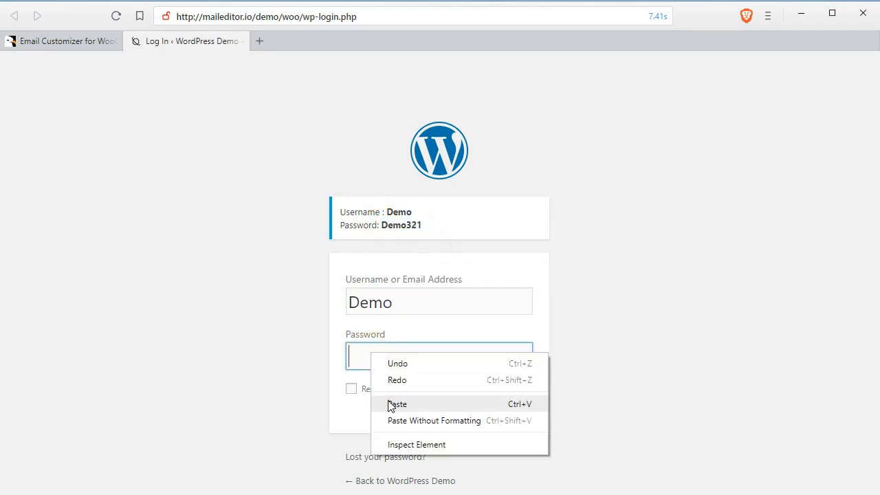
left_click(398, 404)
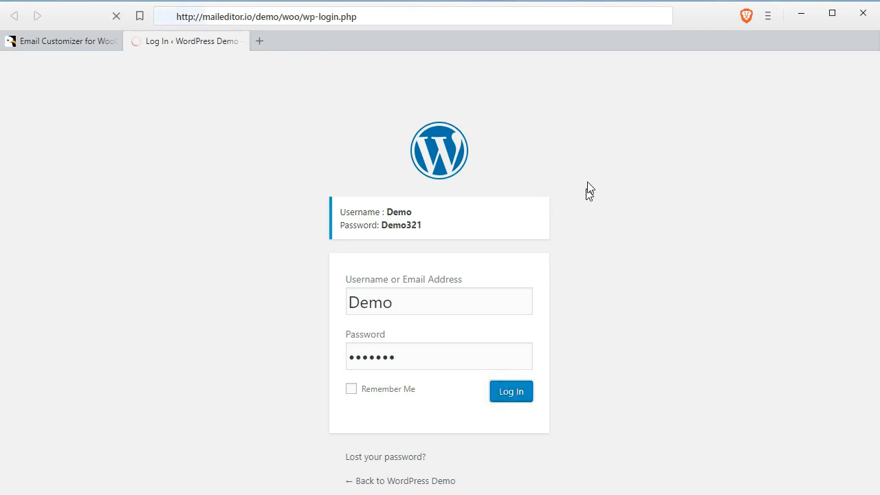
left_click(512, 391)
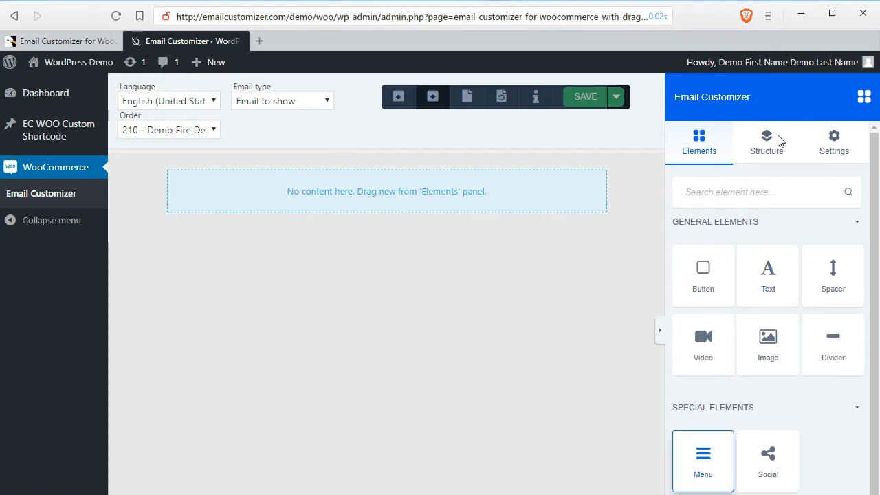
Review the email's general settings and select the empty row on the canvas
left_click(834, 142)
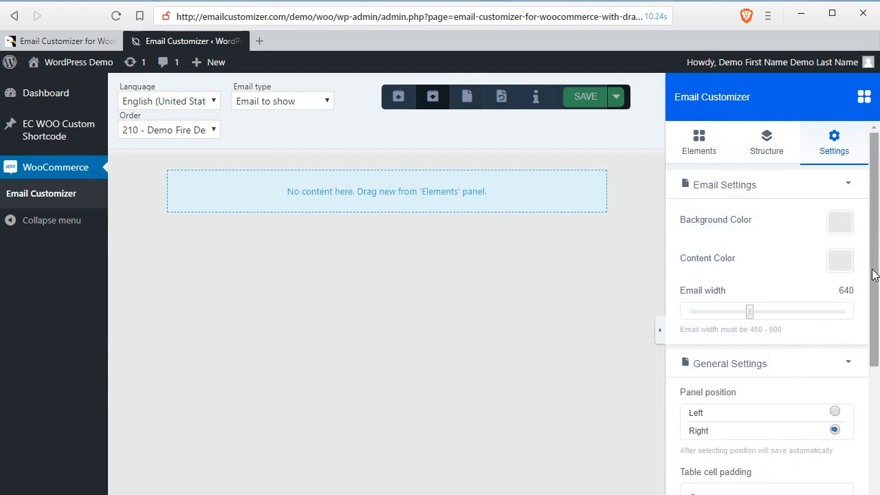
scroll("down", 3)
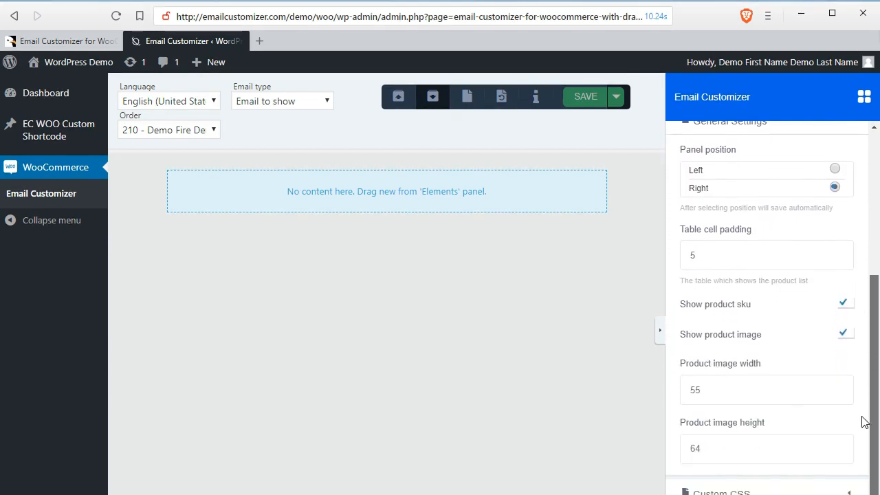
double_click(748, 334)
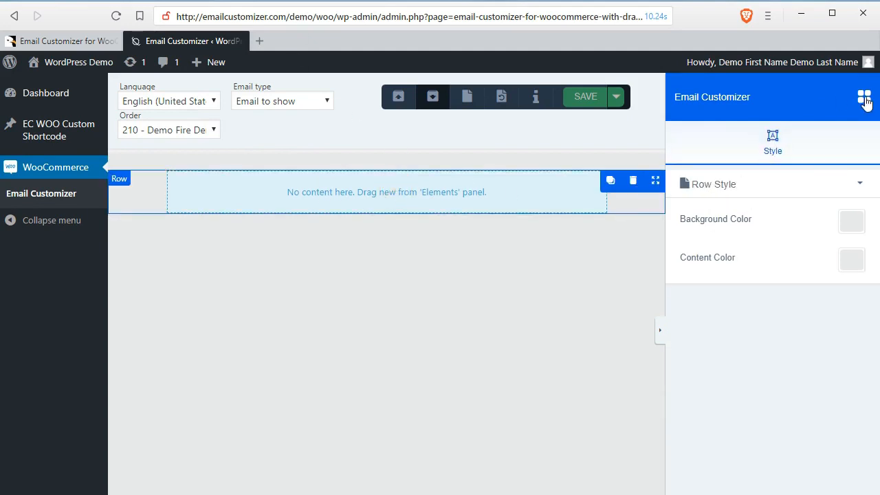
left_click(863, 96)
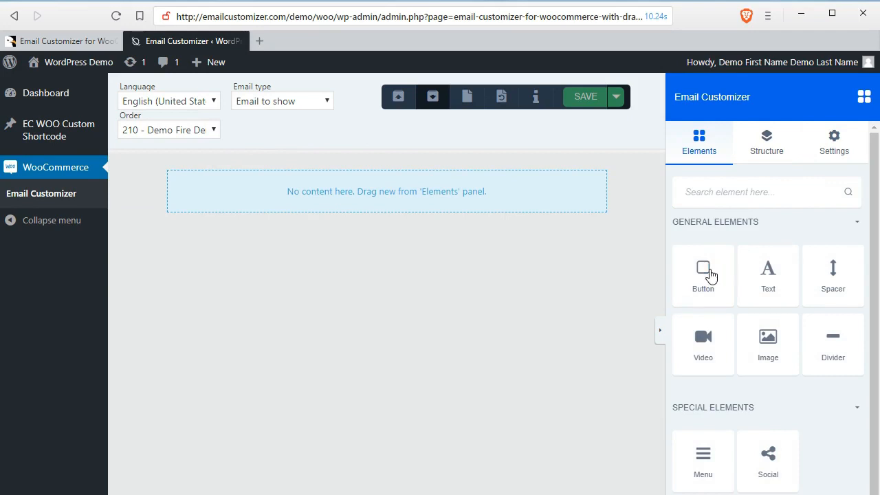
mouse_move(245, 146)
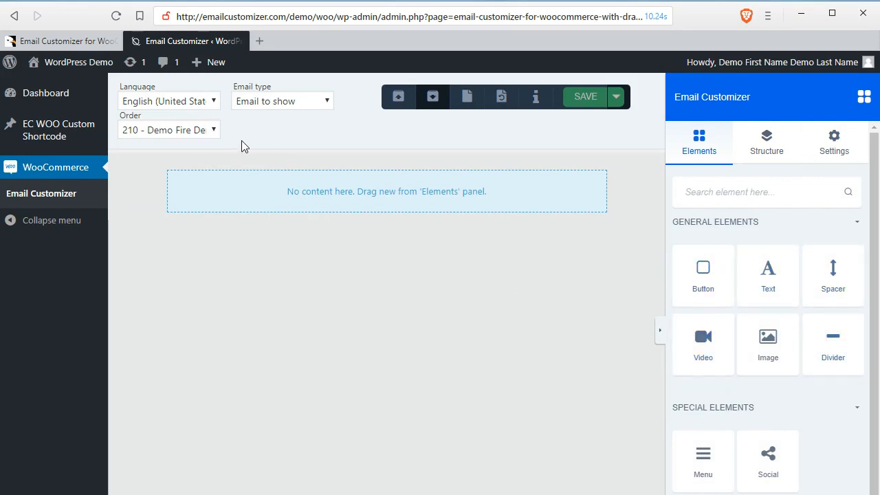
mouse_move(500, 97)
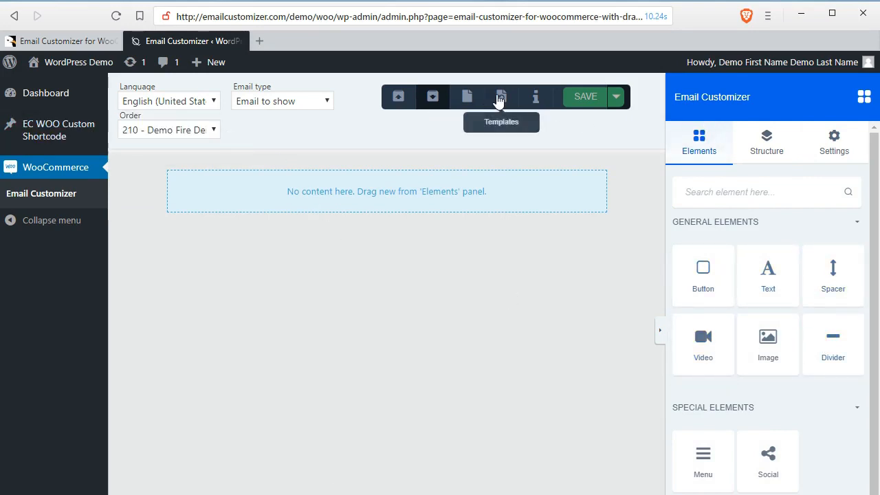
Browse the Templates, Blocks and My templates library, then insert predefined Template 2
left_click(501, 97)
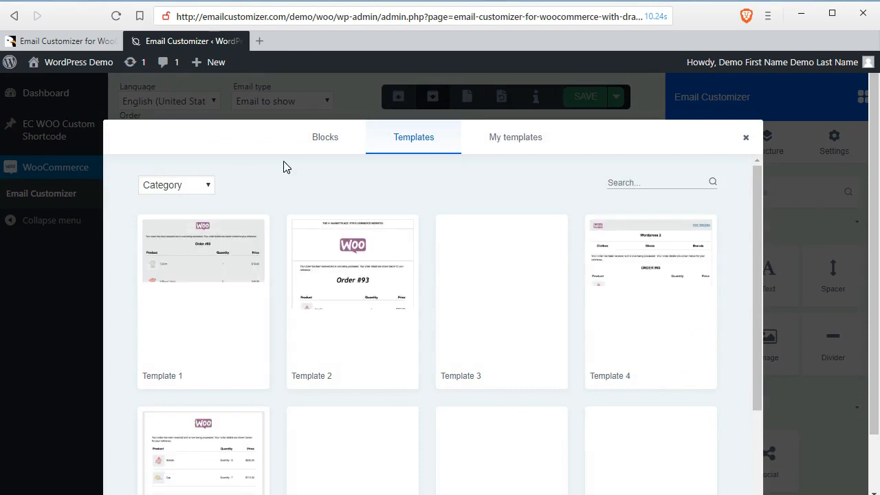
scroll("down", 3)
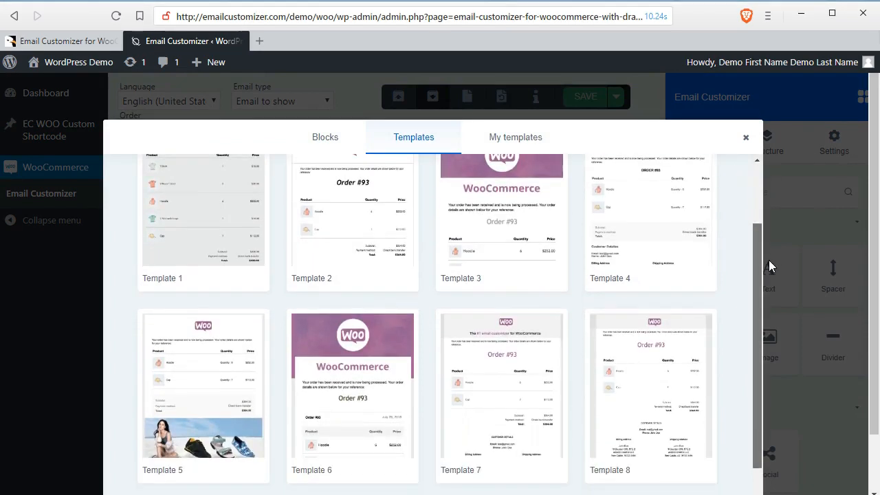
scroll("down", 3)
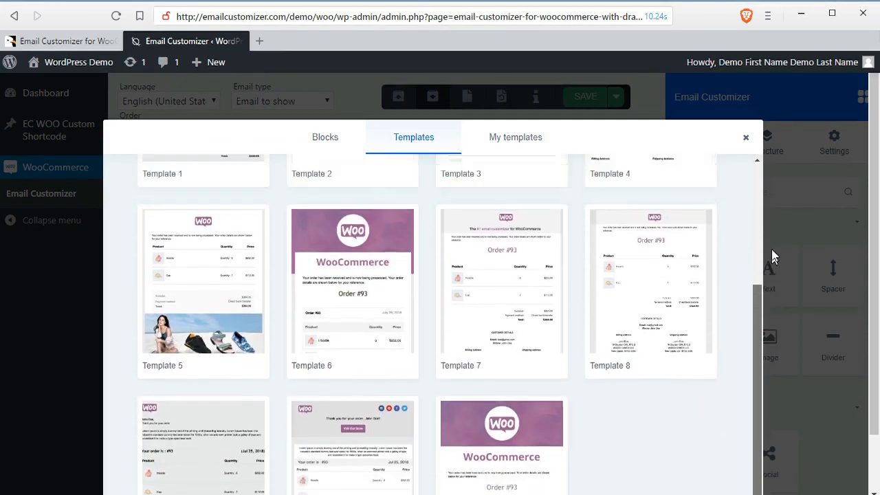
left_click(325, 137)
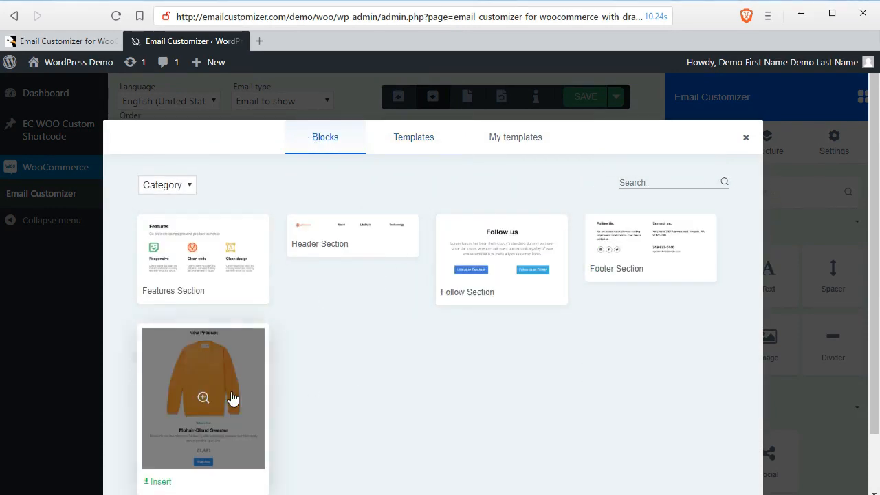
left_click(515, 138)
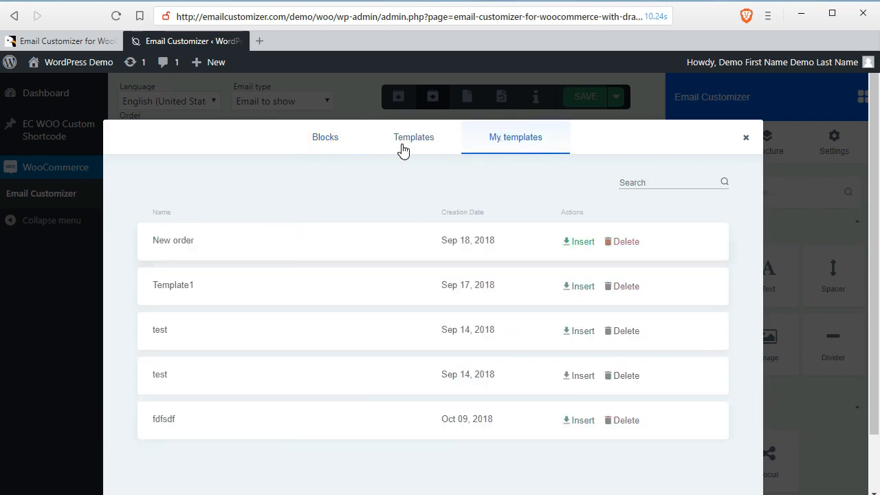
left_click(414, 138)
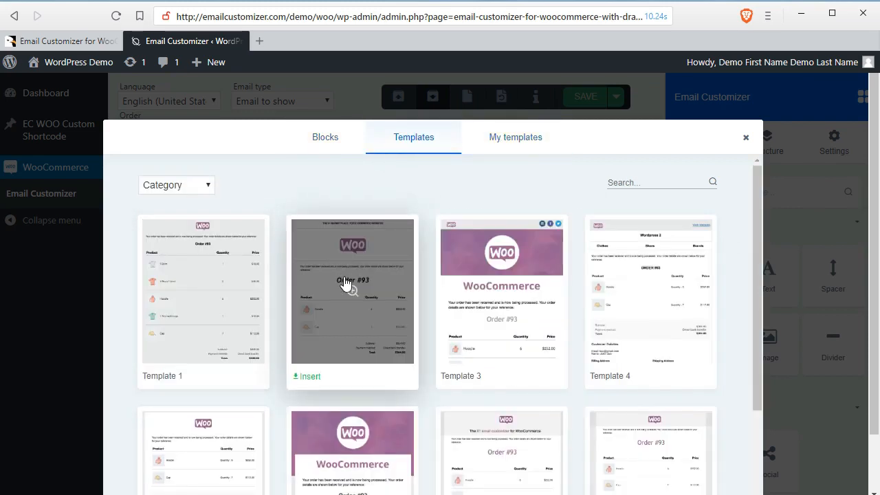
mouse_move(320, 351)
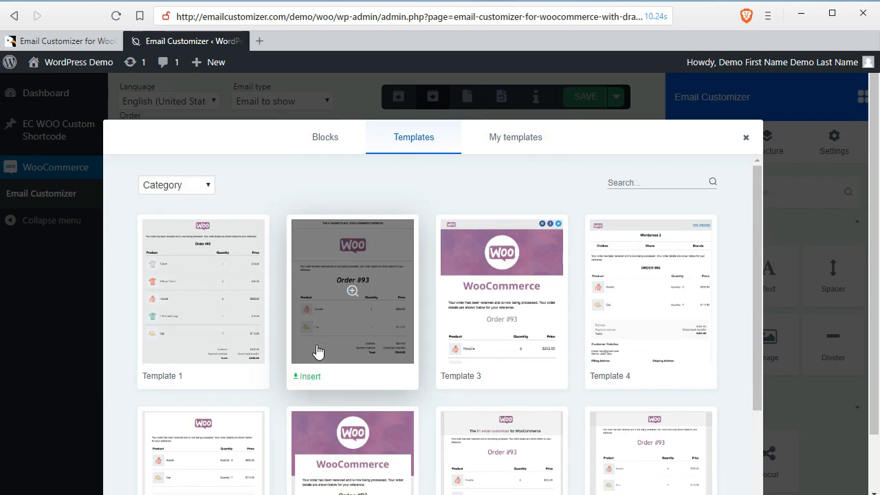
left_click(305, 377)
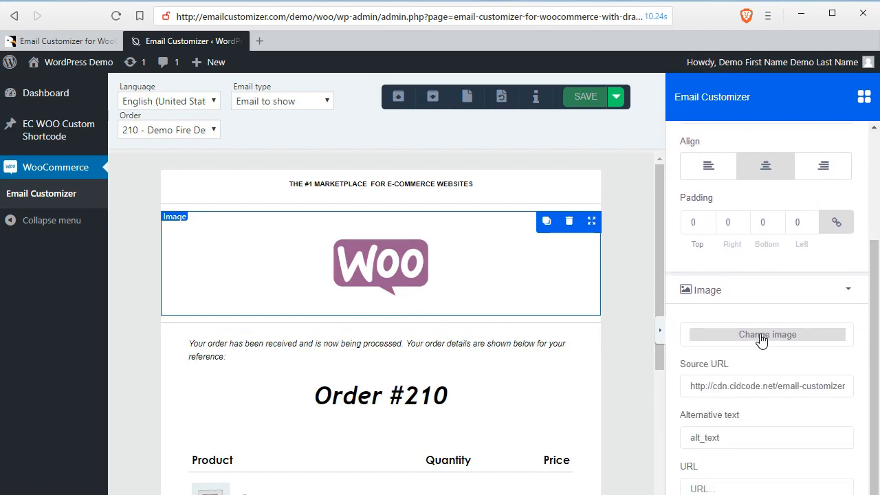
left_click(695, 386)
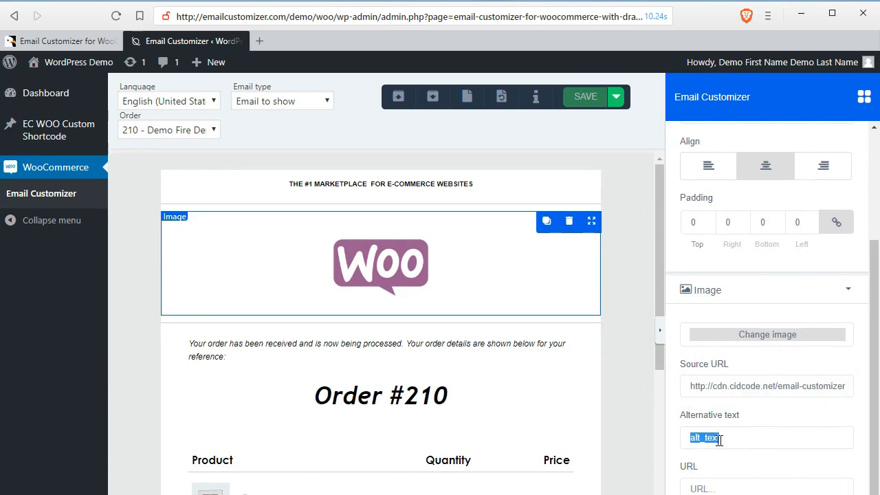
scroll("down", 3)
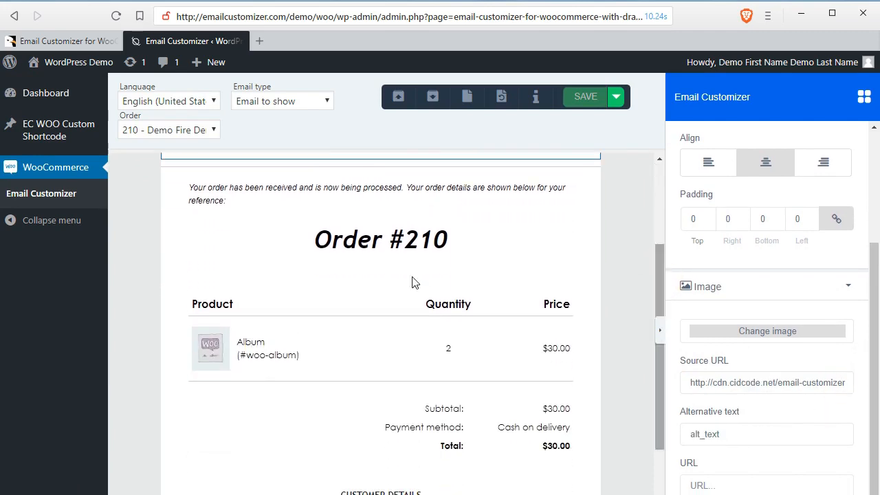
left_click(381, 239)
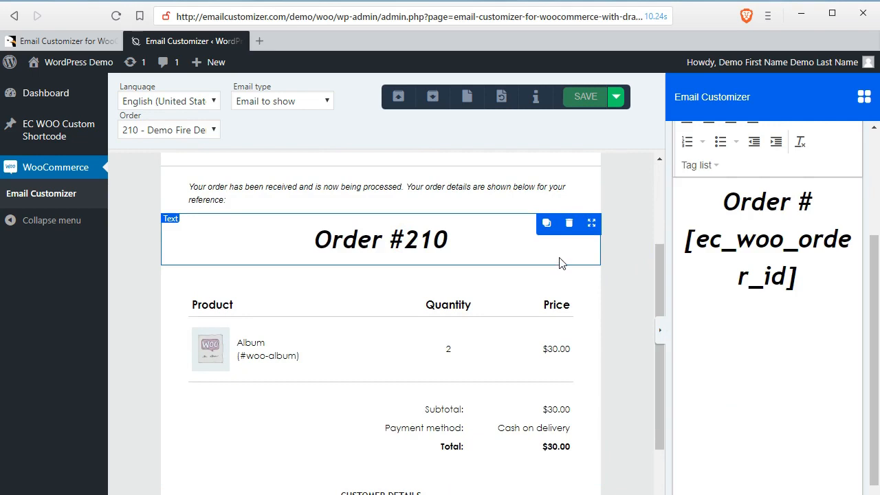
left_click(800, 182)
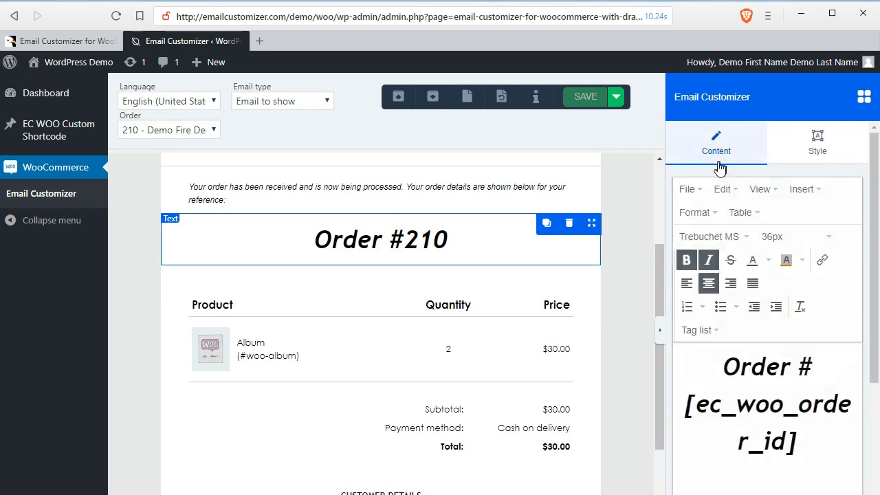
scroll("down", 3)
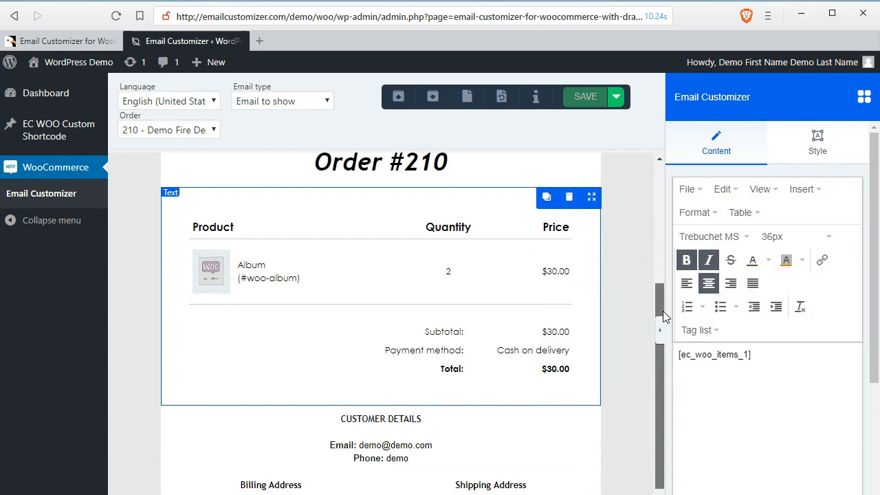
scroll("down", 3)
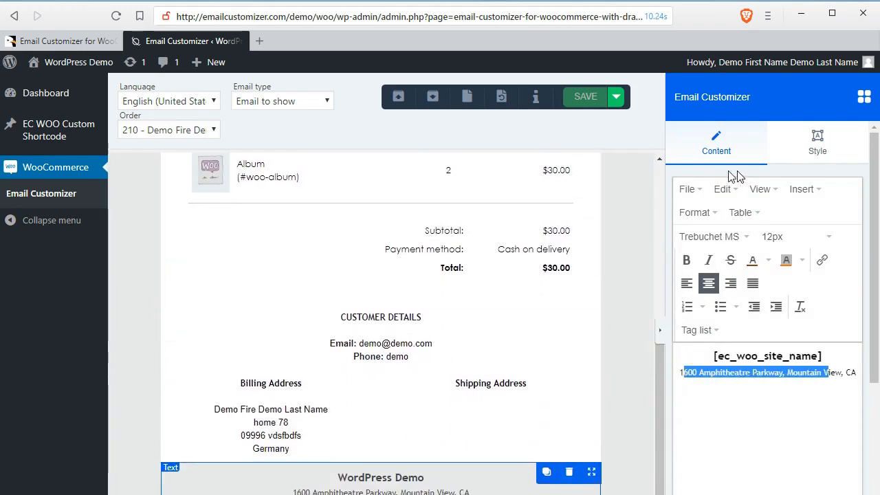
left_click(817, 142)
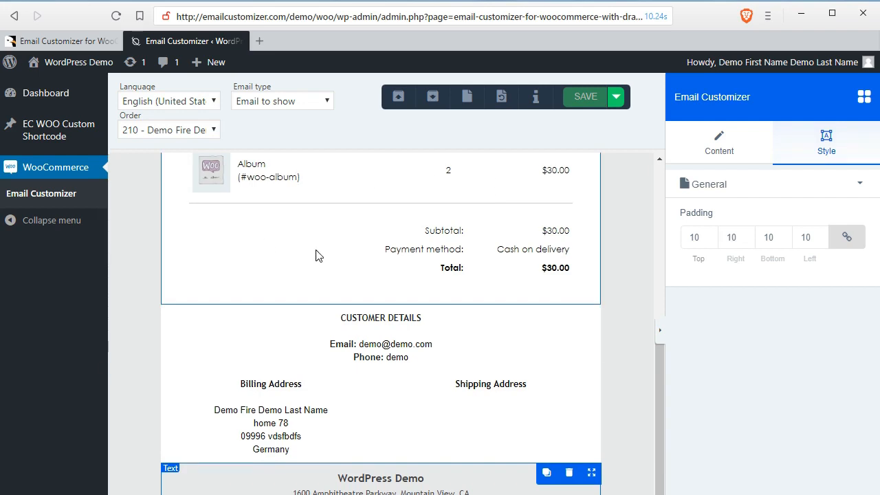
mouse_move(536, 97)
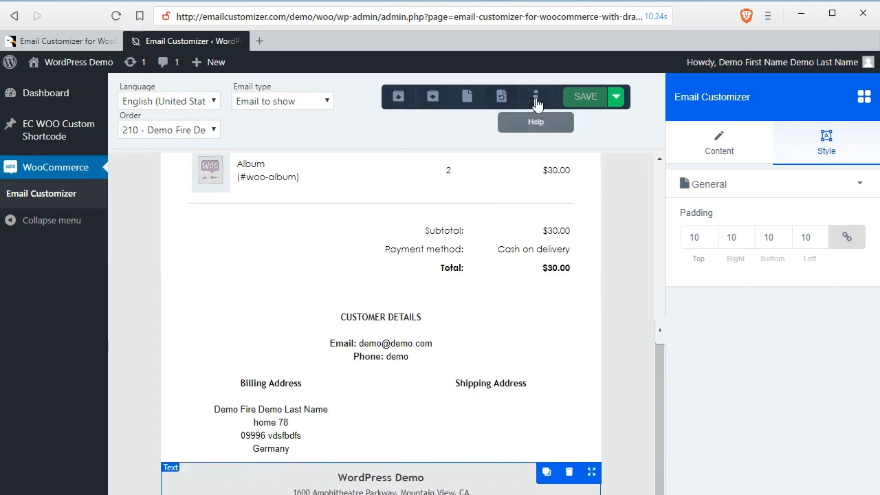
left_click(614, 96)
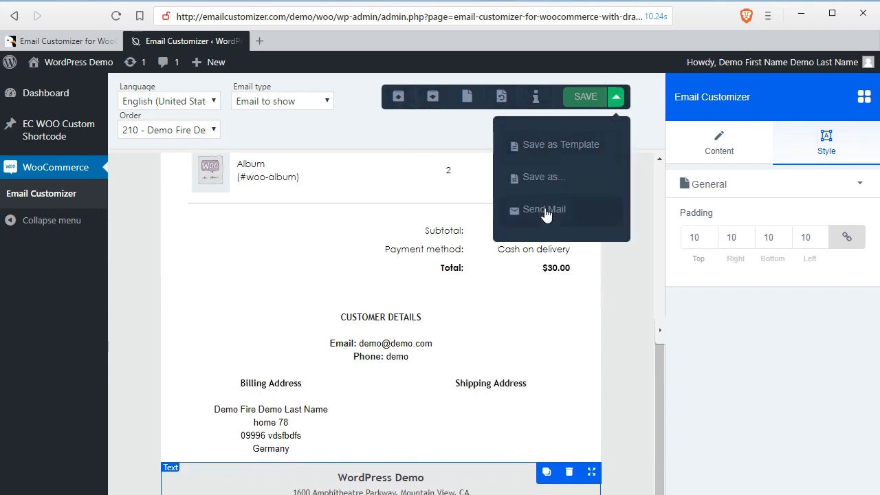
left_click(545, 210)
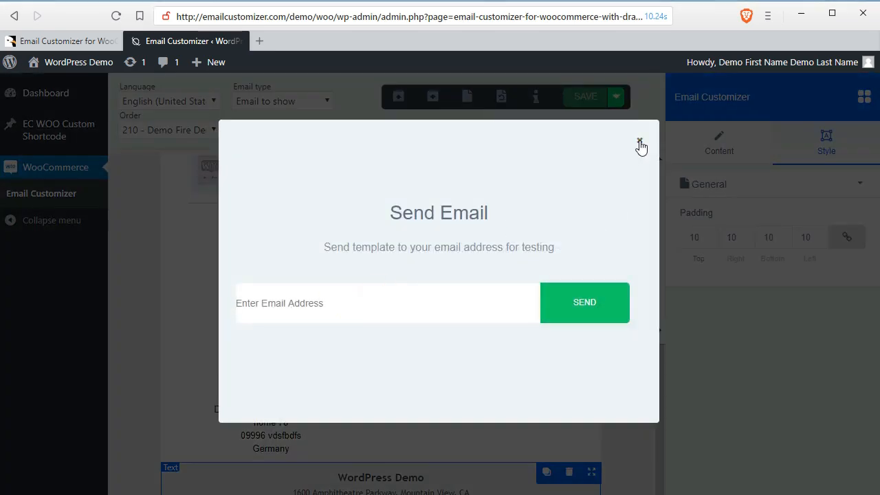
left_click(641, 142)
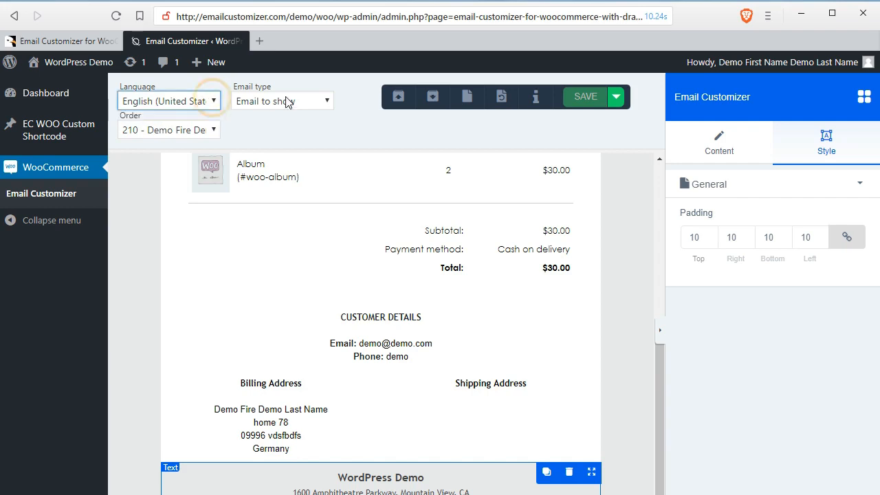
Load the New Account email and retitle its heading 'Welcome at Quartz Fashion'
left_click(282, 100)
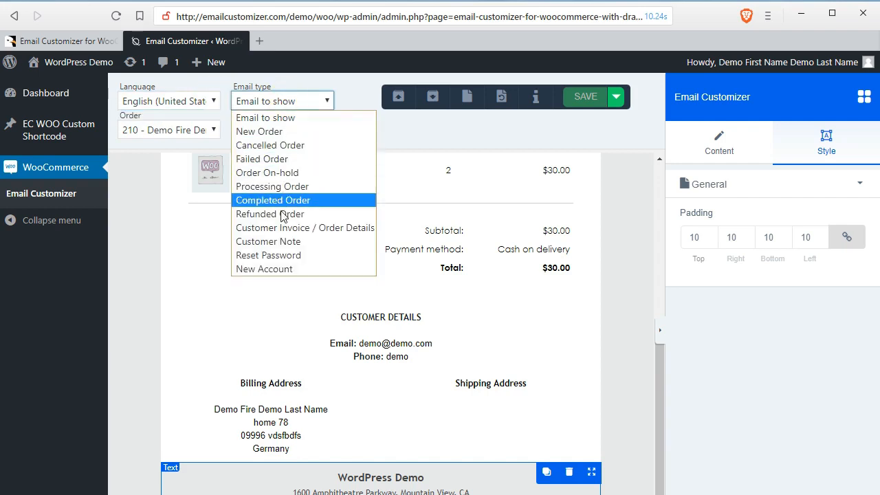
left_click(264, 269)
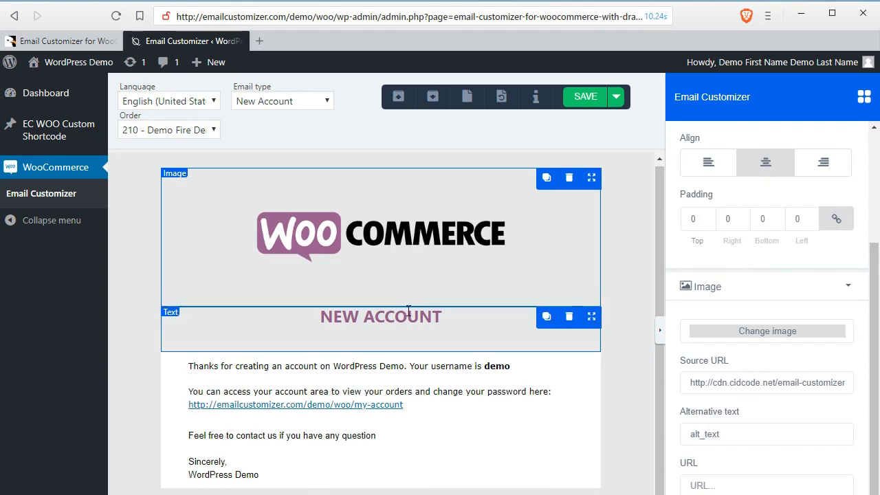
left_click(380, 315)
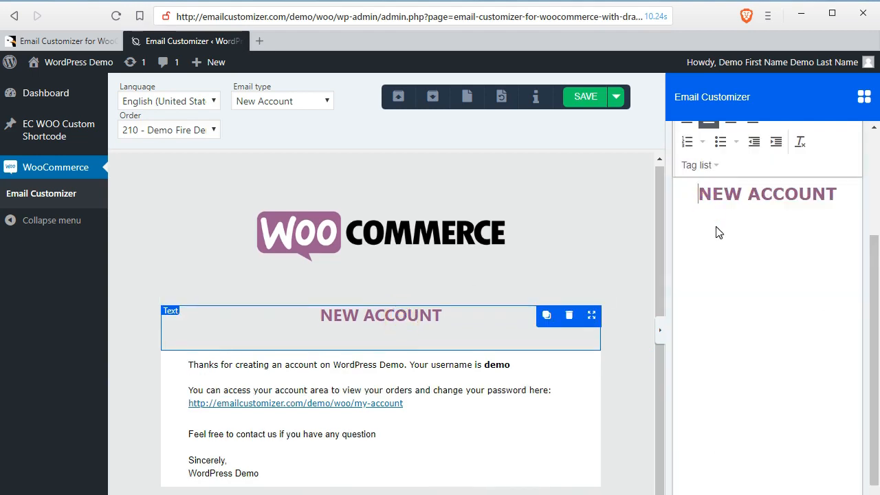
type("Welcome at Quartz Fashion")
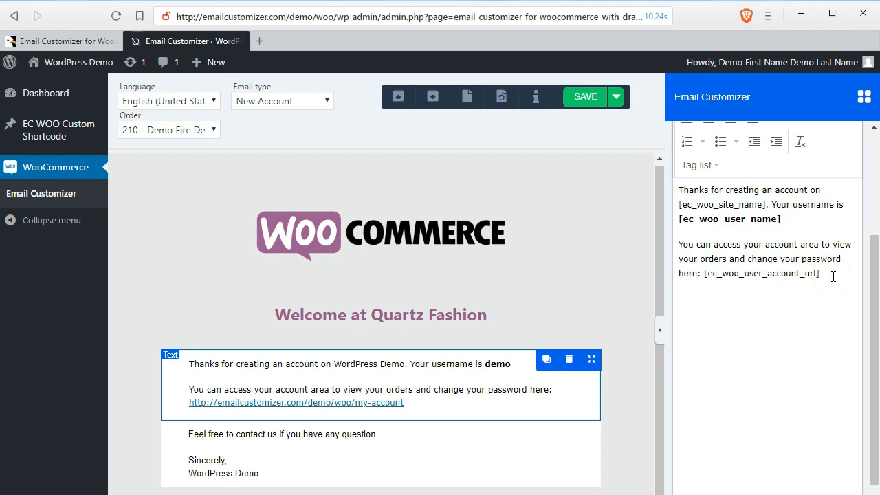
Add a body line offering the "Welcome" coupon for 30% discount on the first purchase, and save
type("As a")
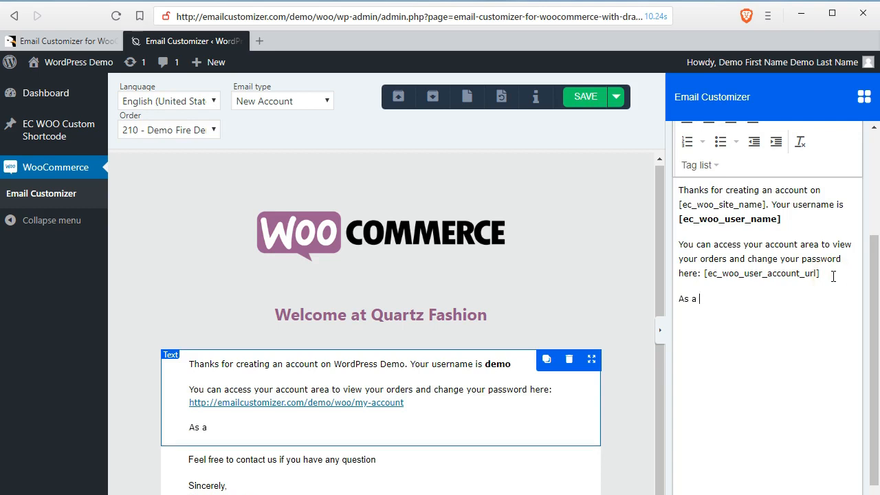
type("welcome Boun")
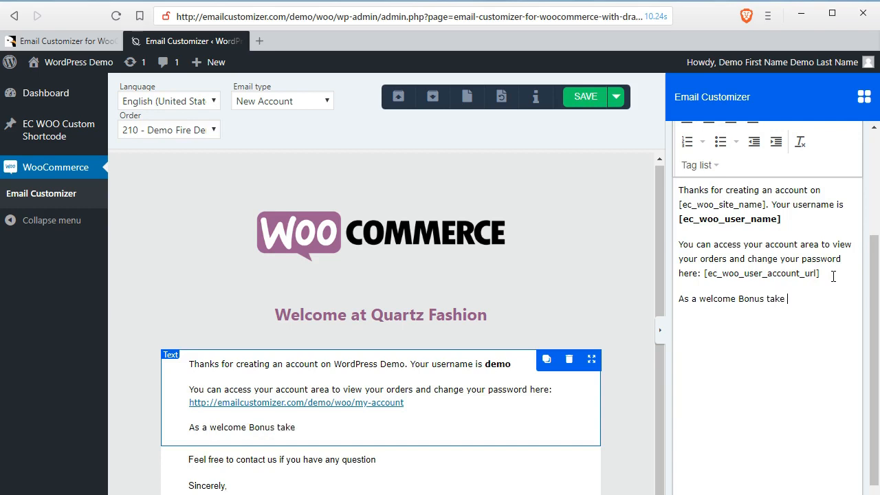
type("this Coupon")
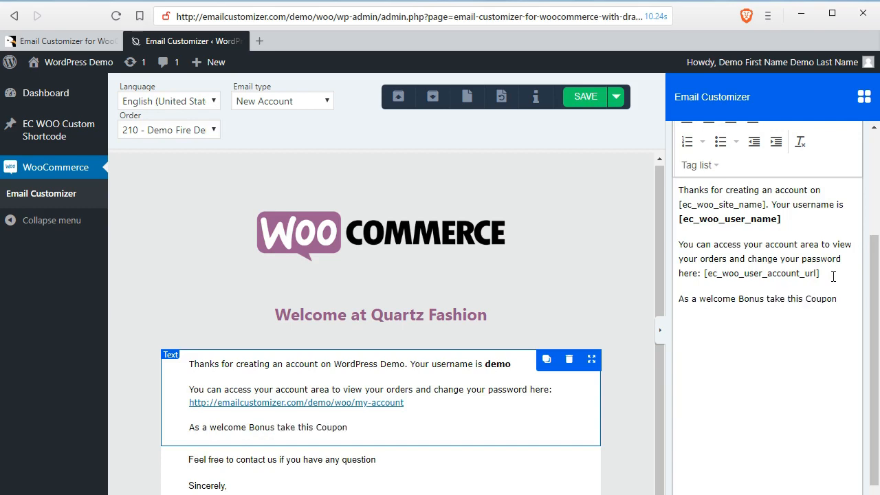
type("\"Welcome\" to get")
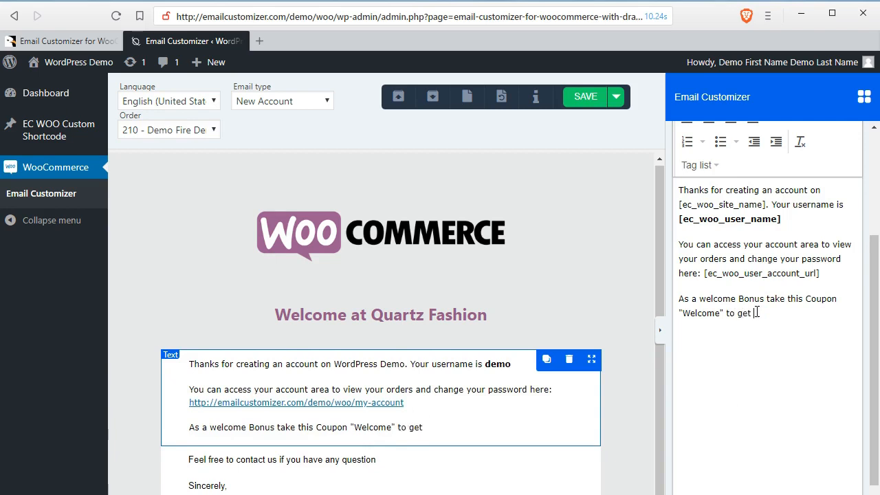
type("30% Discount on First P")
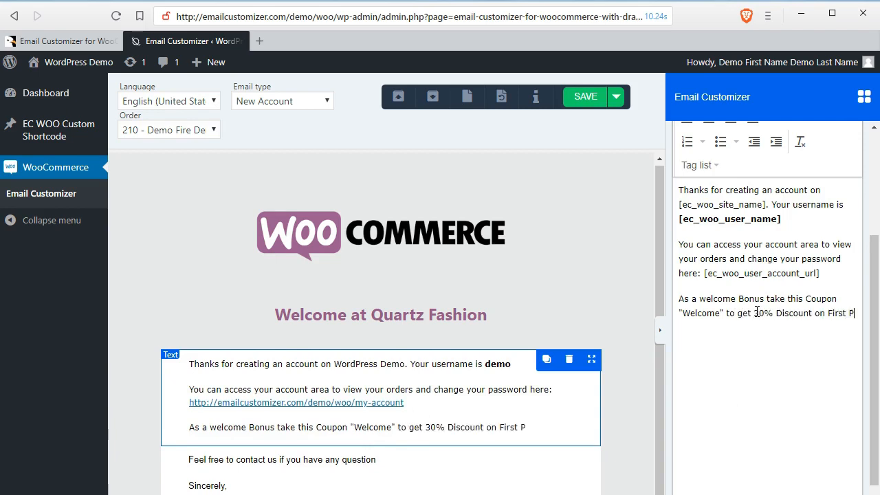
type("urchase!")
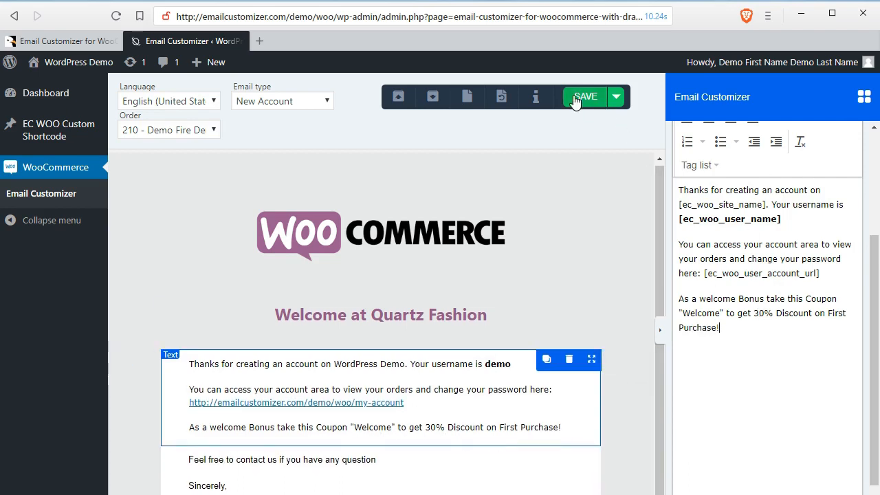
left_click(586, 96)
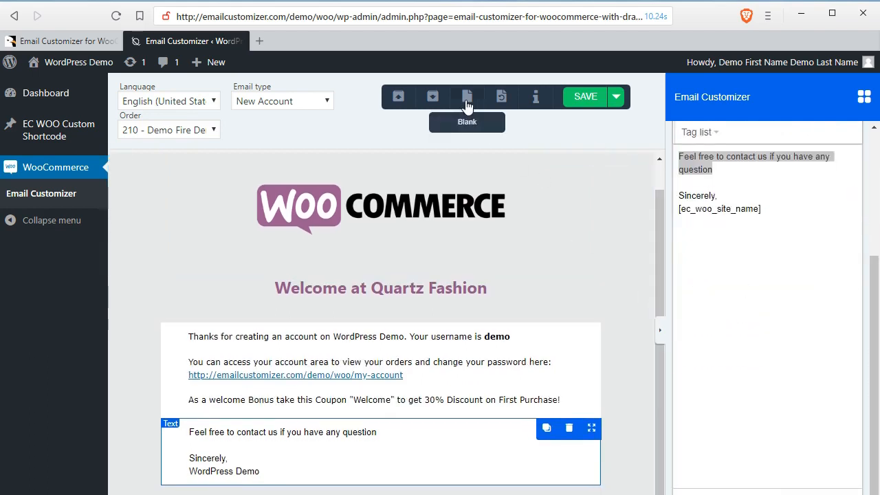
Insert the Follow us and Contact us footer section block from the Blocks library
left_click(468, 96)
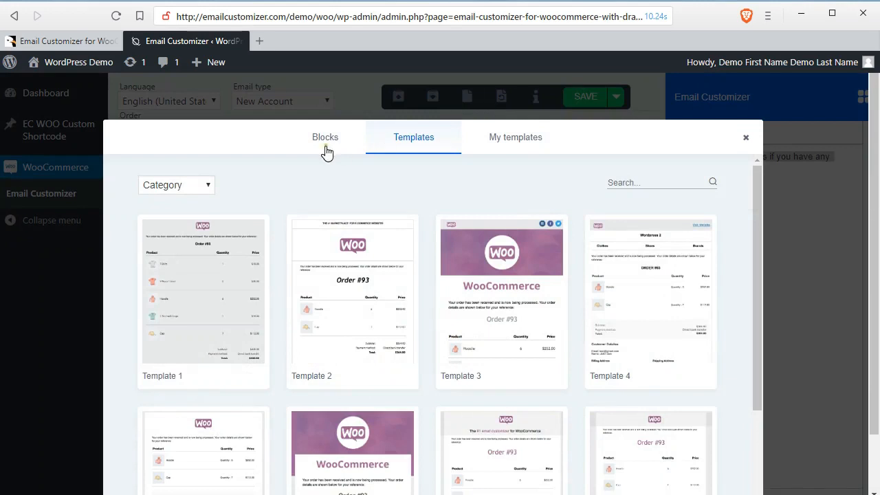
left_click(325, 138)
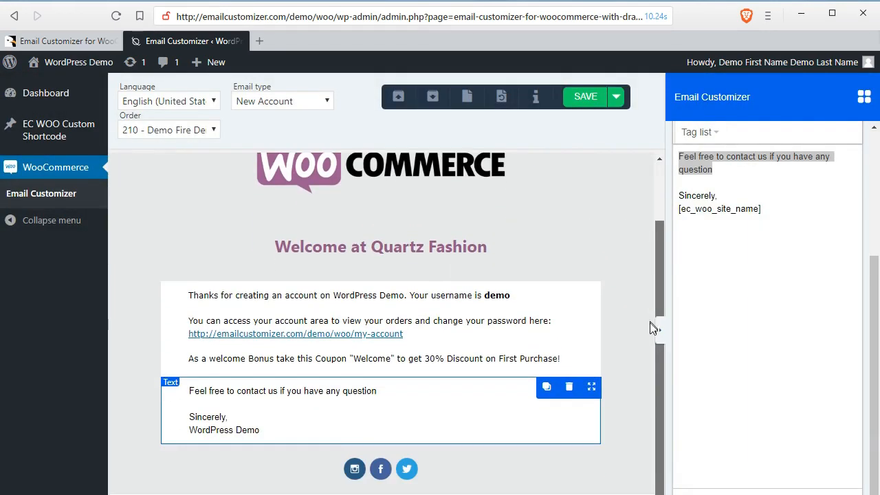
mouse_move(468, 96)
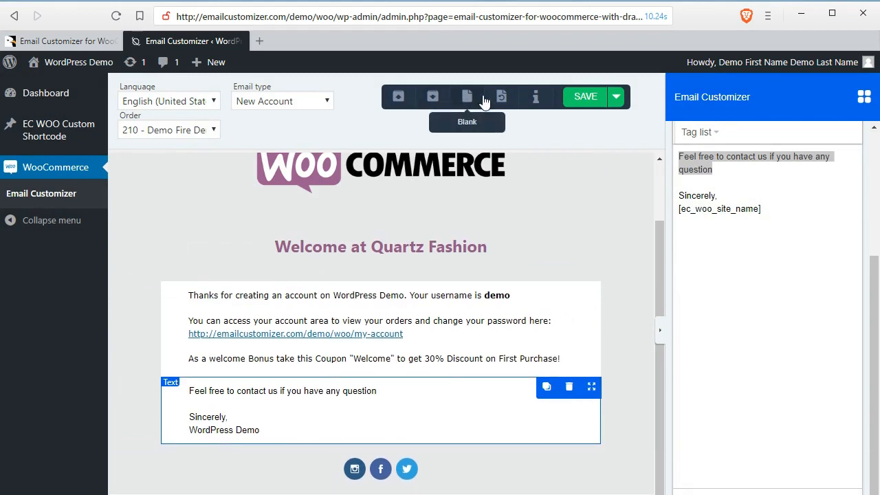
left_click(468, 96)
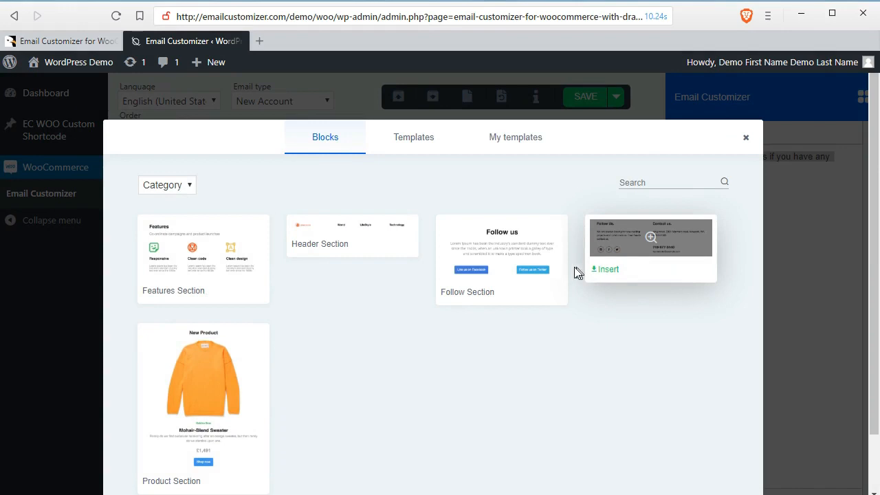
left_click(745, 138)
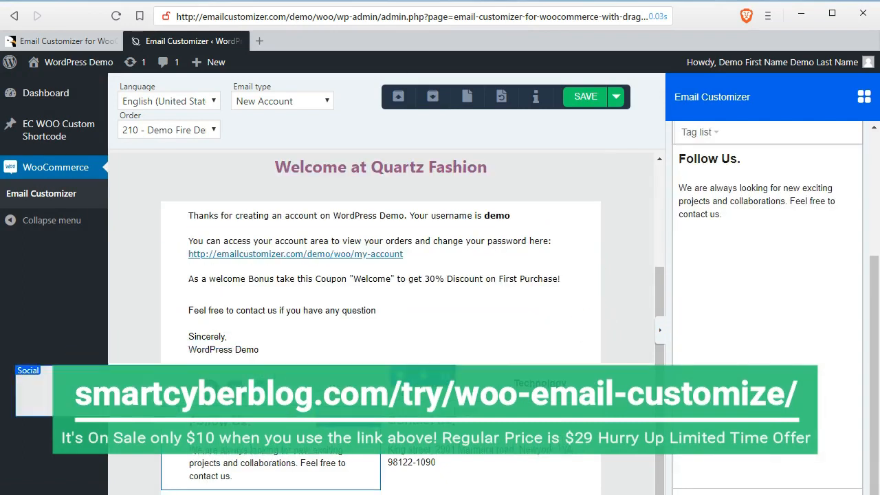
Check the footer at the bottom of the New Account email and save it
scroll("down", 3)
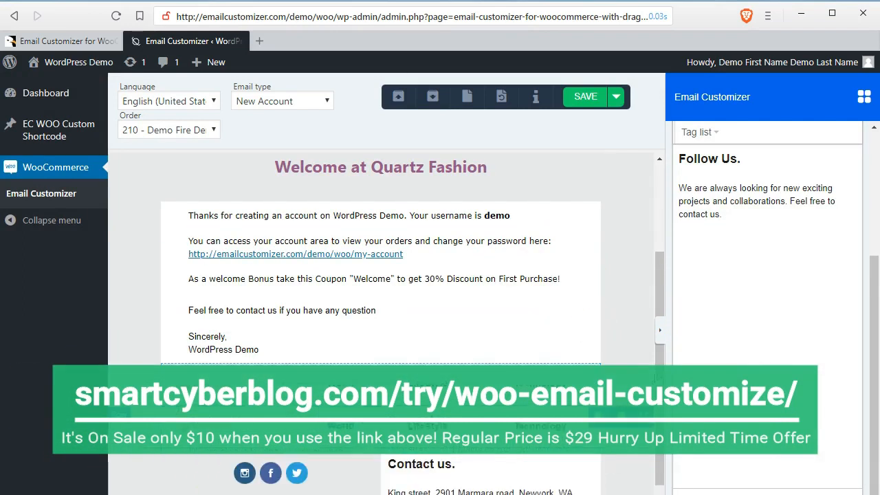
scroll("down", 3)
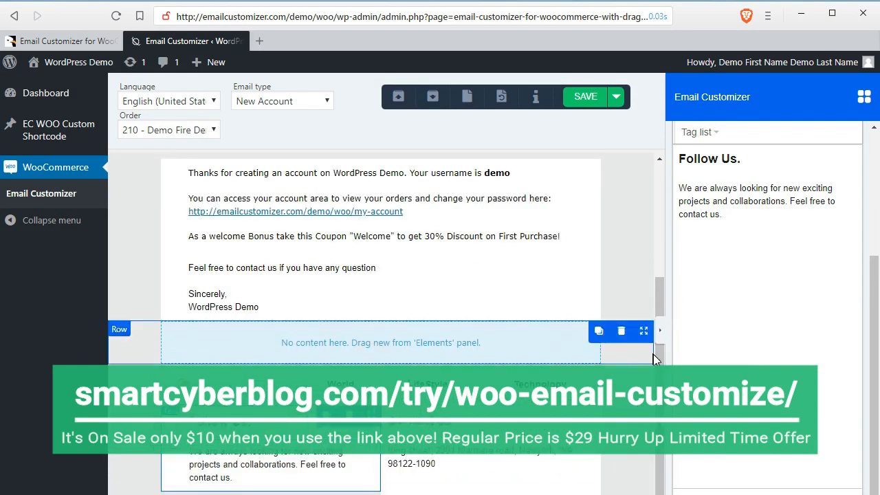
scroll("down", 3)
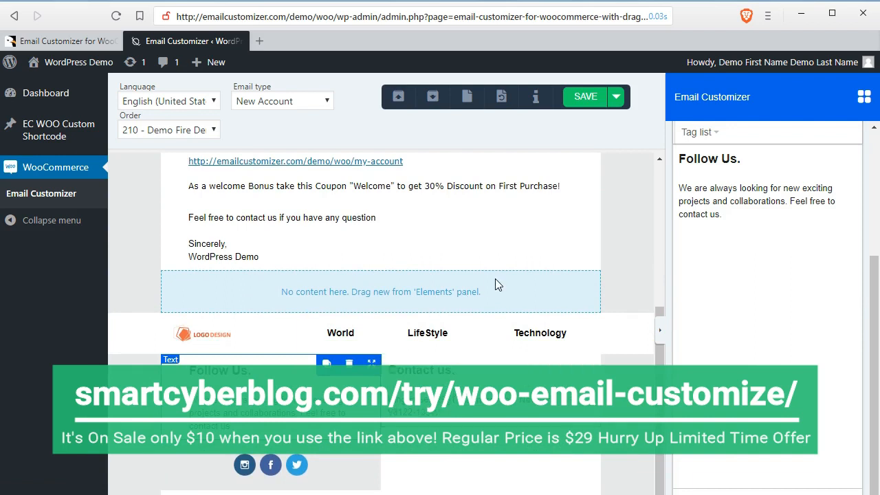
mouse_move(583, 96)
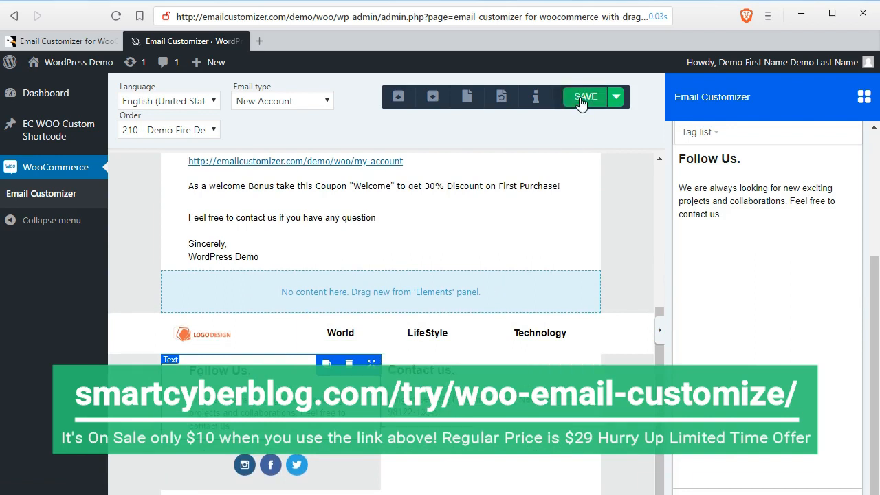
left_click(586, 97)
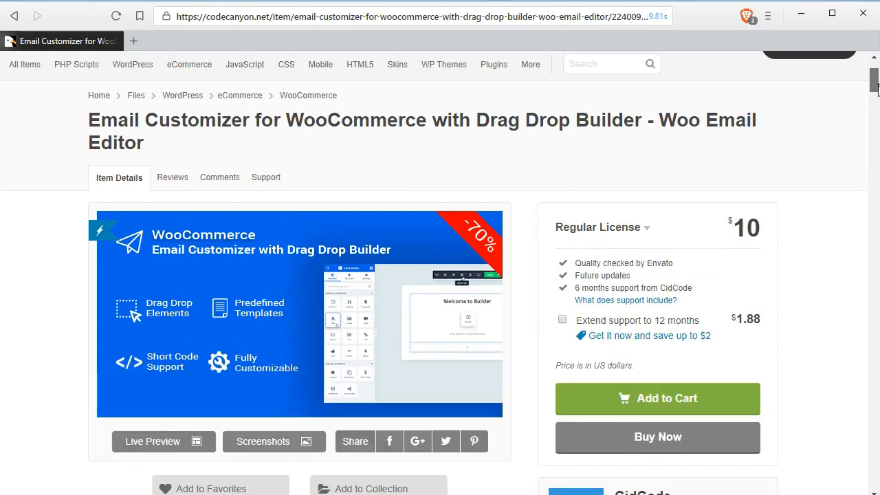
Skim the CodeCanyon item details and return to the $10 Regular License at page top
scroll("down", 3)
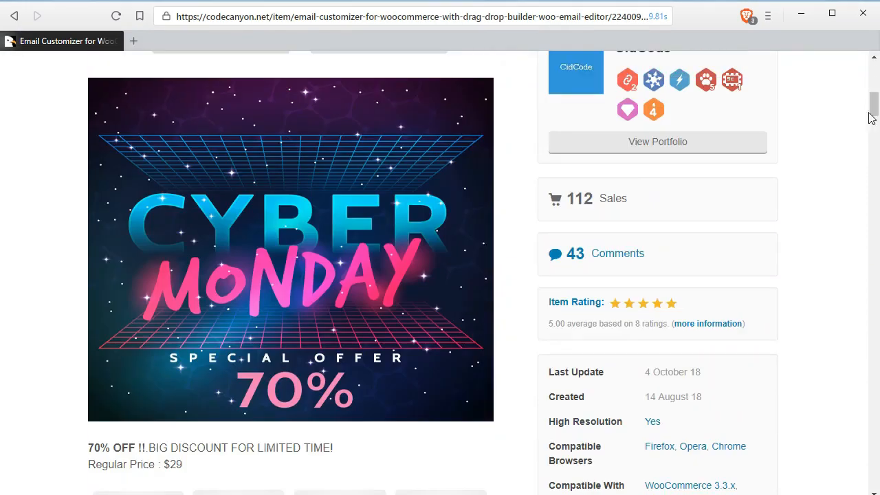
left_click(176, 465)
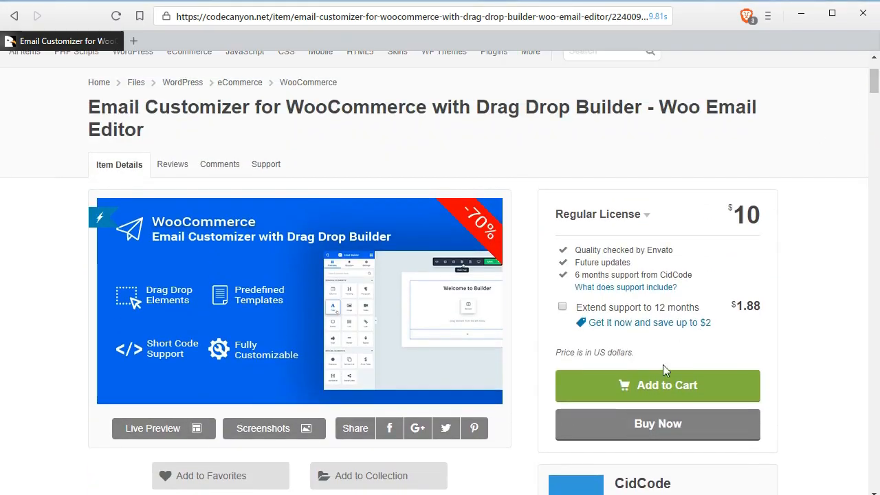
mouse_move(657, 424)
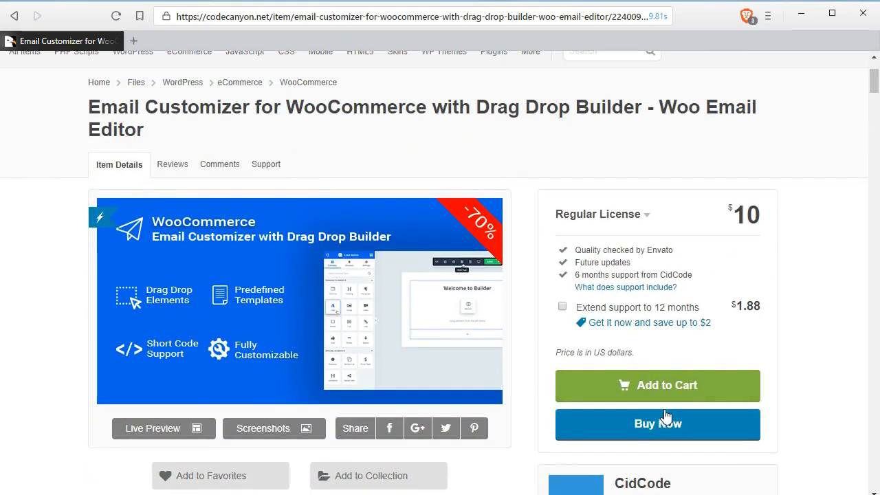